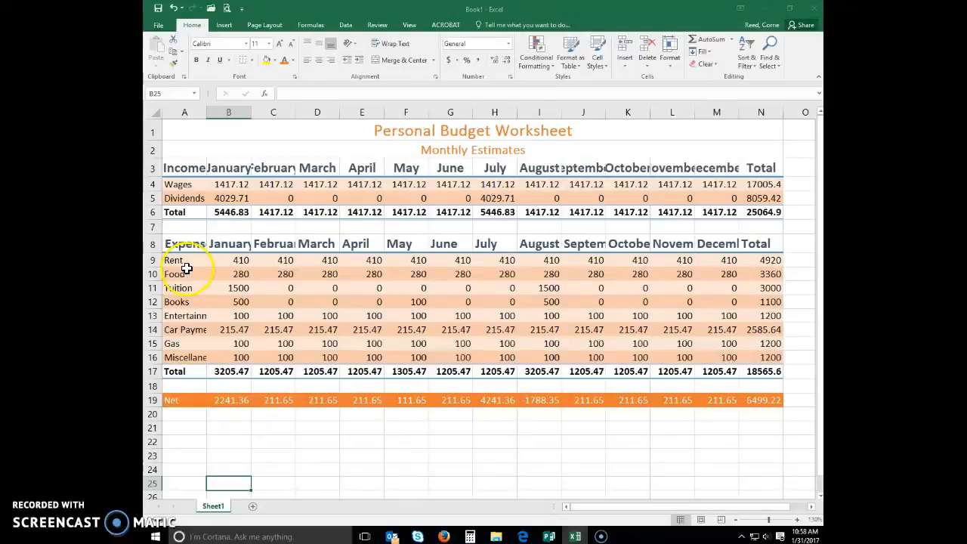
- Format the Wages row B4:N4 as Accounting dollars, then select the Dividends figures
drag(228, 185, 363, 184)
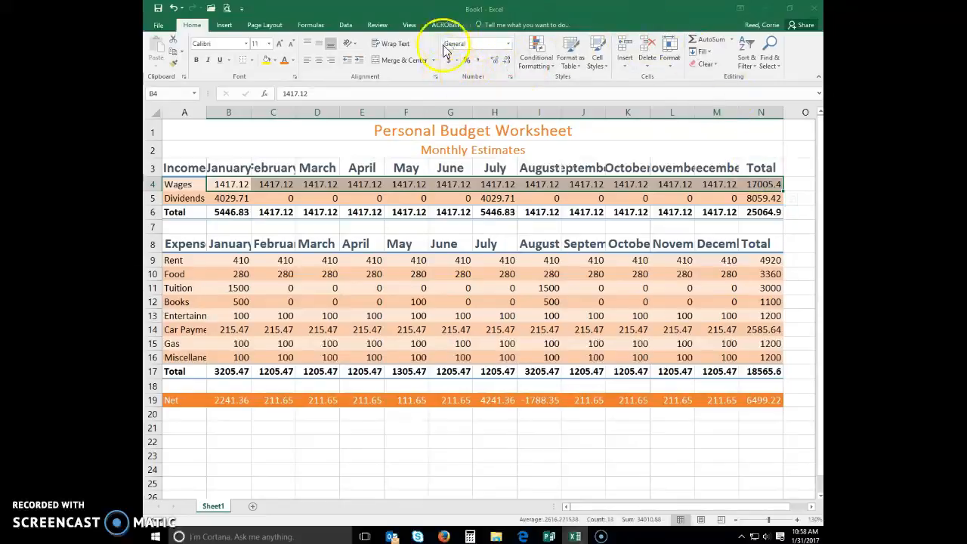
mouse_move(450, 60)
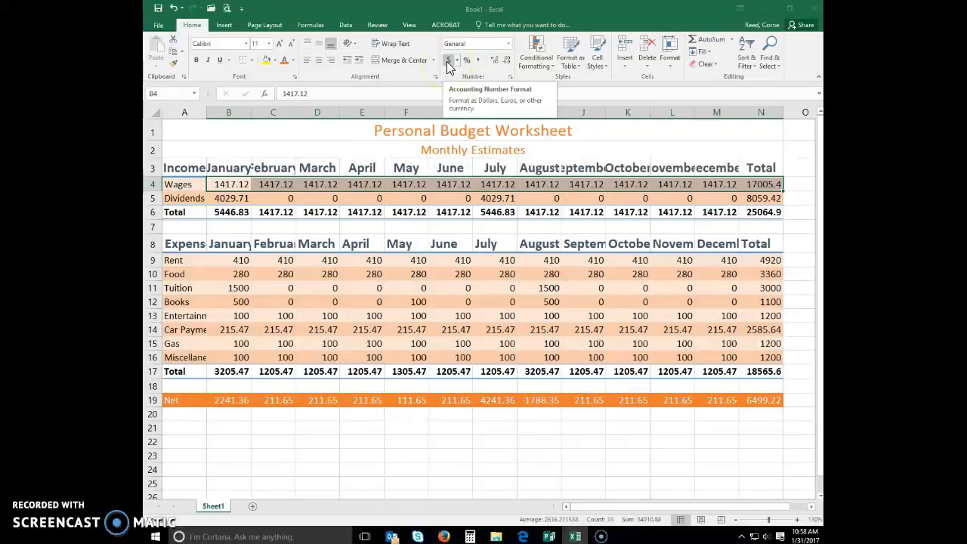
click(450, 60)
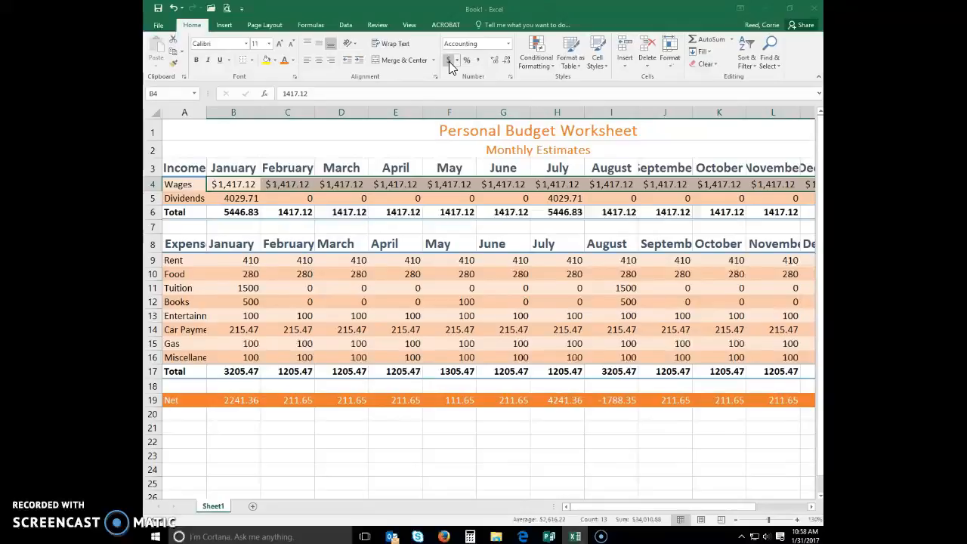
drag(232, 197, 342, 198)
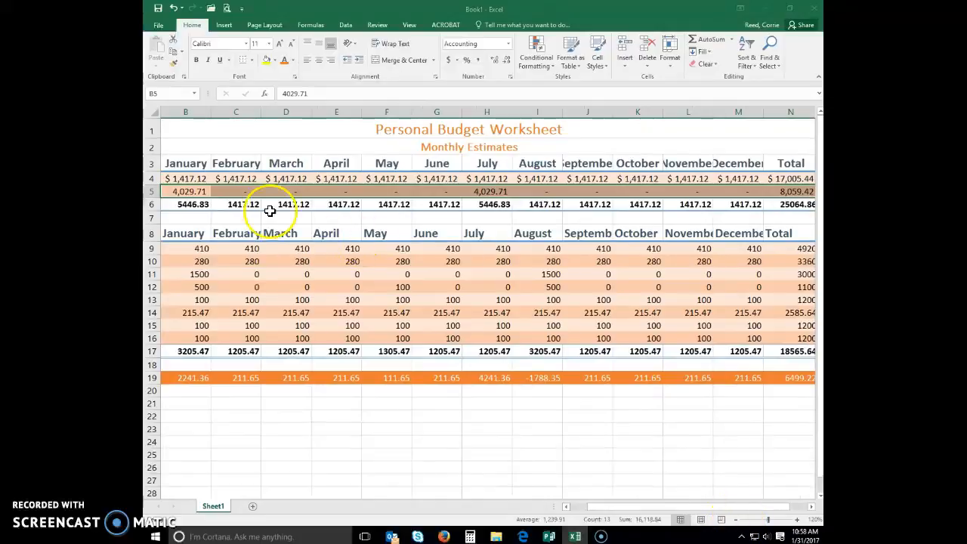
- Format the income Total row B6:N6 as Accounting dollar amounts
click(236, 204)
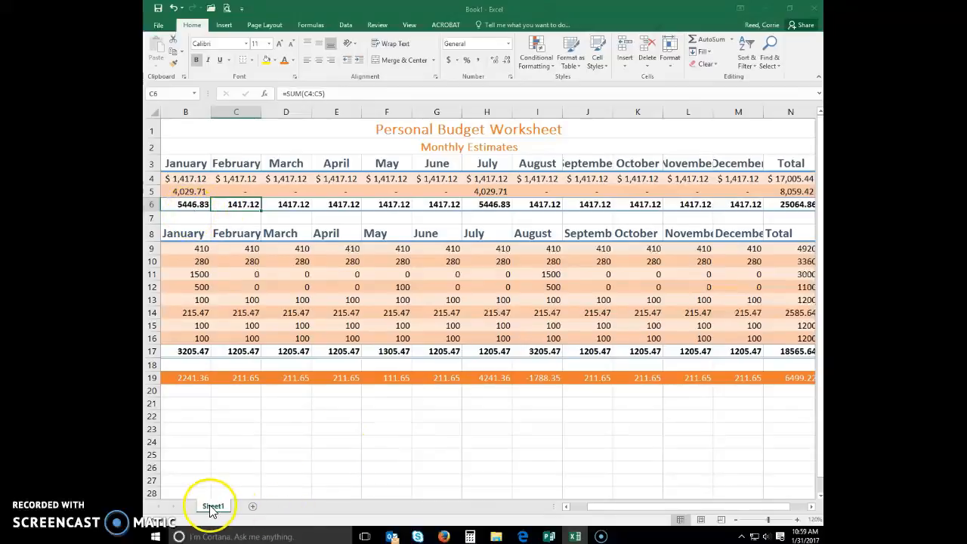
scroll(left, 3)
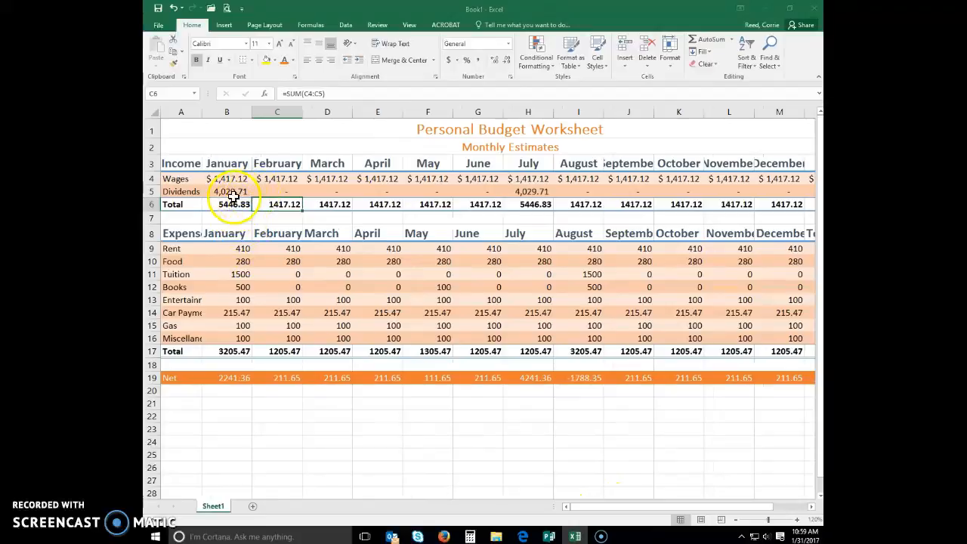
click(227, 190)
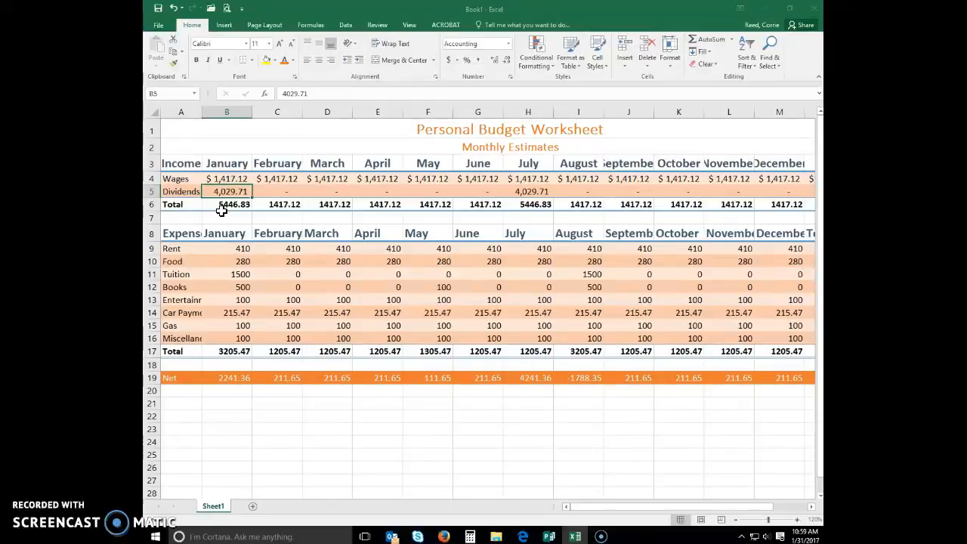
click(227, 204)
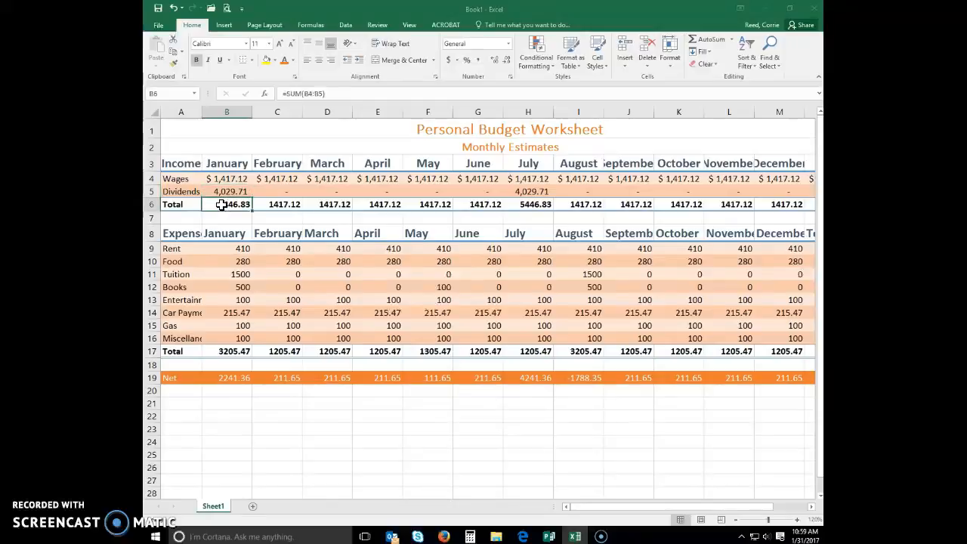
drag(227, 204, 779, 204)
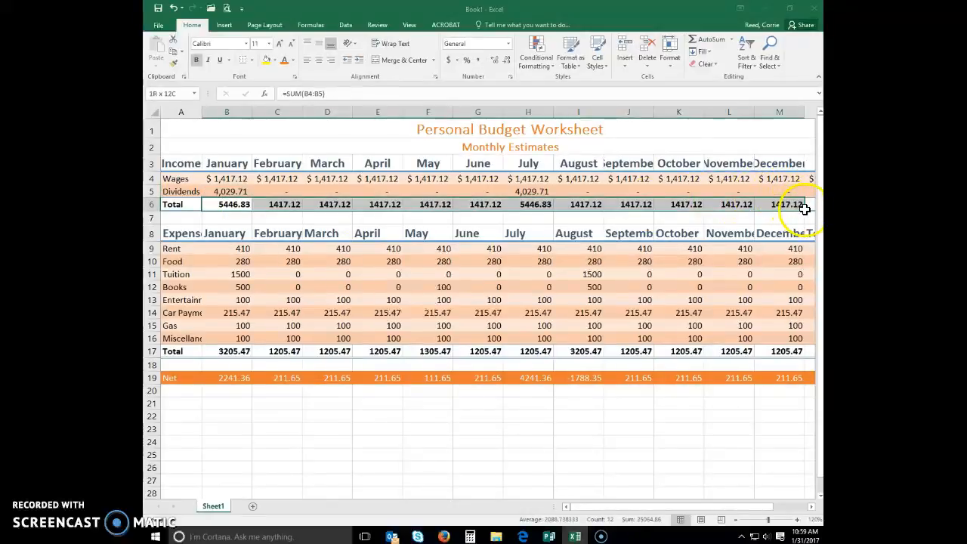
scroll(right, 3)
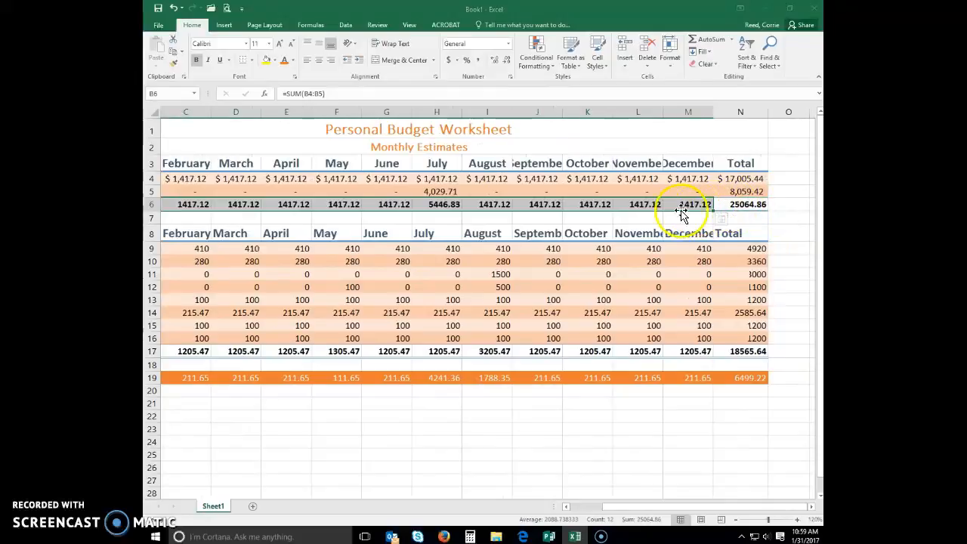
mouse_move(450, 60)
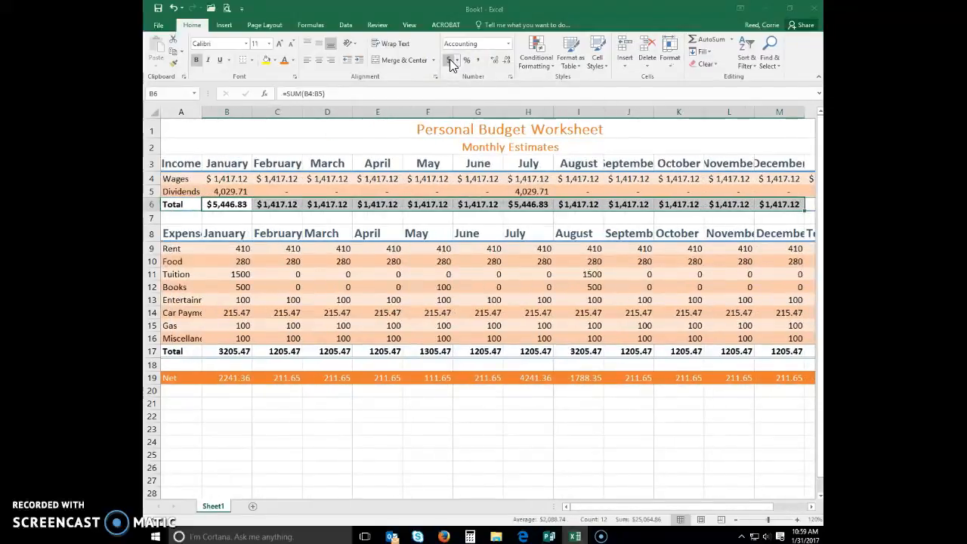
click(452, 61)
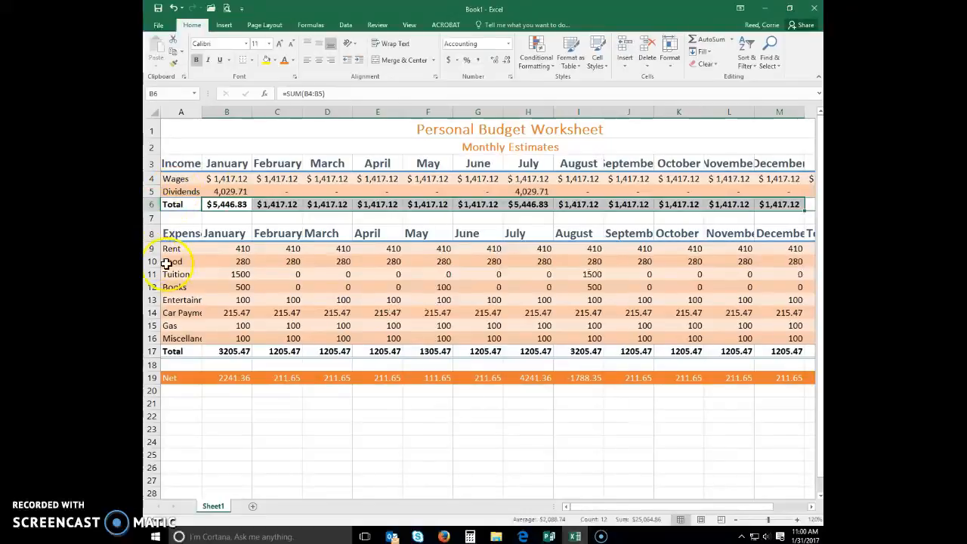
mouse_move(216, 247)
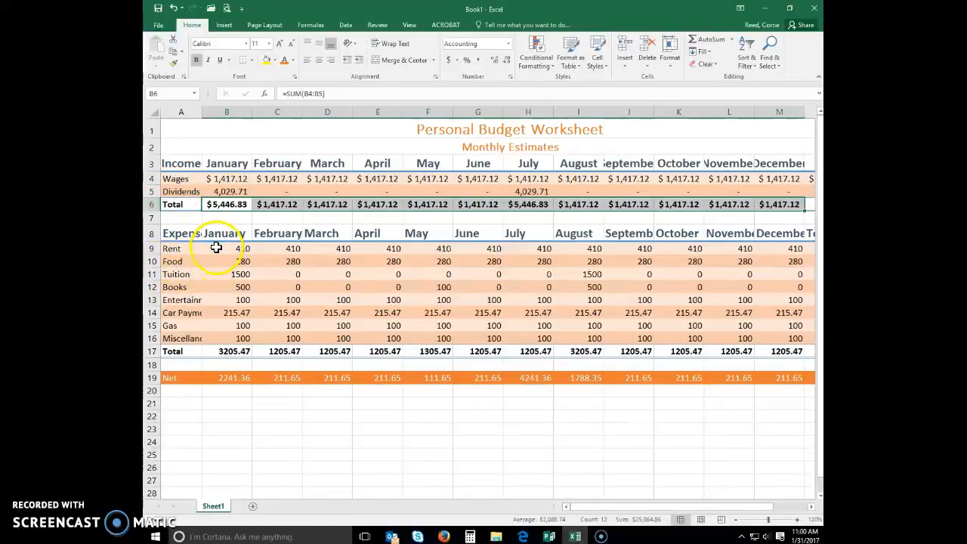
- Format the Rent, expenses Total and Net rows as Accounting dollar amounts
drag(227, 248, 779, 248)
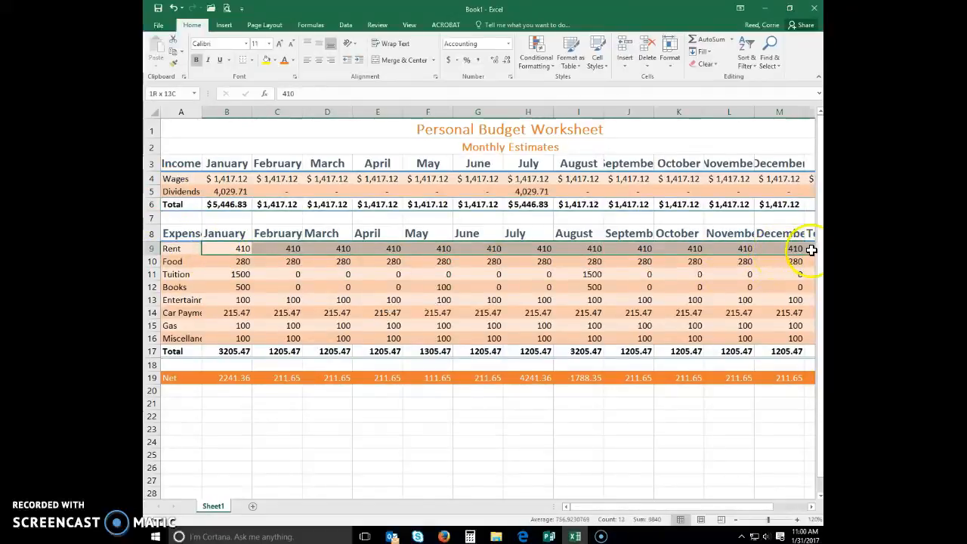
click(226, 247)
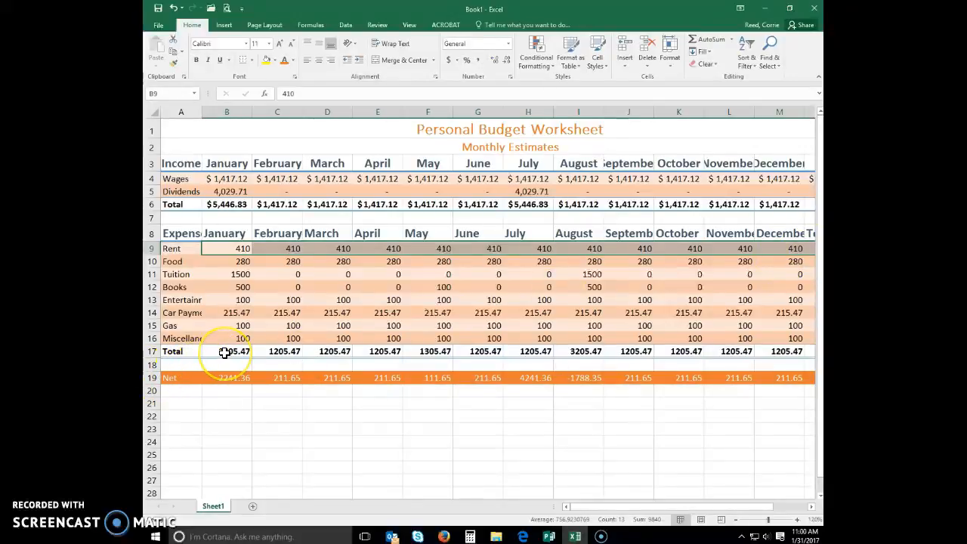
drag(227, 351, 778, 350)
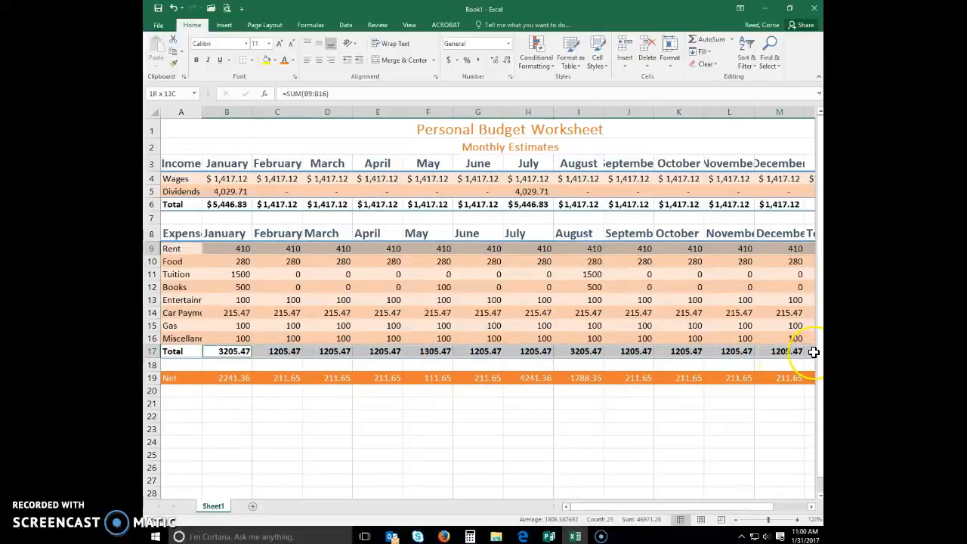
click(226, 351)
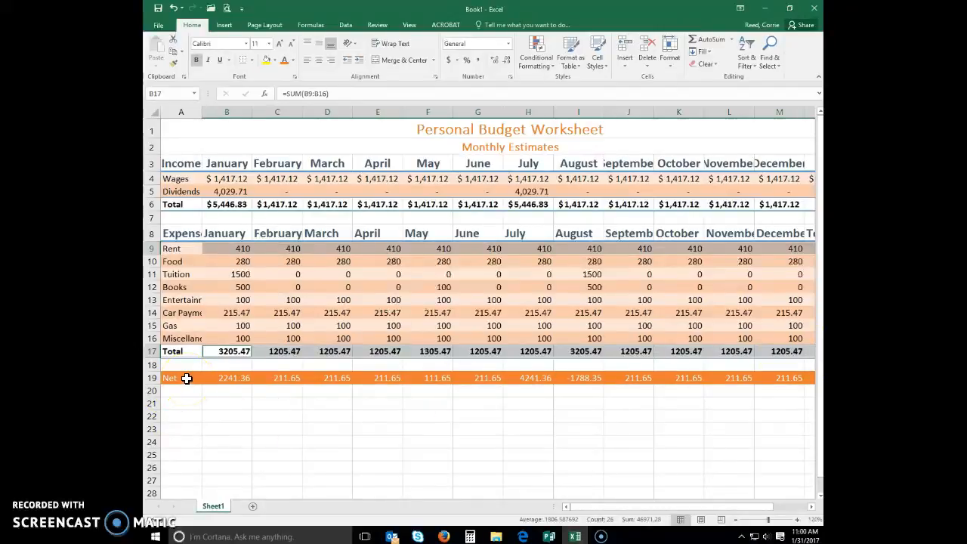
click(181, 378)
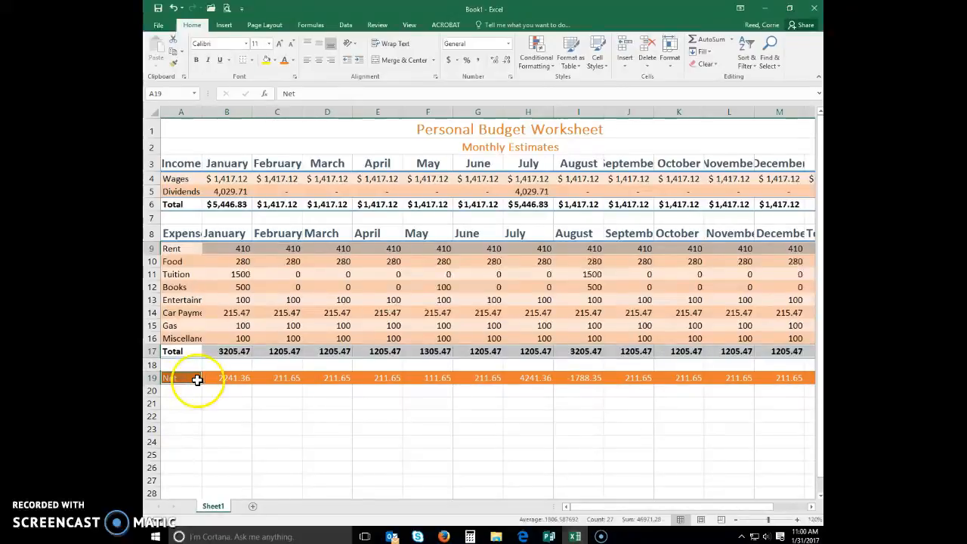
drag(197, 378, 800, 378)
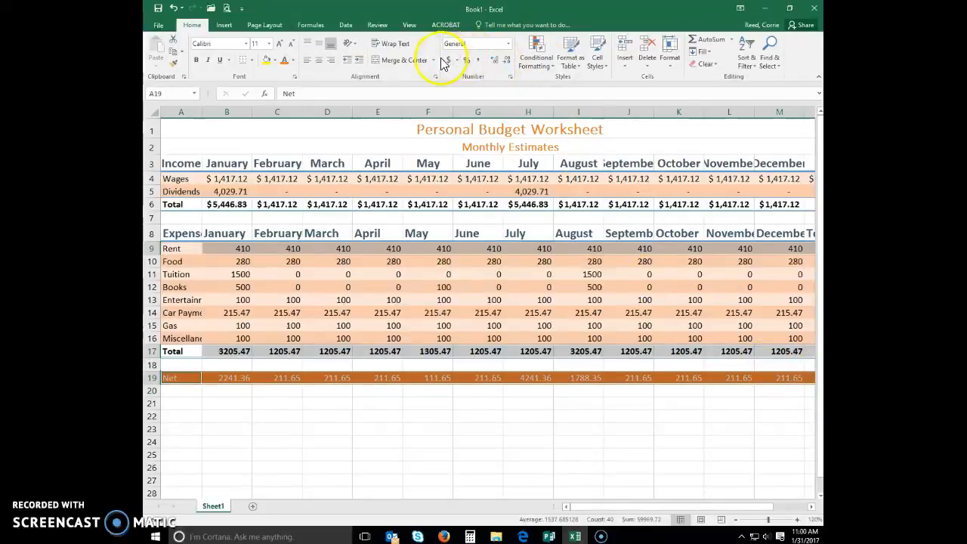
mouse_move(447, 60)
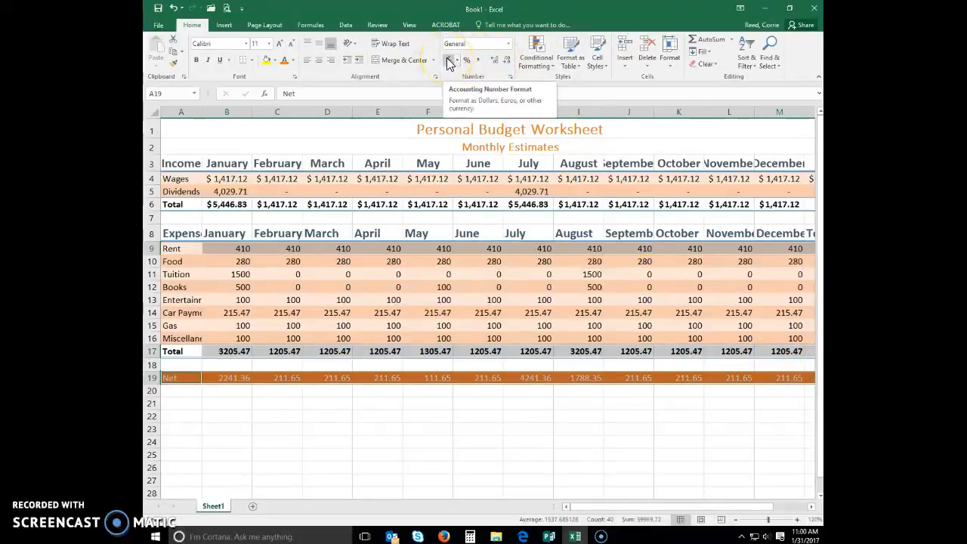
click(450, 60)
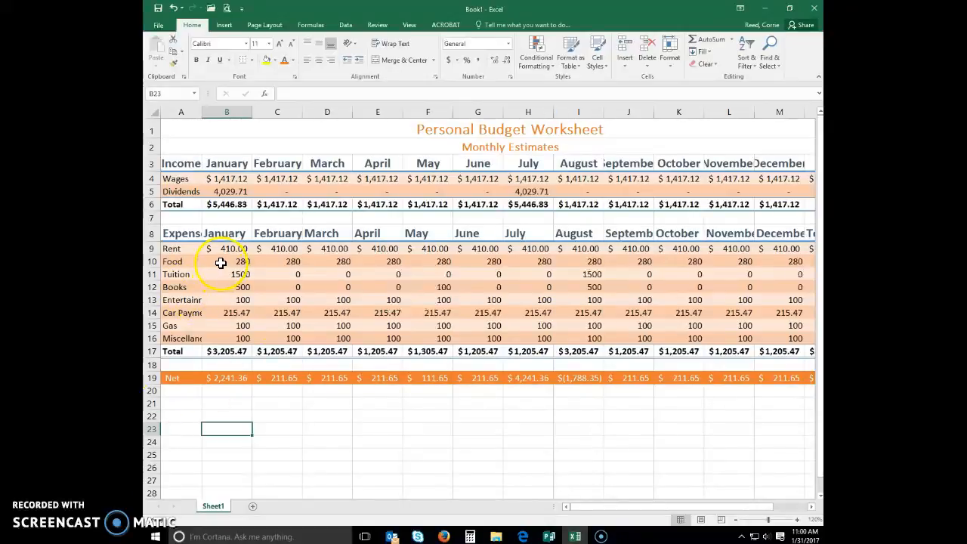
- Give Food through Miscellaneous B10:N16 comma style and format the grand income total N6 as dollars
drag(227, 260, 687, 313)
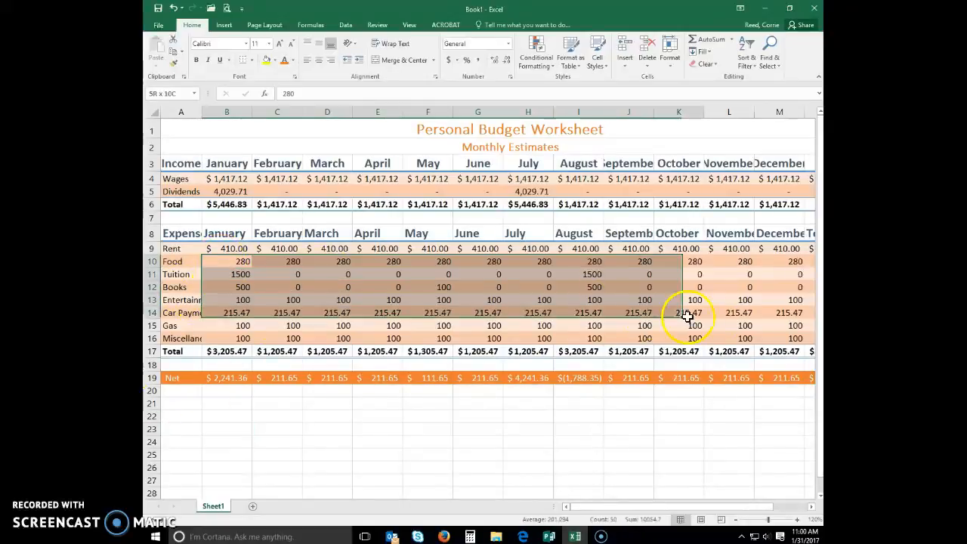
drag(687, 311, 779, 327)
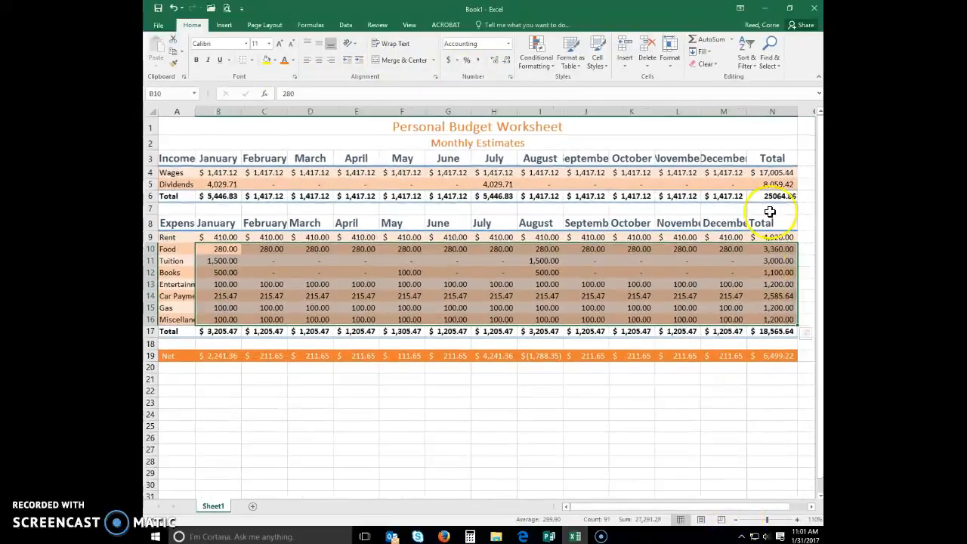
click(771, 197)
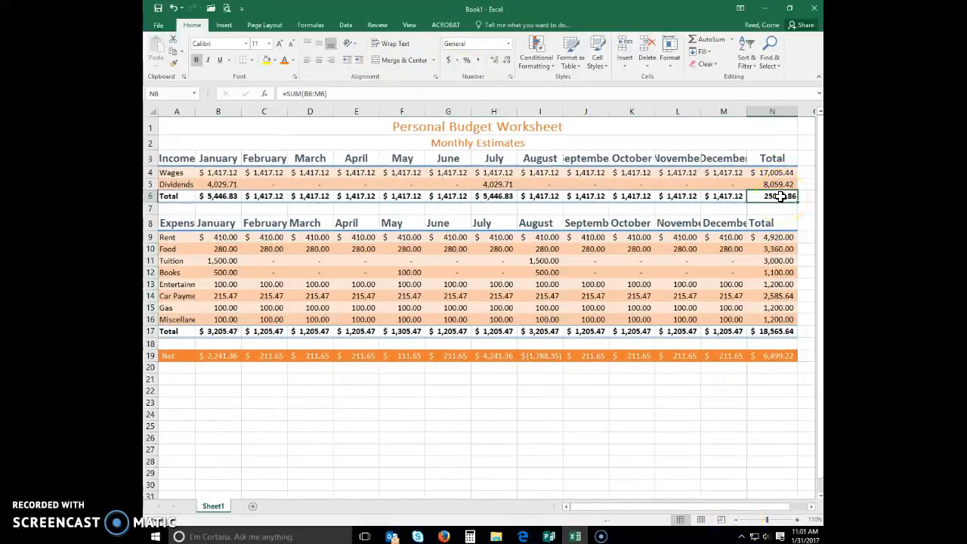
click(447, 59)
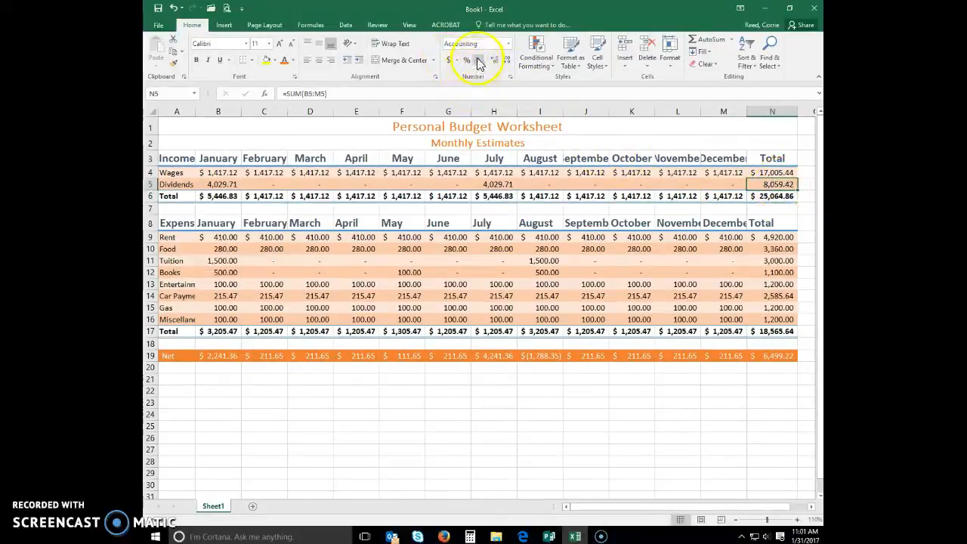
click(632, 438)
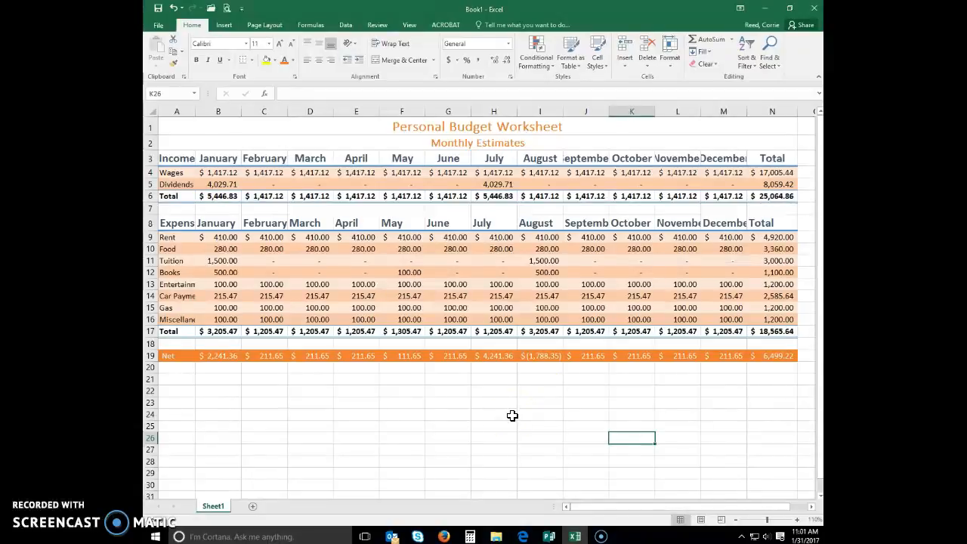
mouse_move(197, 112)
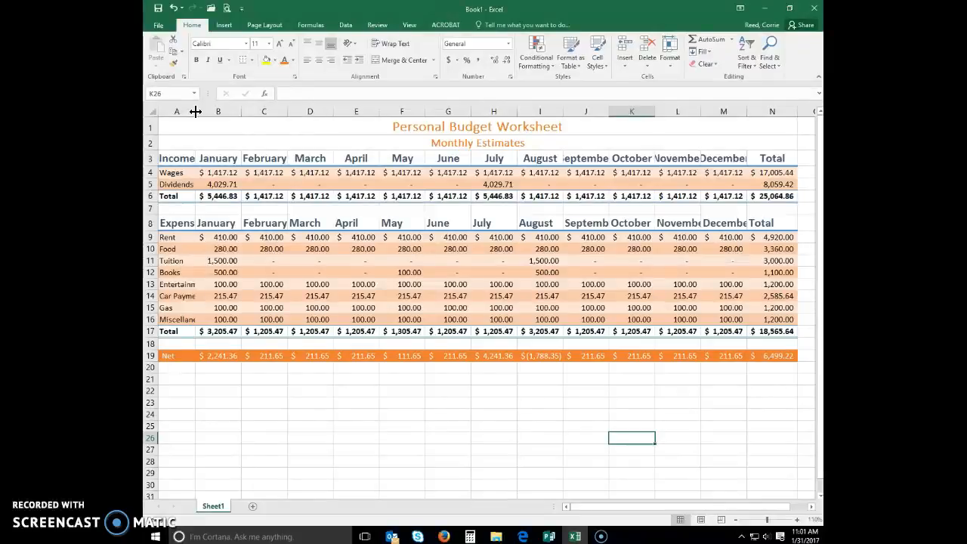
- Widen column A so labels like Miscellaneous show in full
drag(197, 112, 188, 112)
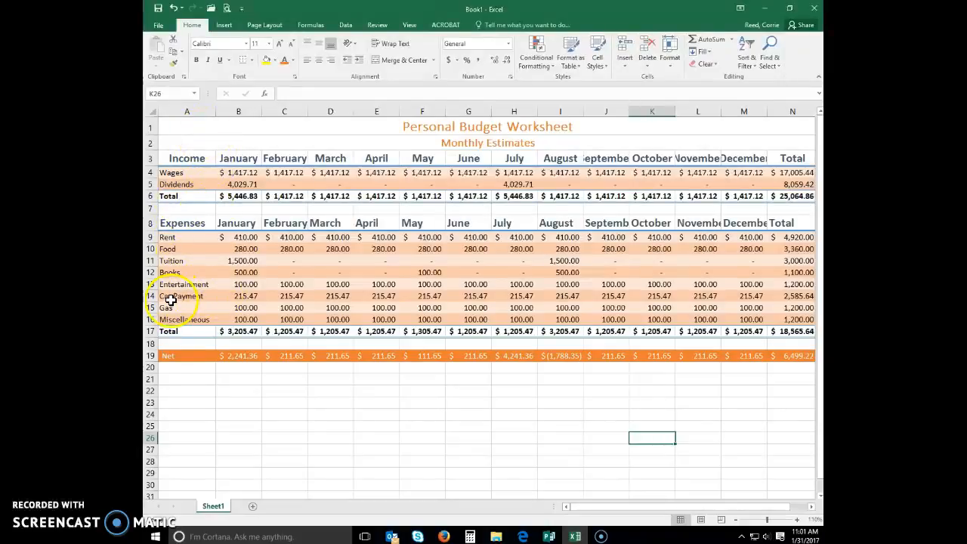
mouse_move(218, 320)
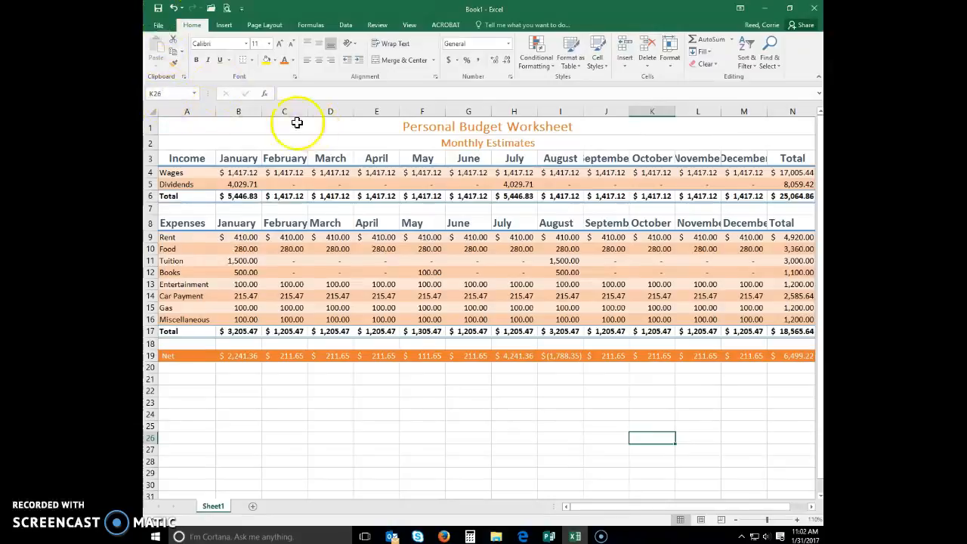
mouse_move(238, 112)
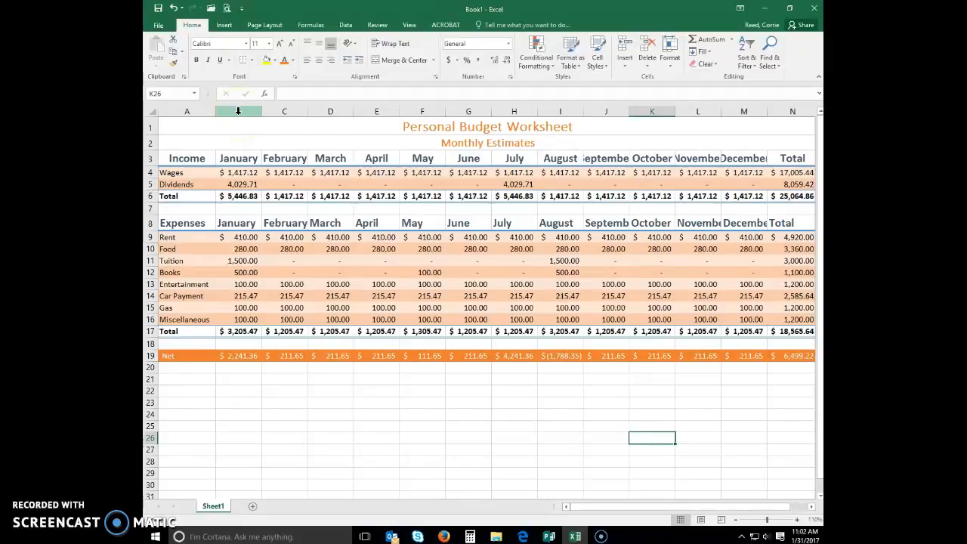
- Widen month columns B through N so September, November and December fit
click(238, 112)
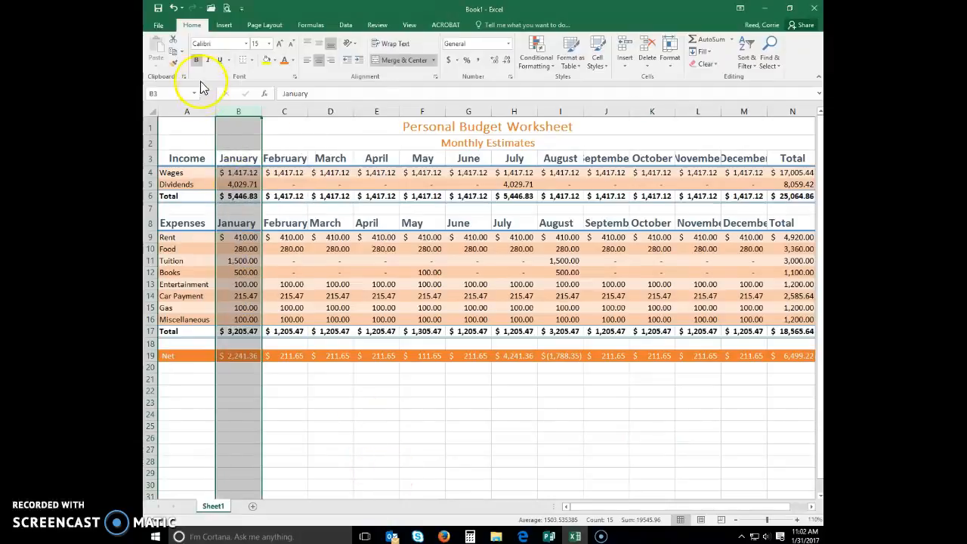
click(239, 112)
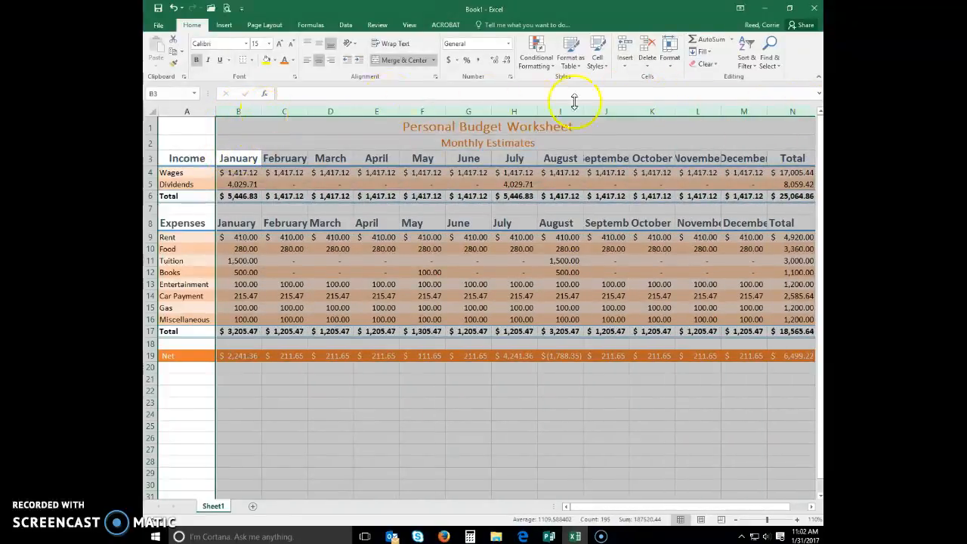
mouse_move(305, 113)
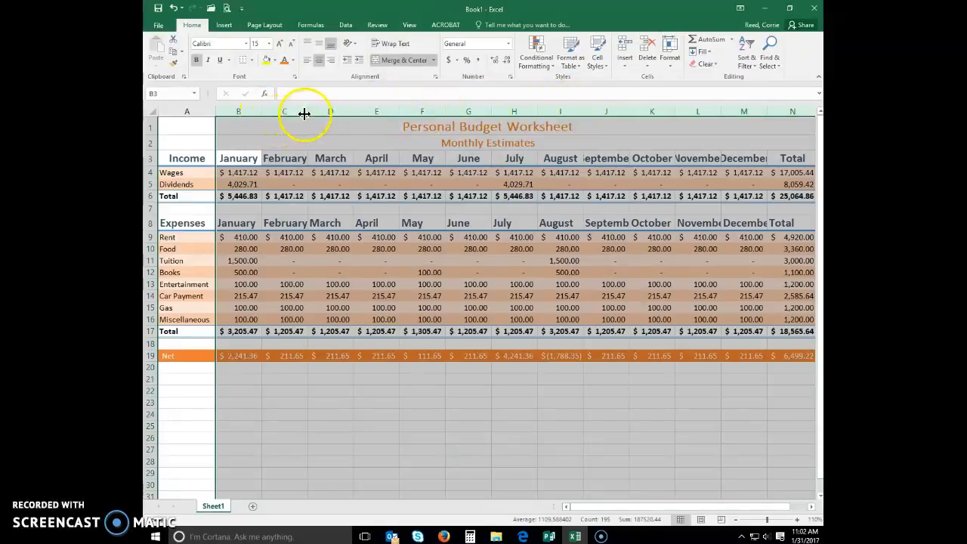
mouse_move(307, 109)
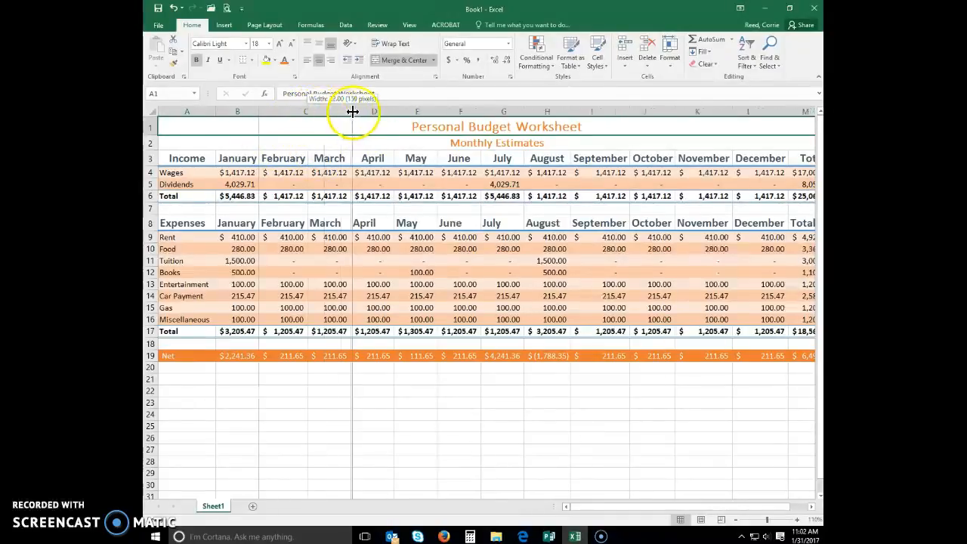
drag(353, 111, 413, 112)
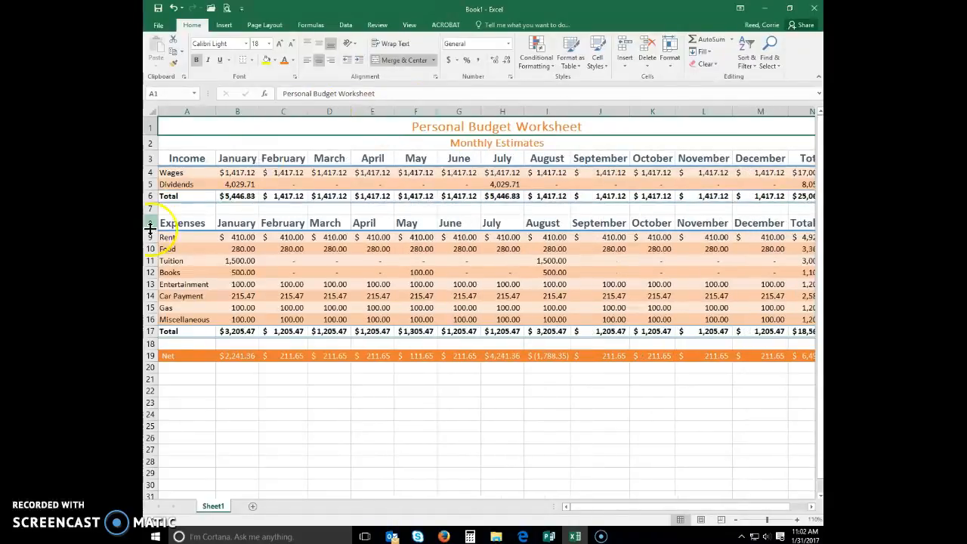
click(151, 237)
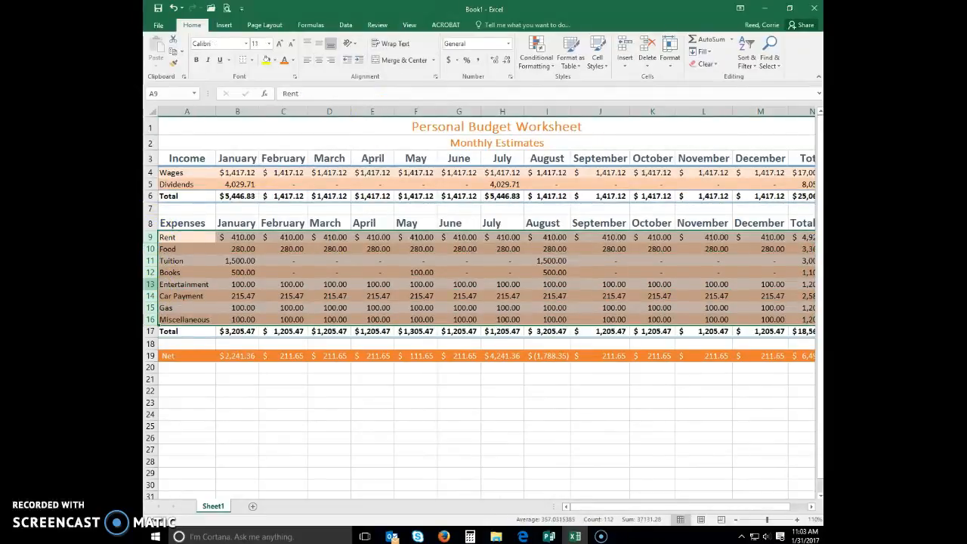
- Drag a row border to make the expense rows from Rent to Total taller
drag(152, 254, 151, 254)
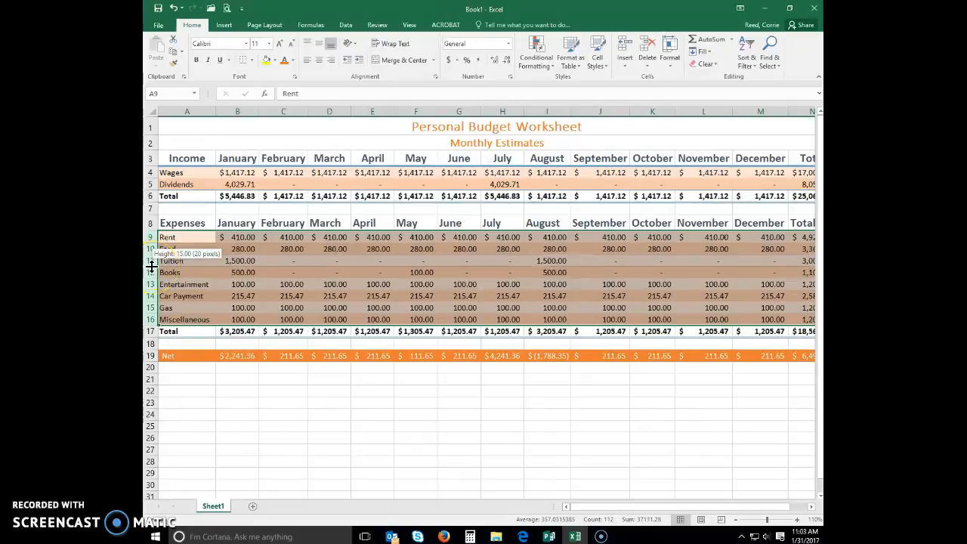
drag(151, 266, 151, 269)
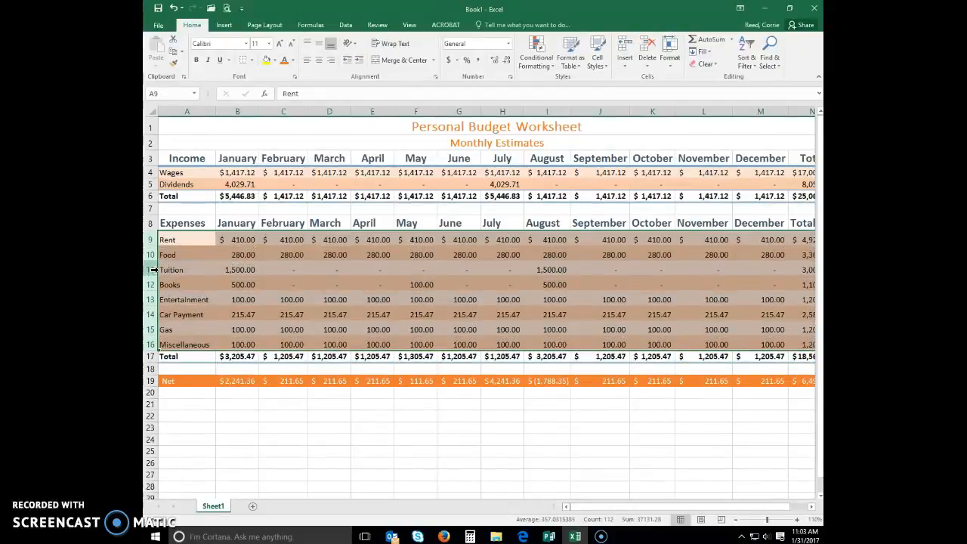
click(372, 438)
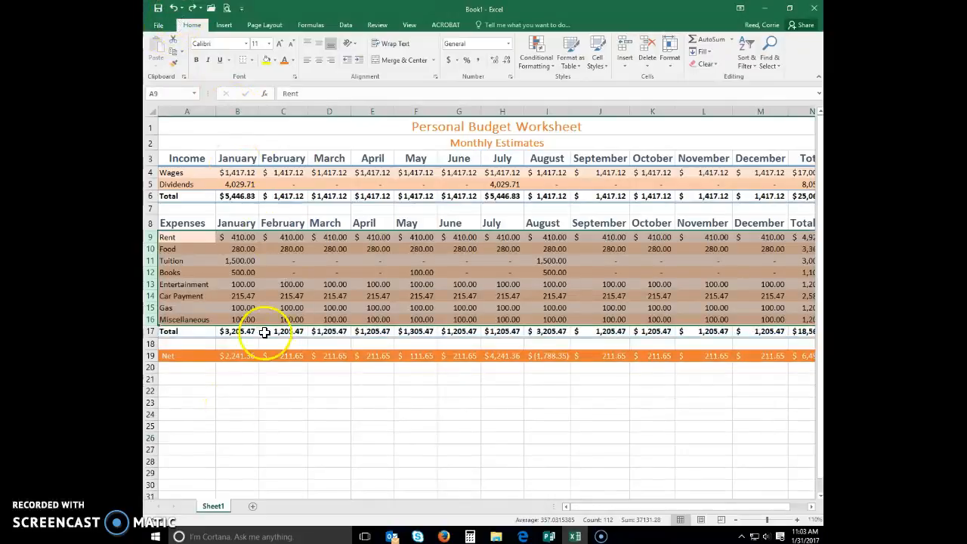
click(236, 426)
text(a3)
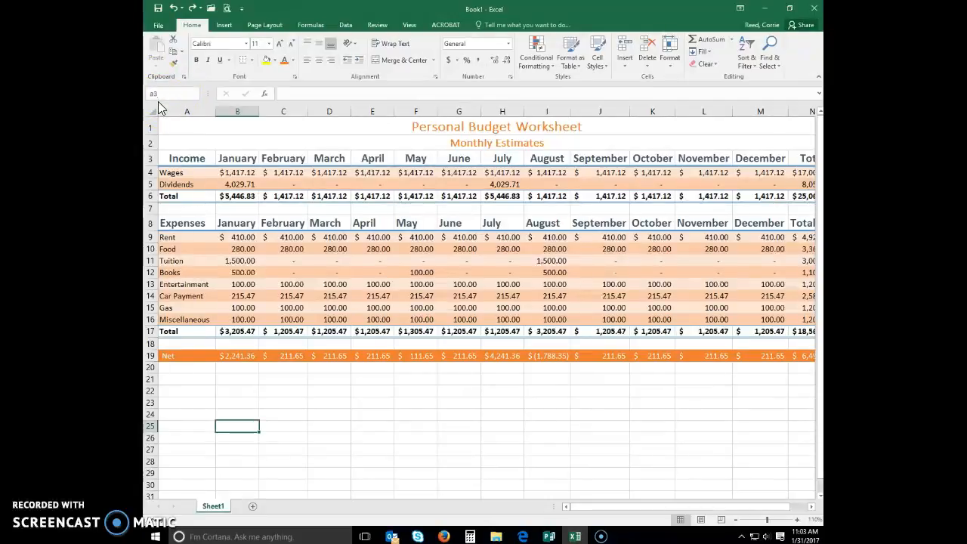
- Retype Income into heading cell A3 after a stray z, then select the Wages label
click(187, 158)
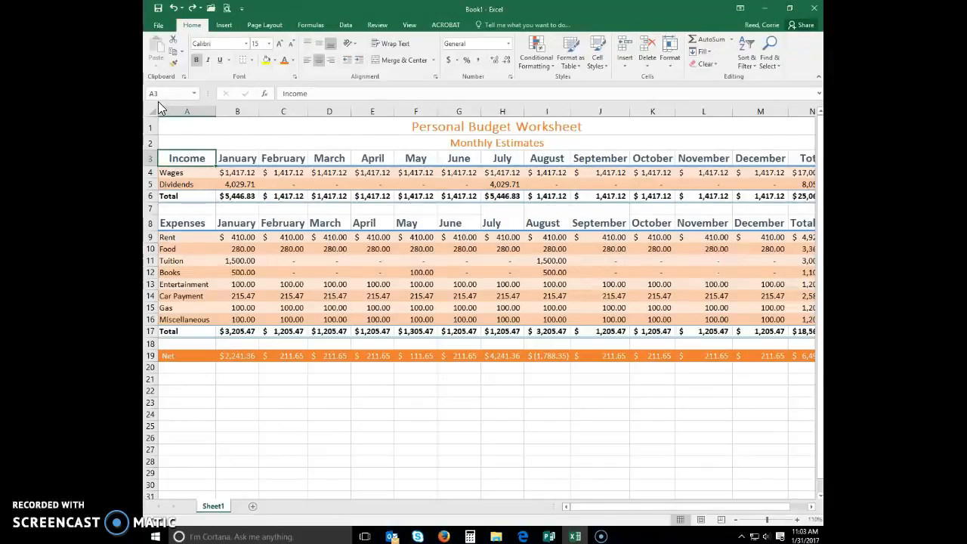
text(z)
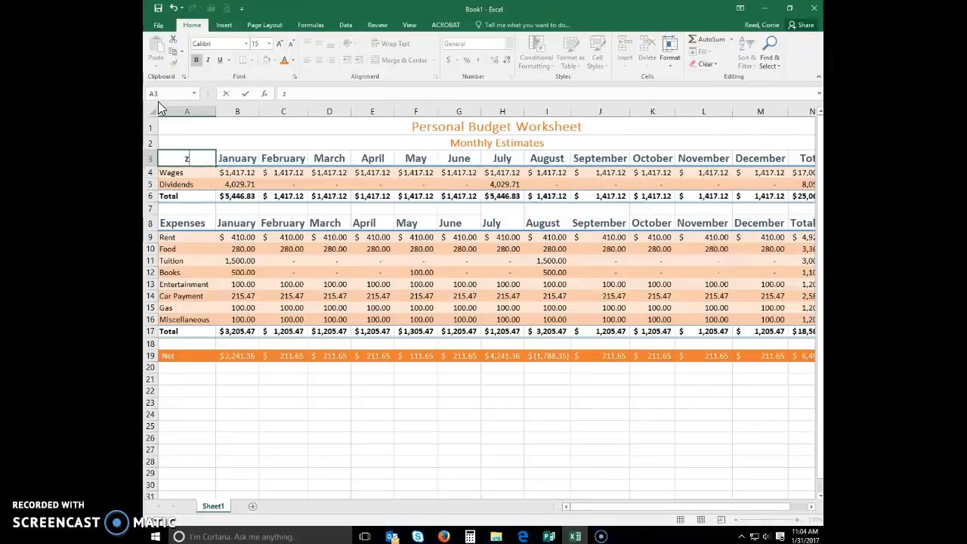
text(Income)
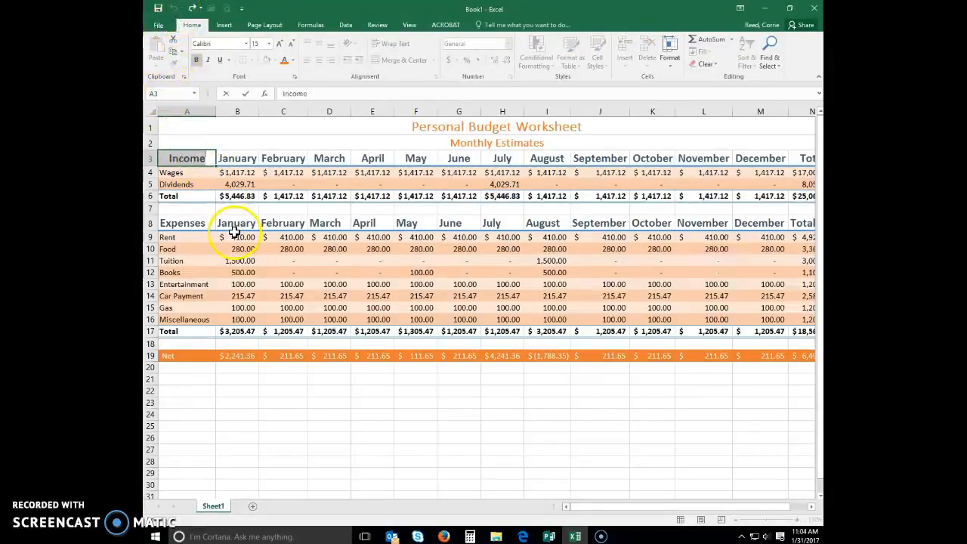
click(188, 172)
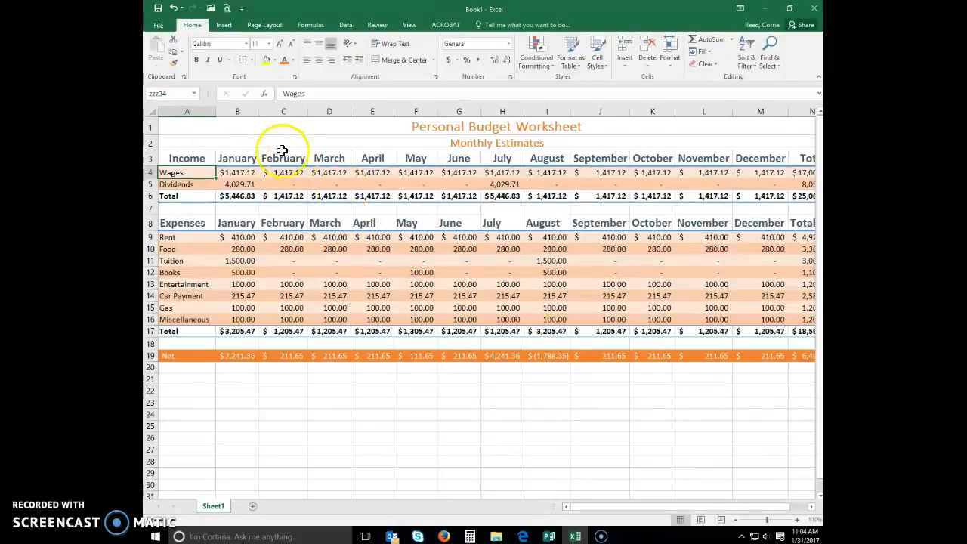
click(329, 426)
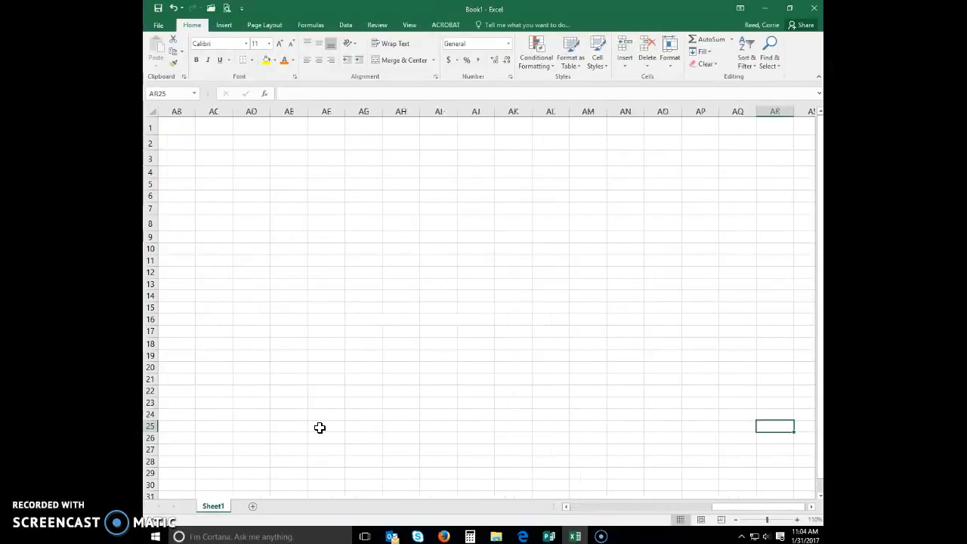
scroll(right, 3)
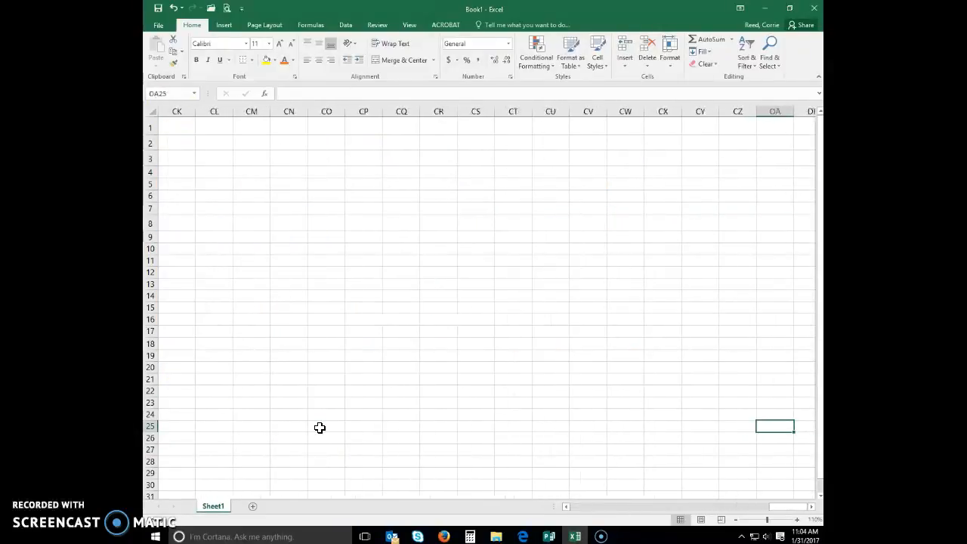
scroll(right, 3)
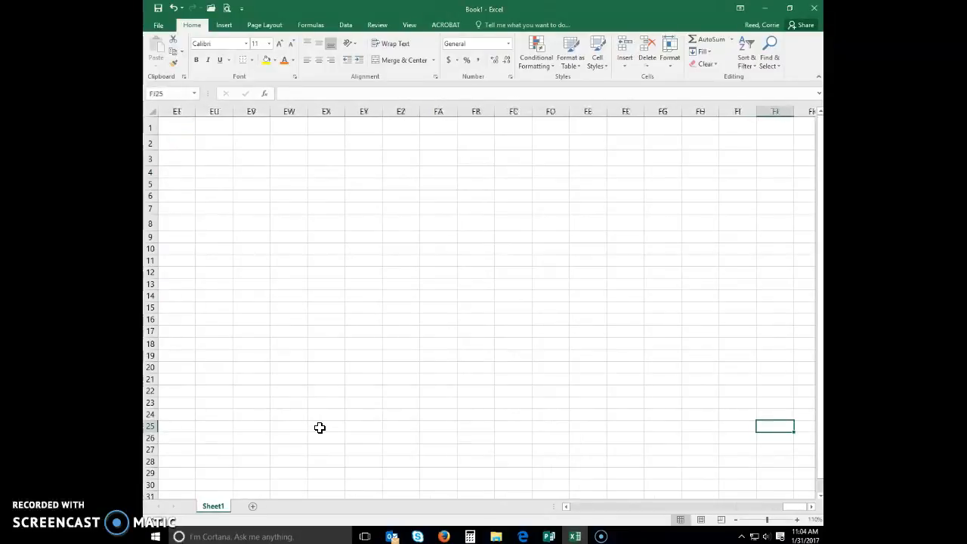
scroll(right, 3)
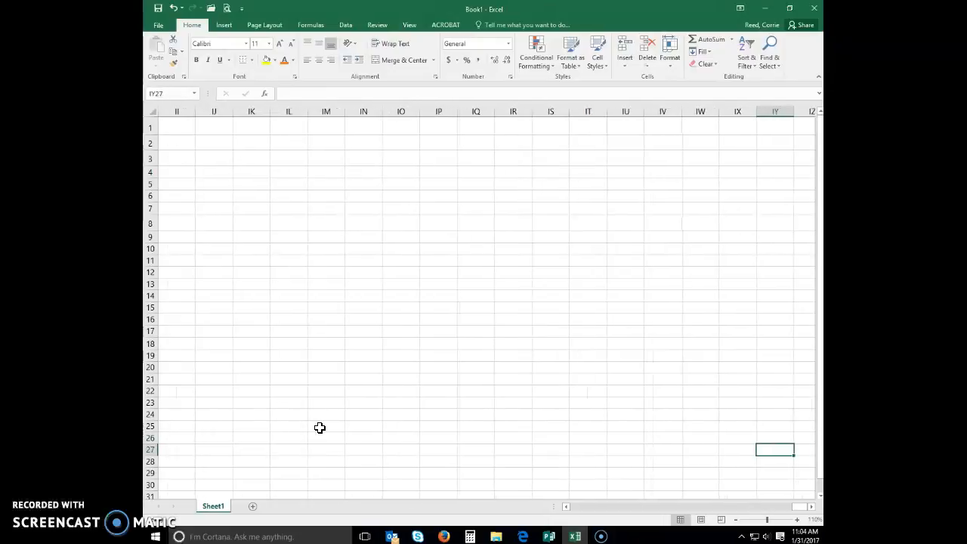
scroll(right, 3)
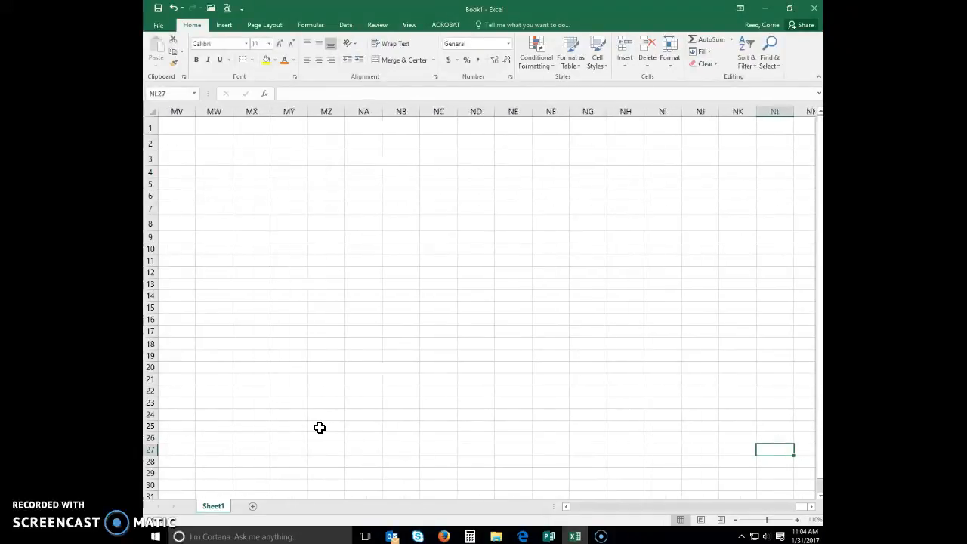
scroll(right, 3)
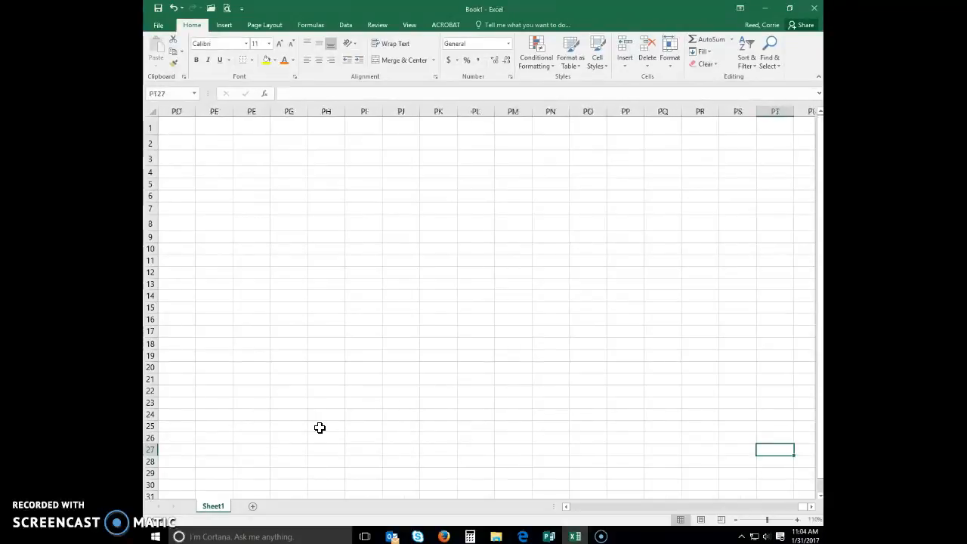
scroll(right, 3)
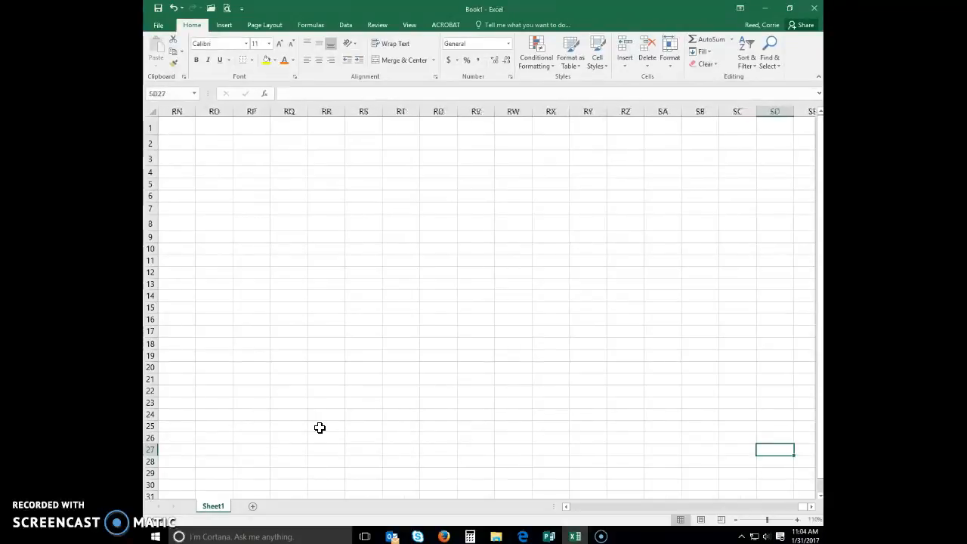
scroll(right, 3)
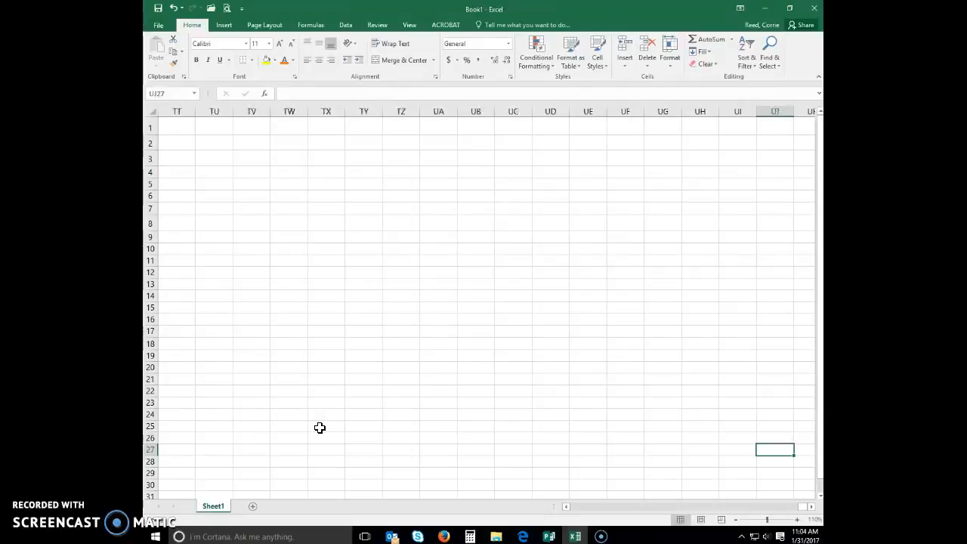
scroll(right, 3)
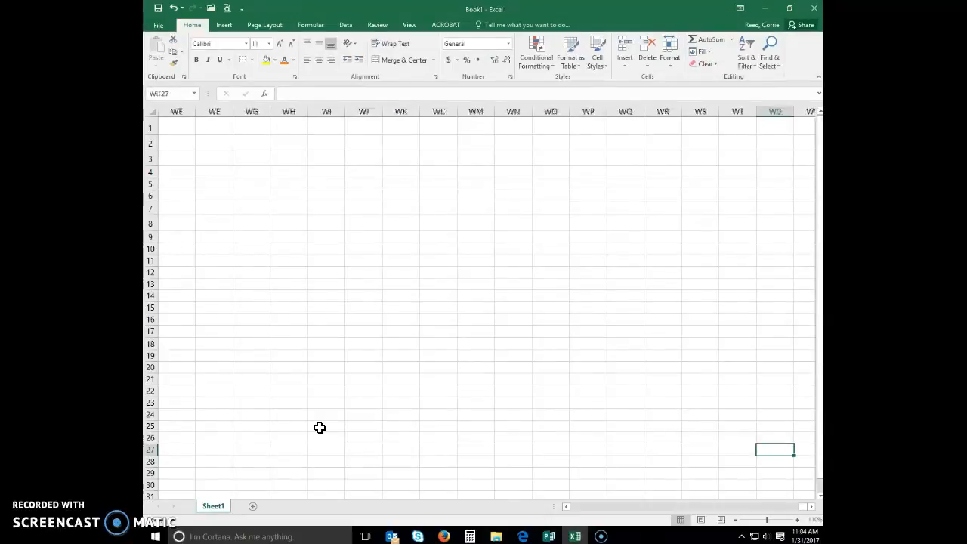
scroll(right, 3)
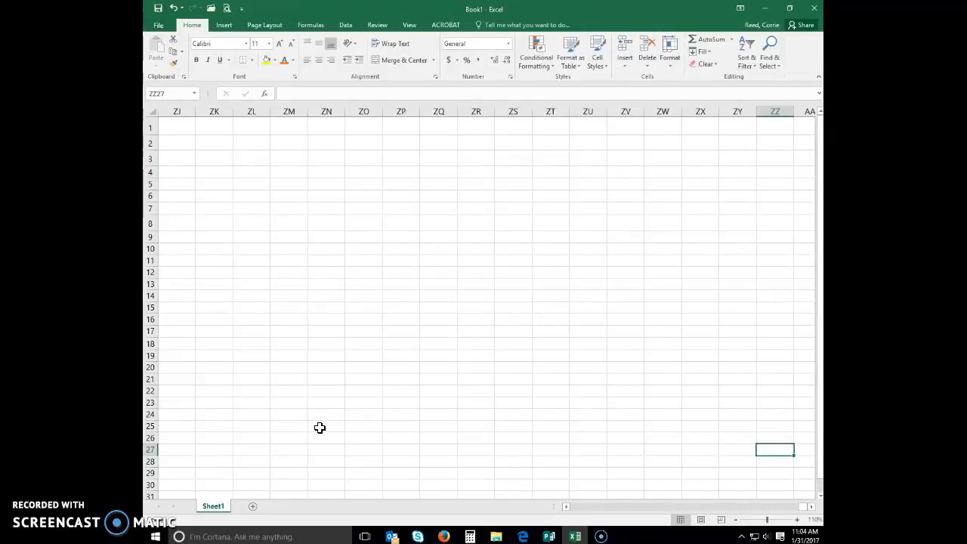
click(737, 390)
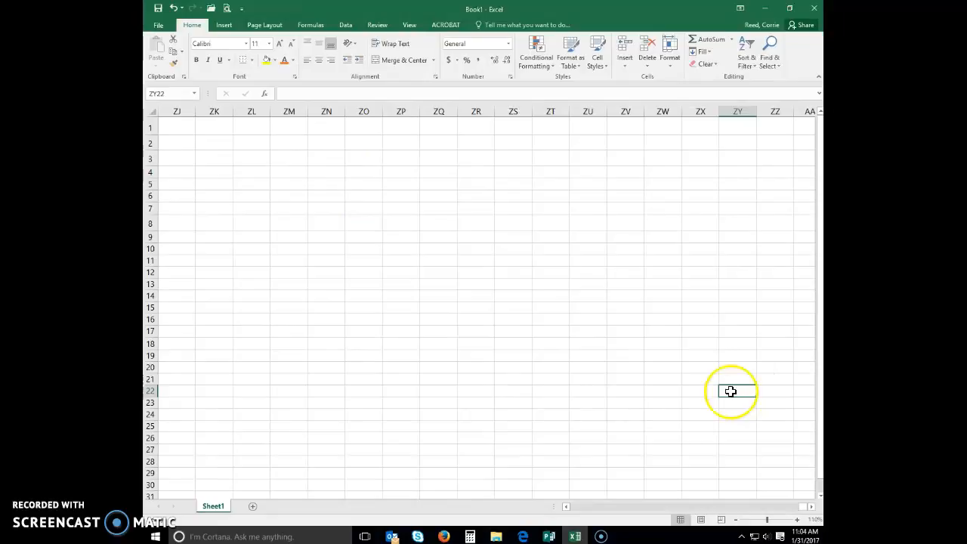
click(168, 93)
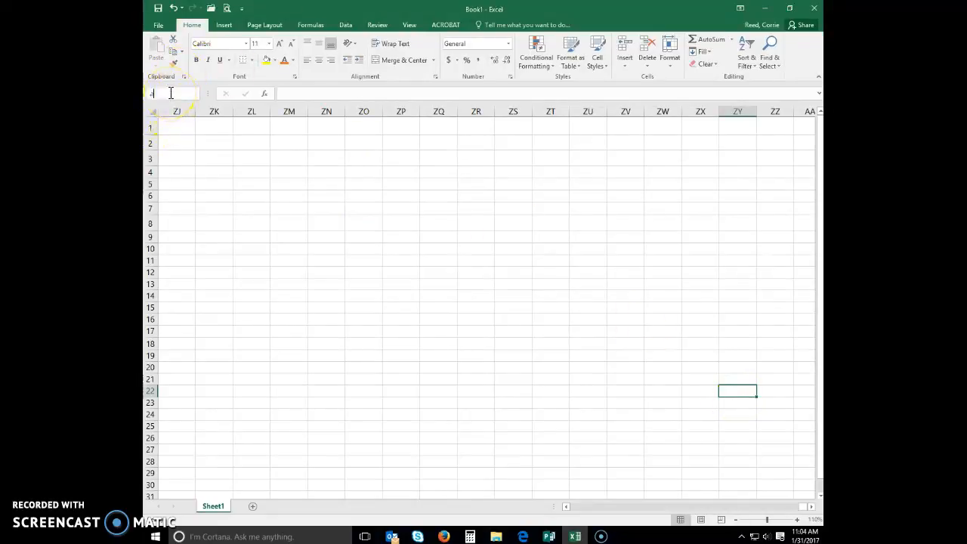
text(a3)
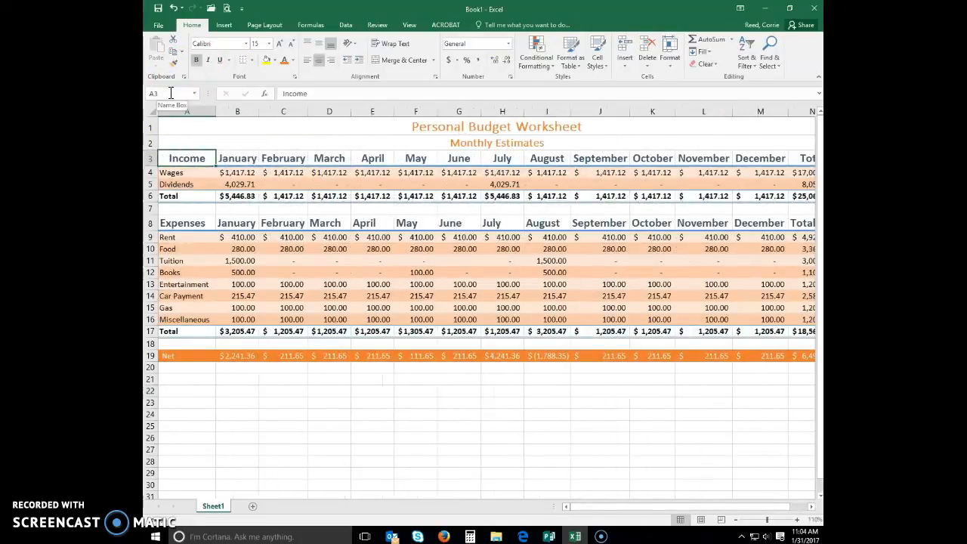
text(ZY22)
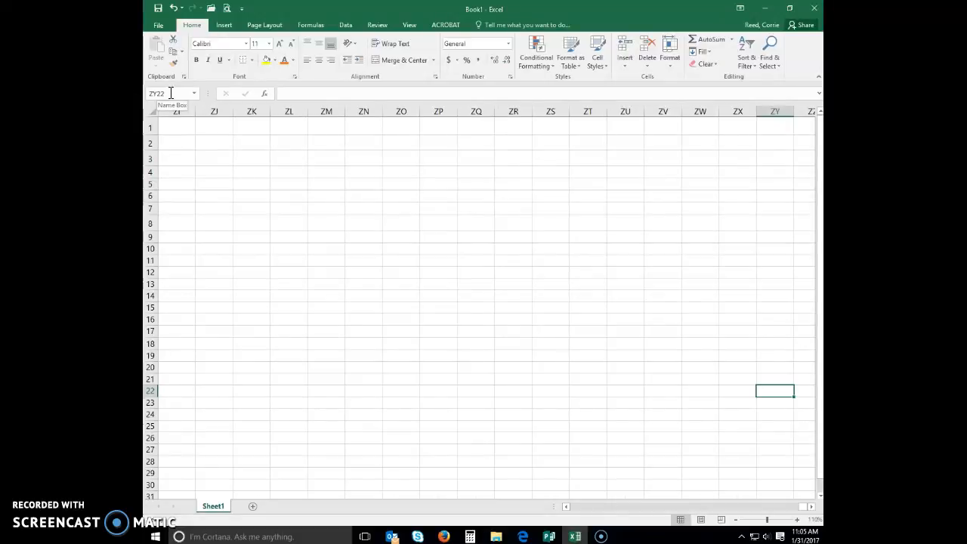
text(a)
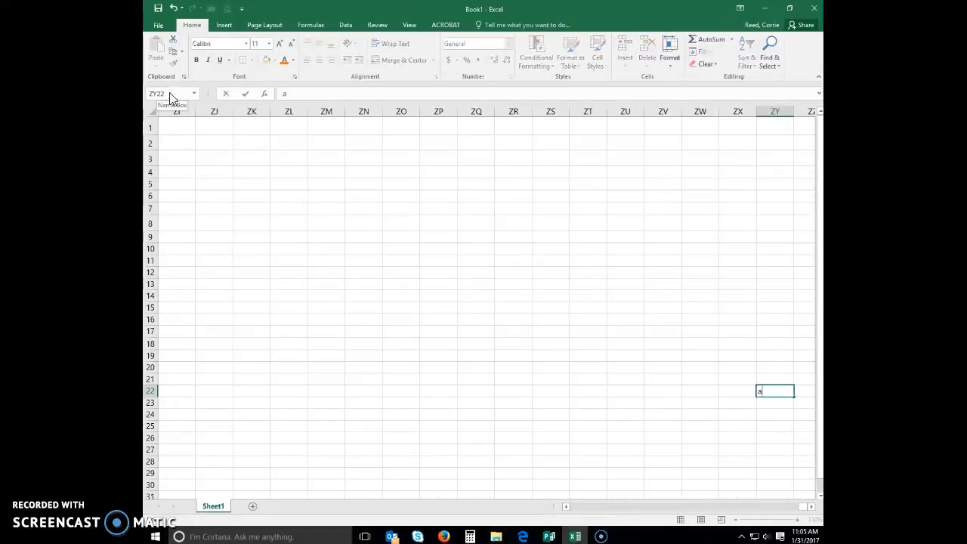
click(251, 222)
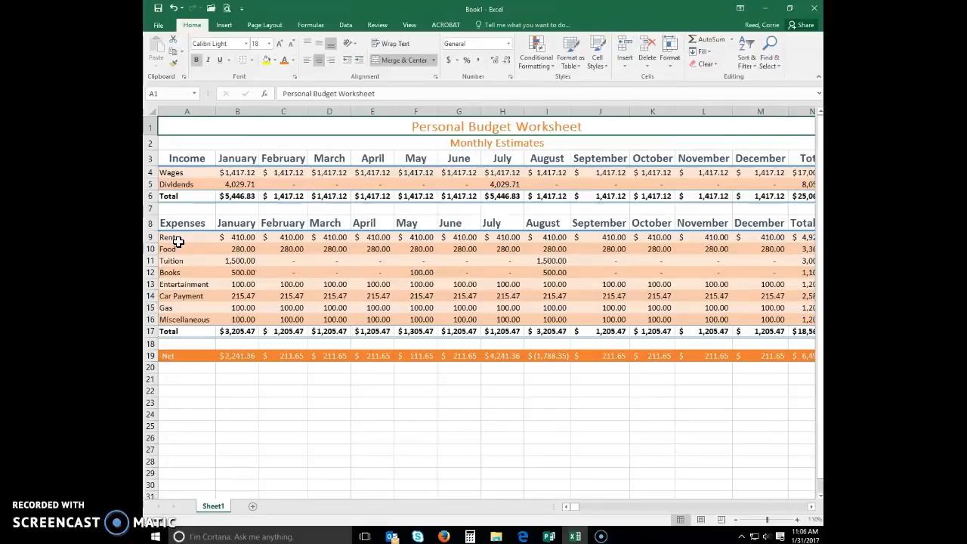
- Select expense names A9:A16 together with their yearly totals N9:N16 as chart data
click(188, 235)
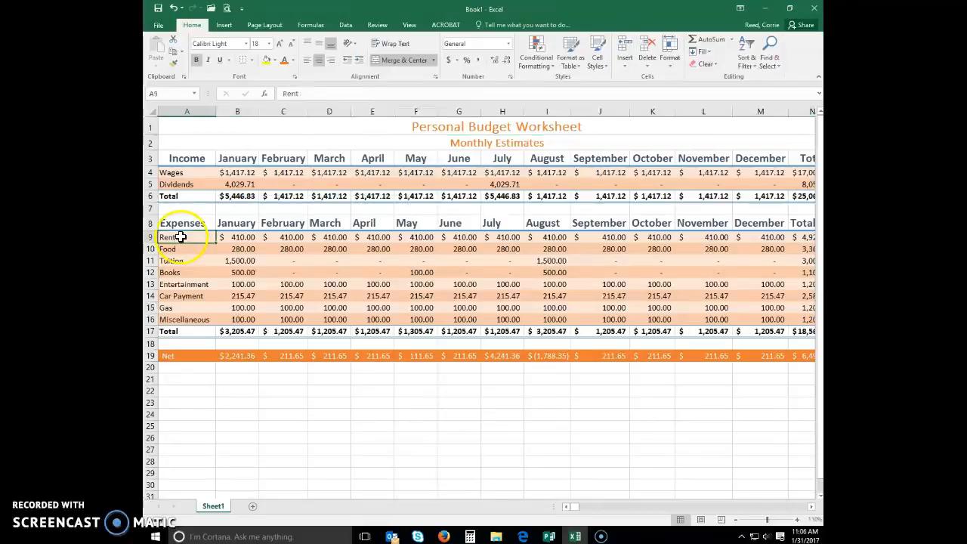
drag(181, 236, 181, 319)
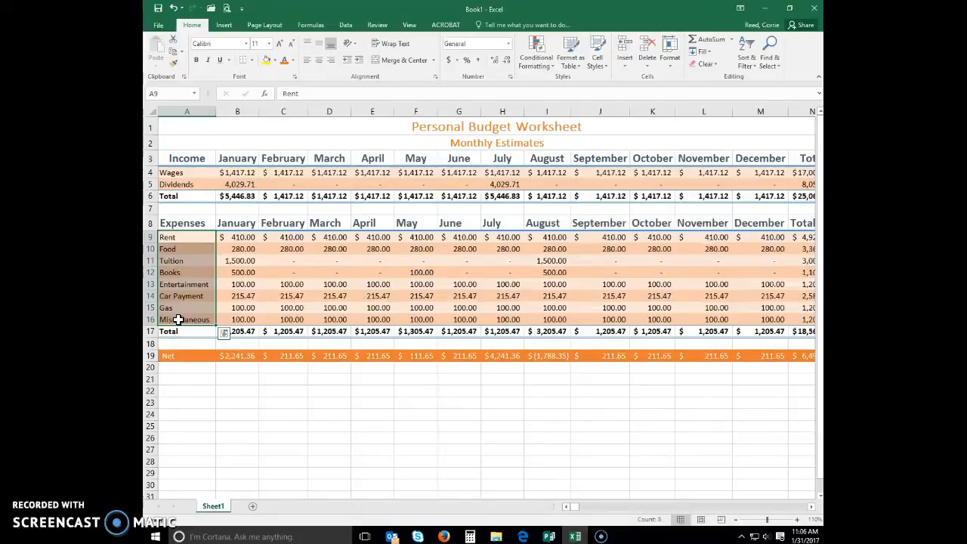
mouse_move(672, 336)
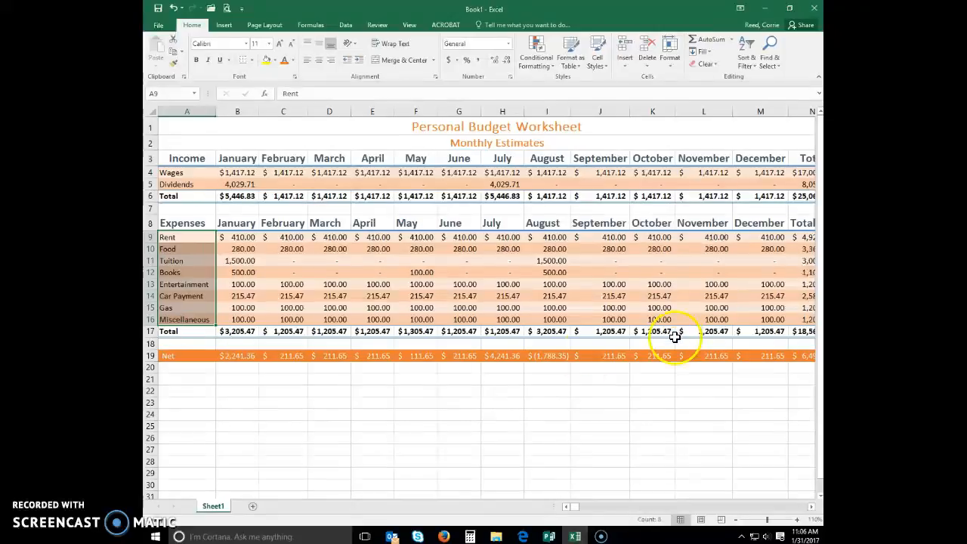
drag(809, 236, 810, 319)
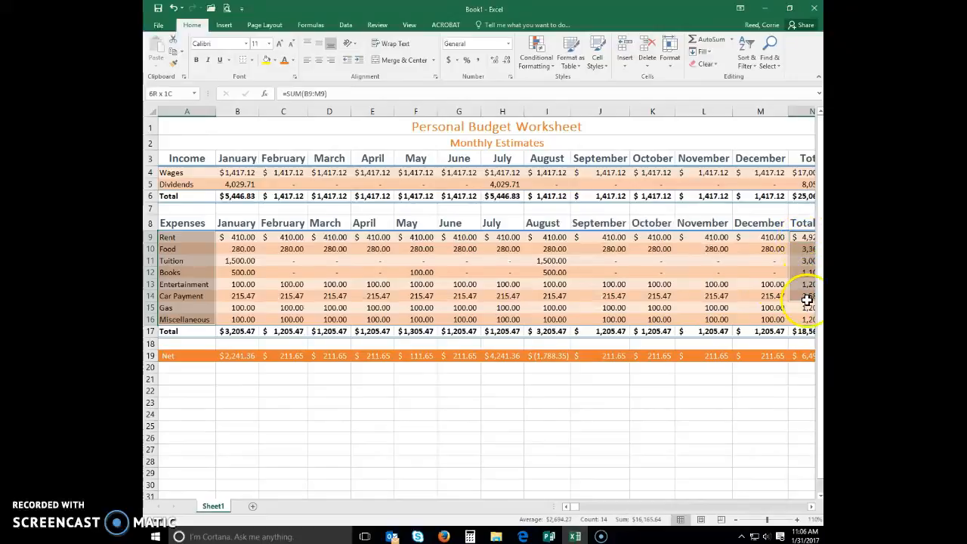
click(808, 319)
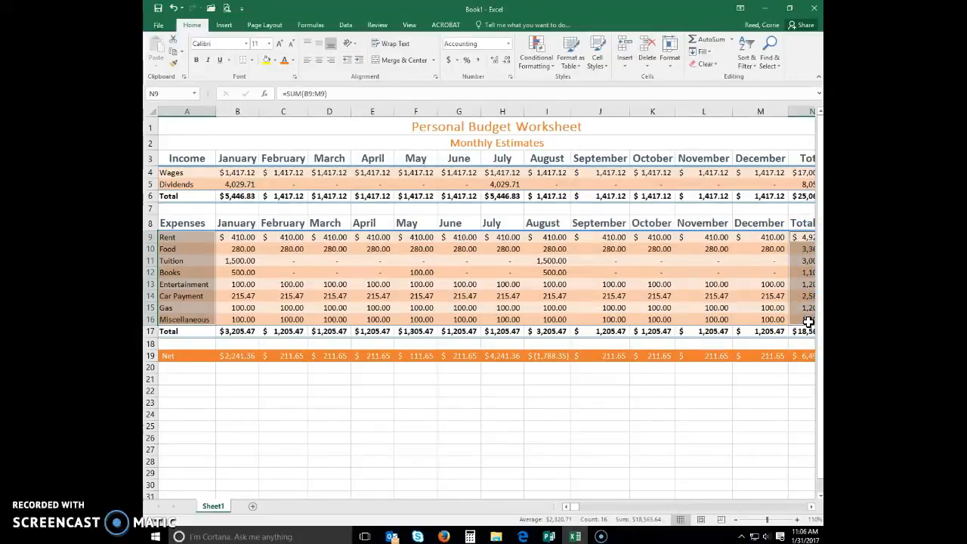
mouse_move(269, 42)
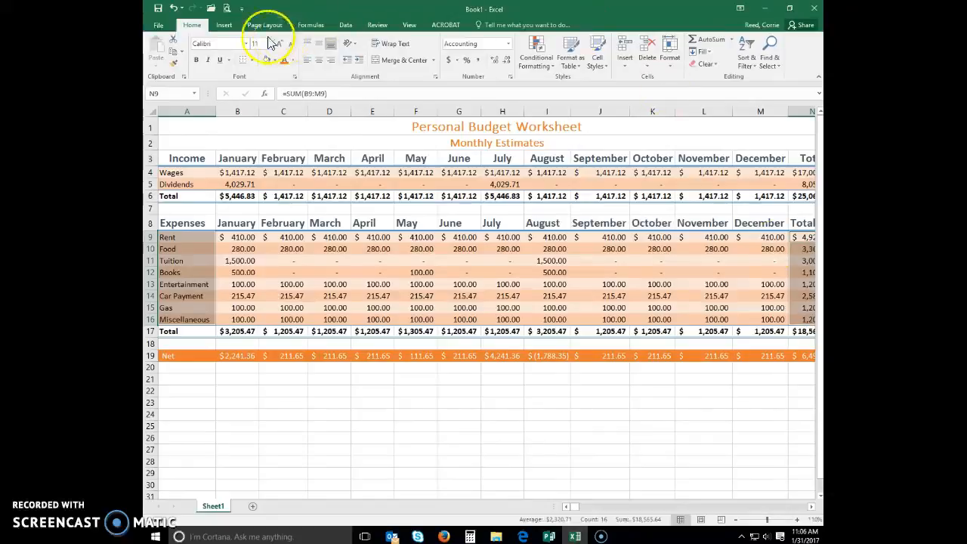
- Insert a 3-D Pie chart of the yearly expense totals by category
click(224, 24)
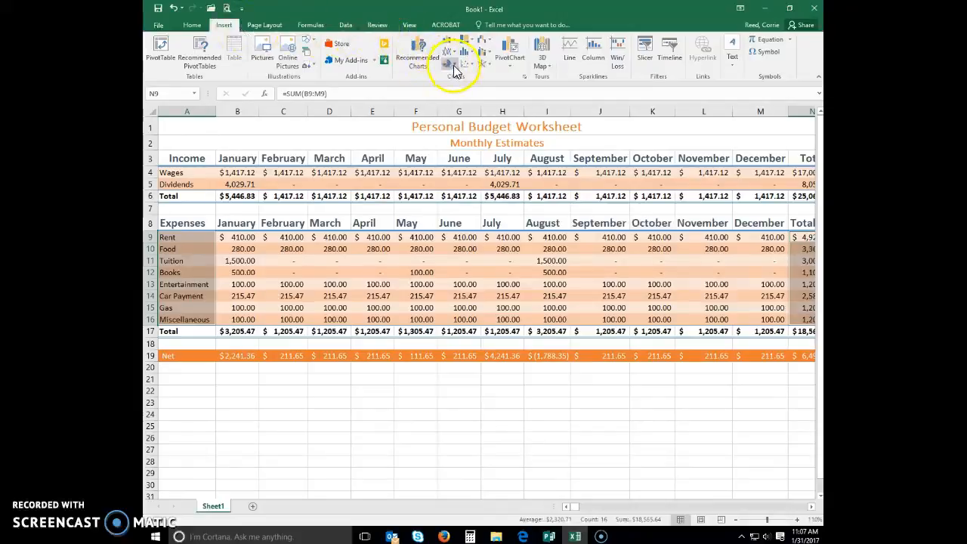
mouse_move(453, 54)
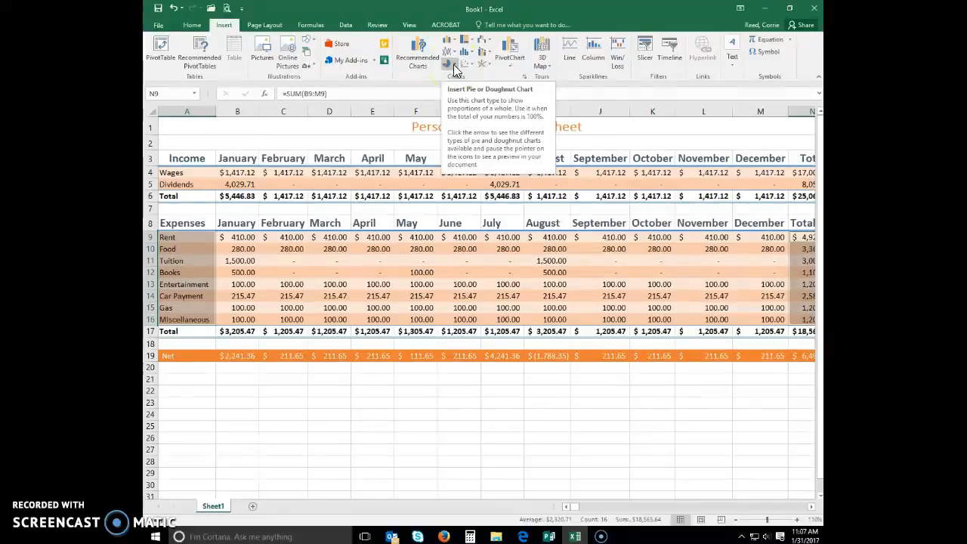
click(450, 53)
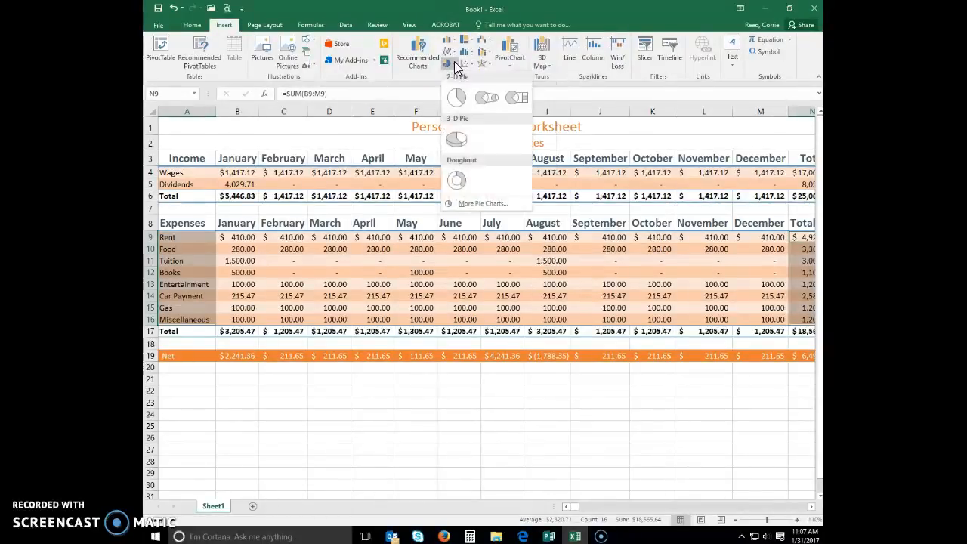
click(456, 139)
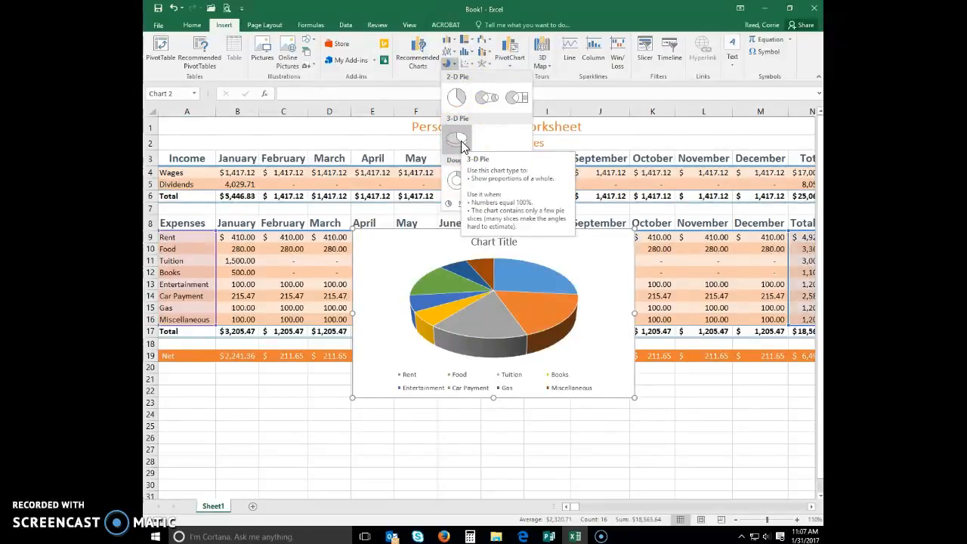
click(456, 141)
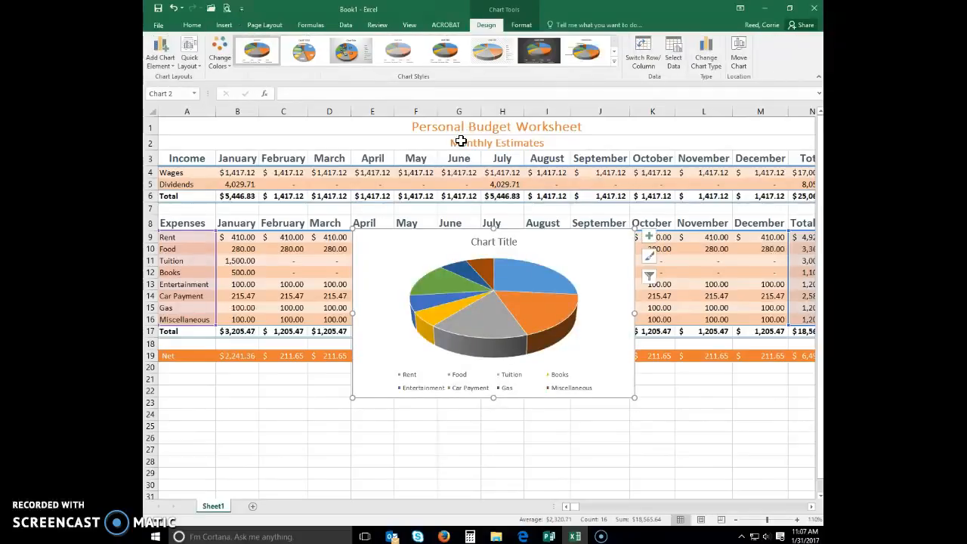
mouse_move(399, 217)
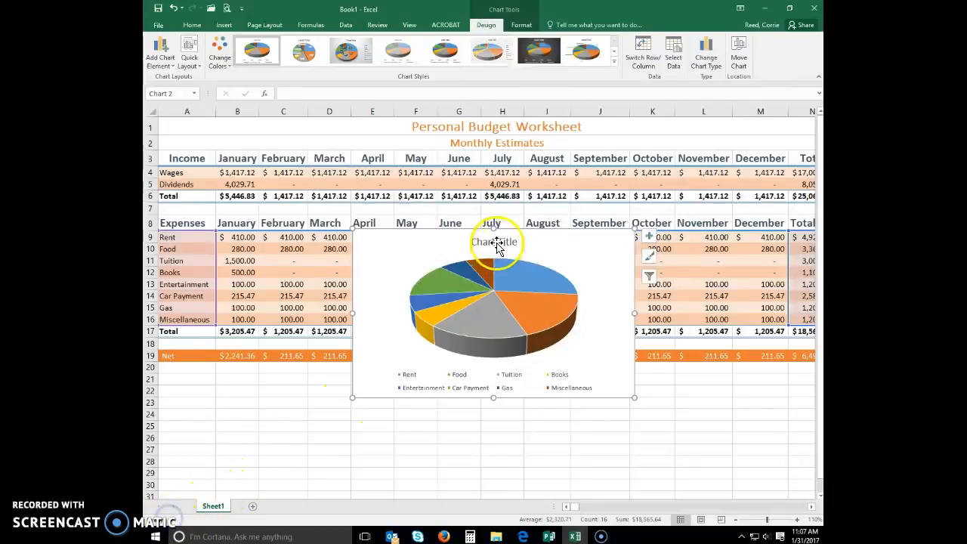
mouse_move(493, 242)
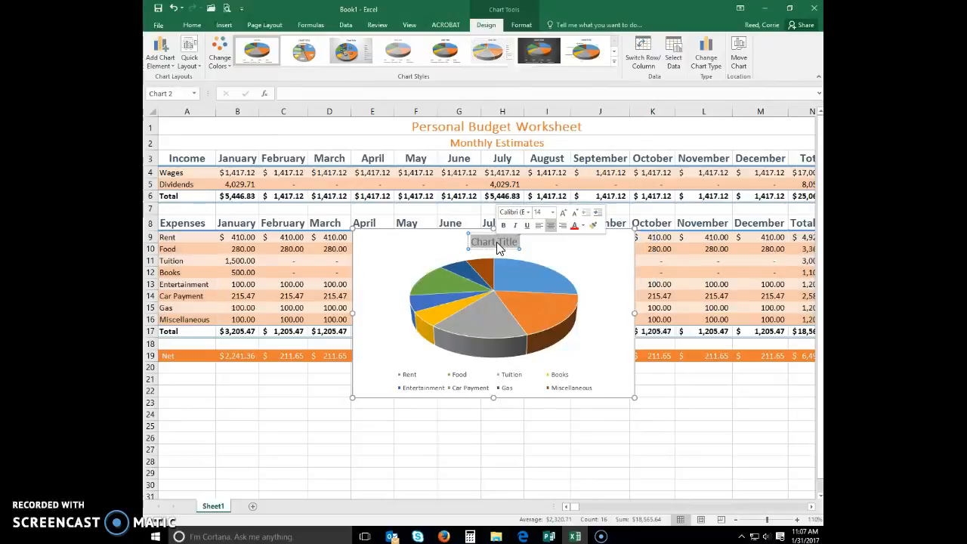
- Retitle the pie chart from the default placeholder to 'Monthly Expenses'
text(Monthly)
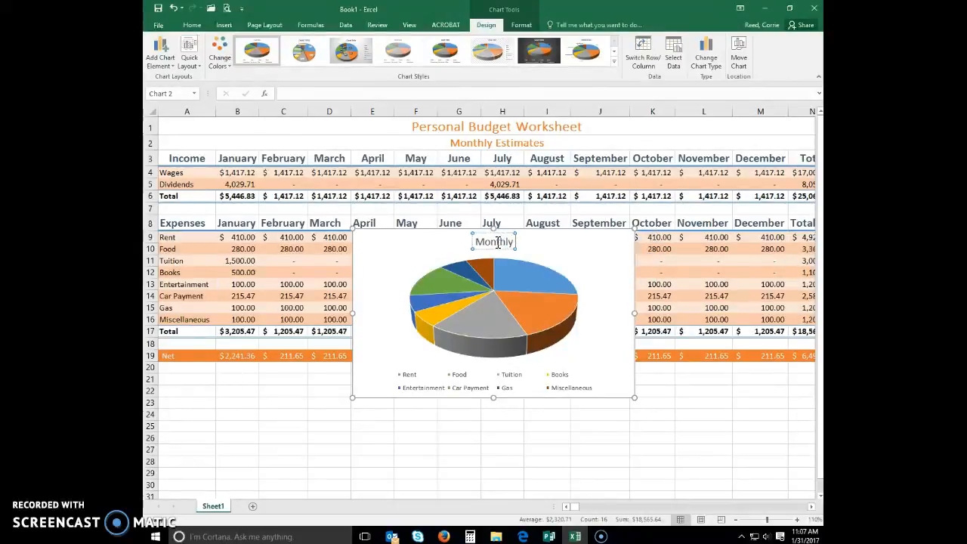
text(Expenses)
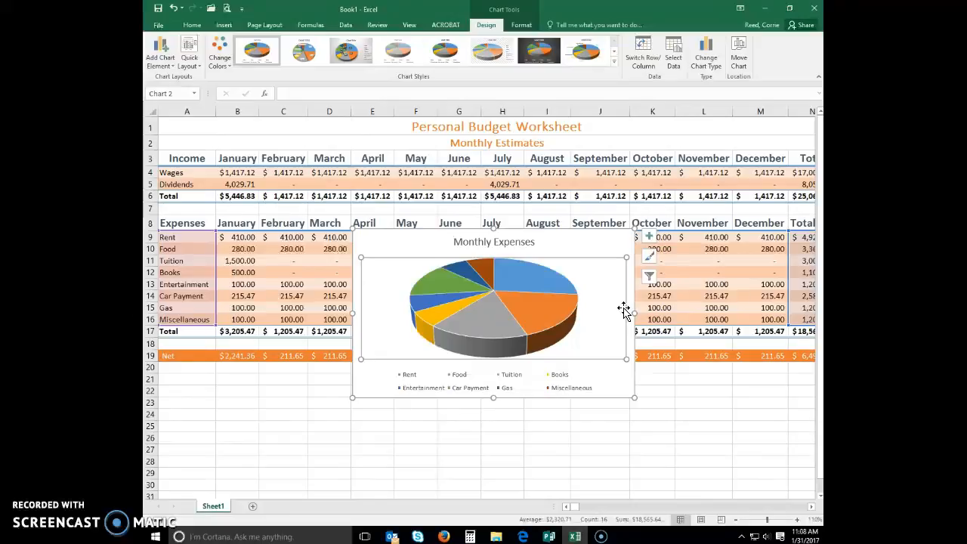
mouse_move(650, 257)
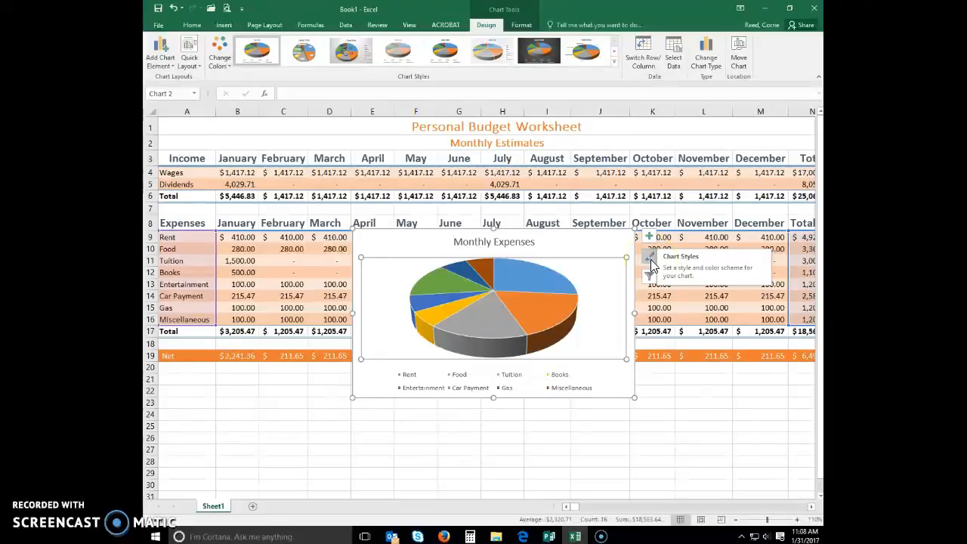
- Browse the Chart Styles gallery, trying styles that put data labels on the slices
click(652, 266)
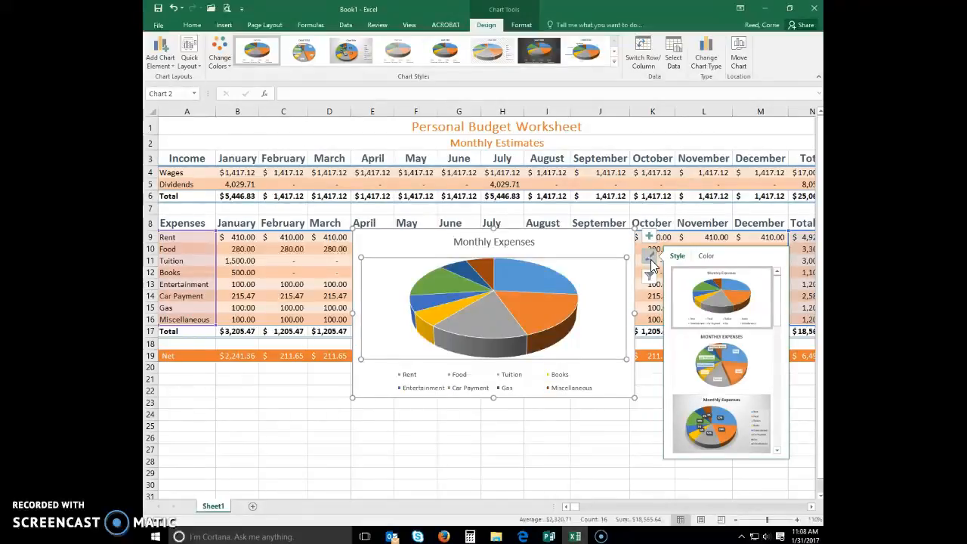
mouse_move(713, 275)
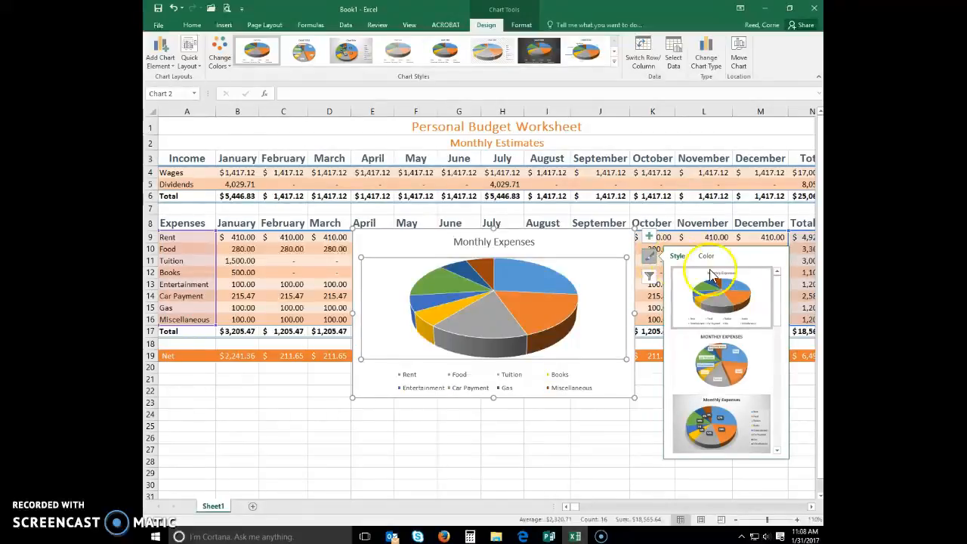
click(722, 423)
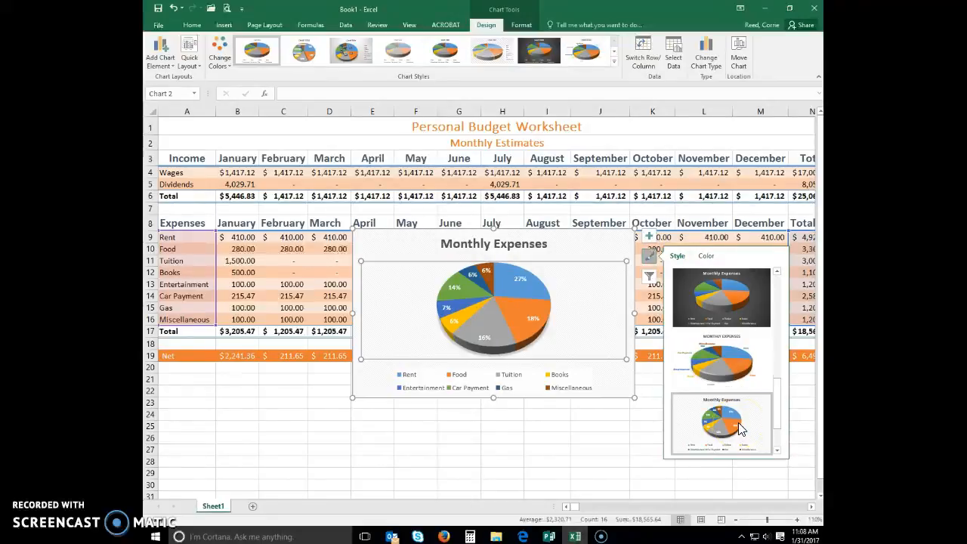
click(722, 294)
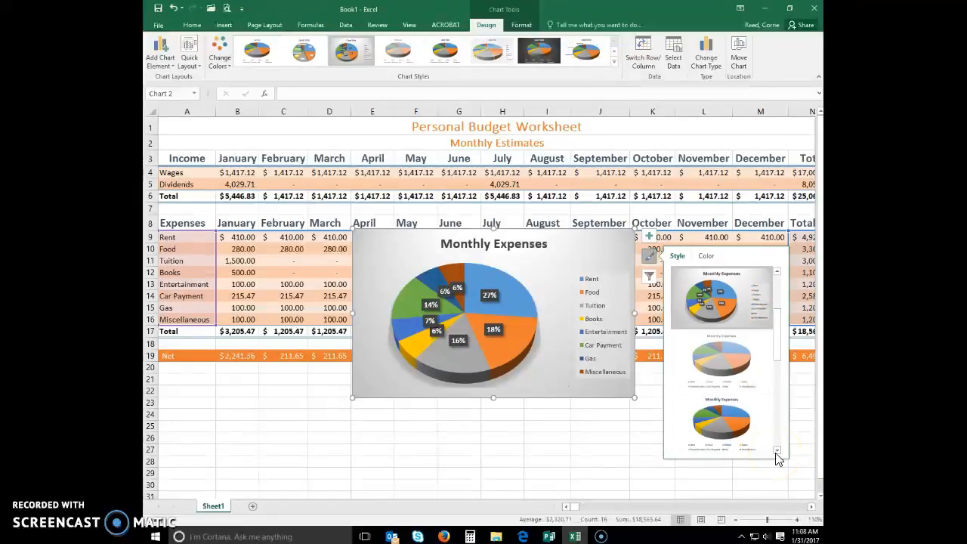
click(722, 423)
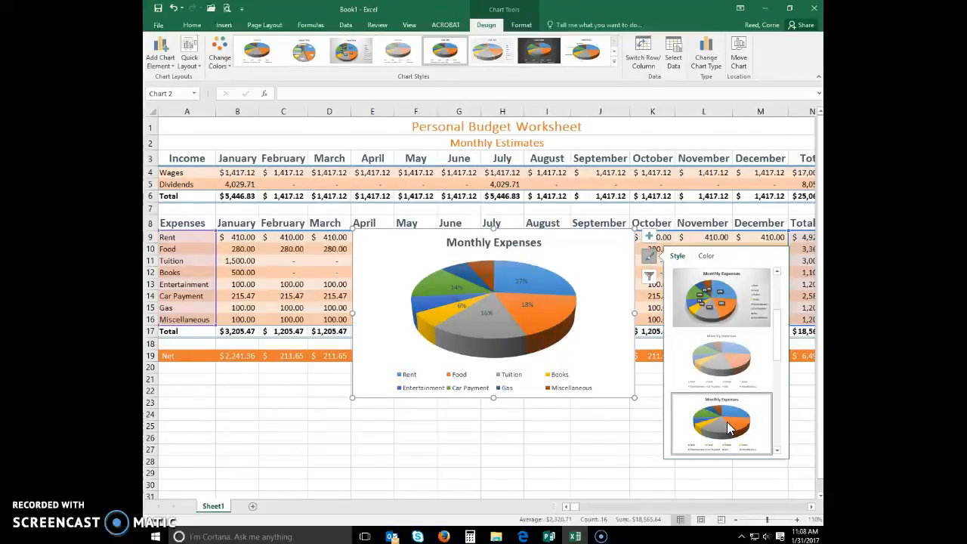
mouse_move(737, 461)
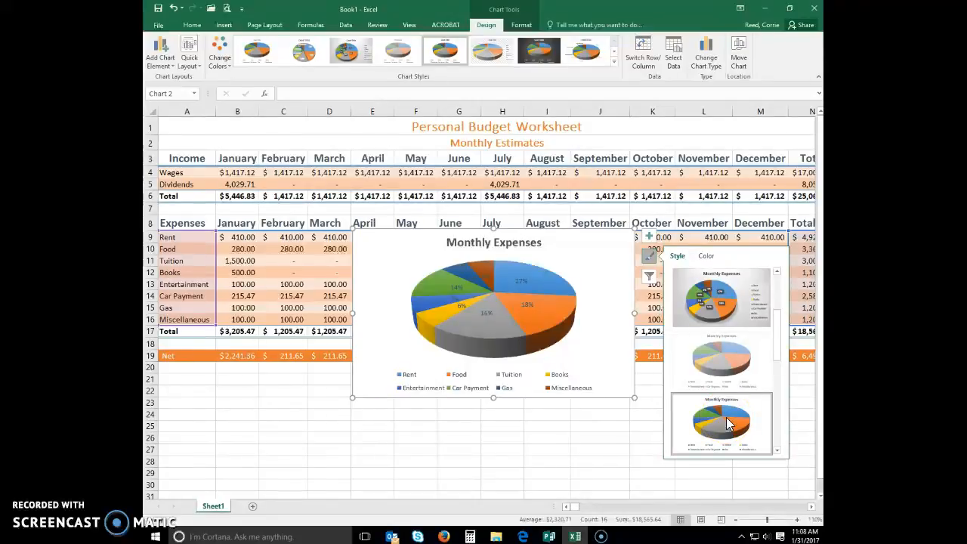
- Apply the style with percentage labels and a bottom legend, then dismiss the gallery
click(722, 296)
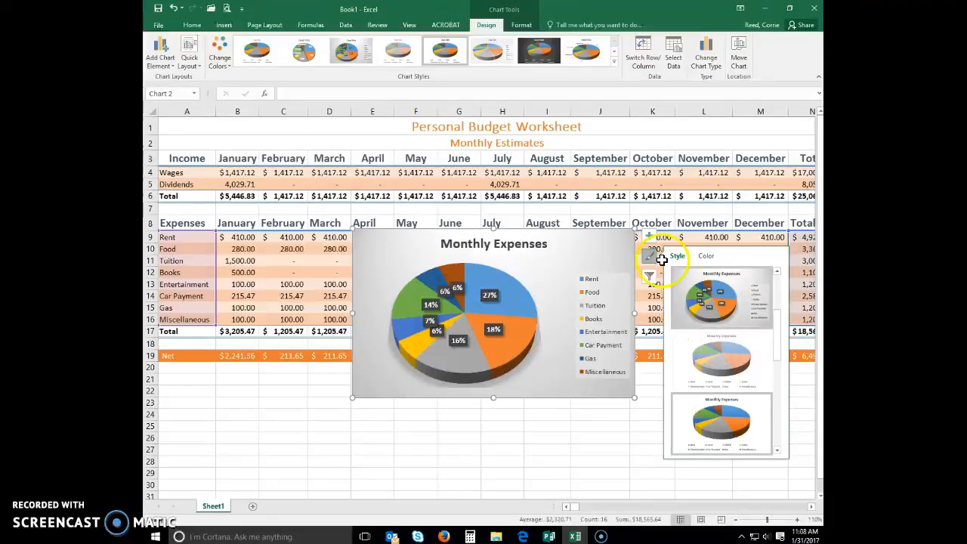
click(651, 265)
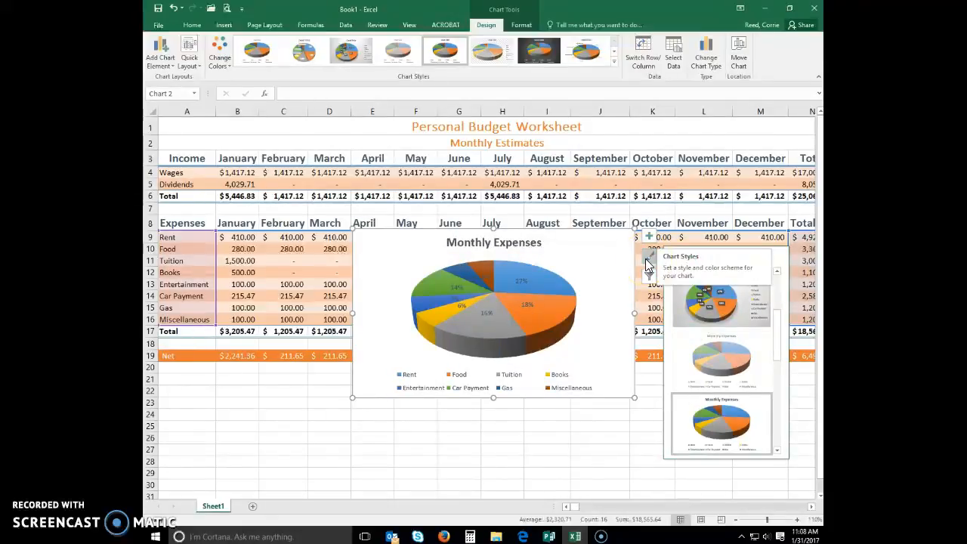
click(647, 257)
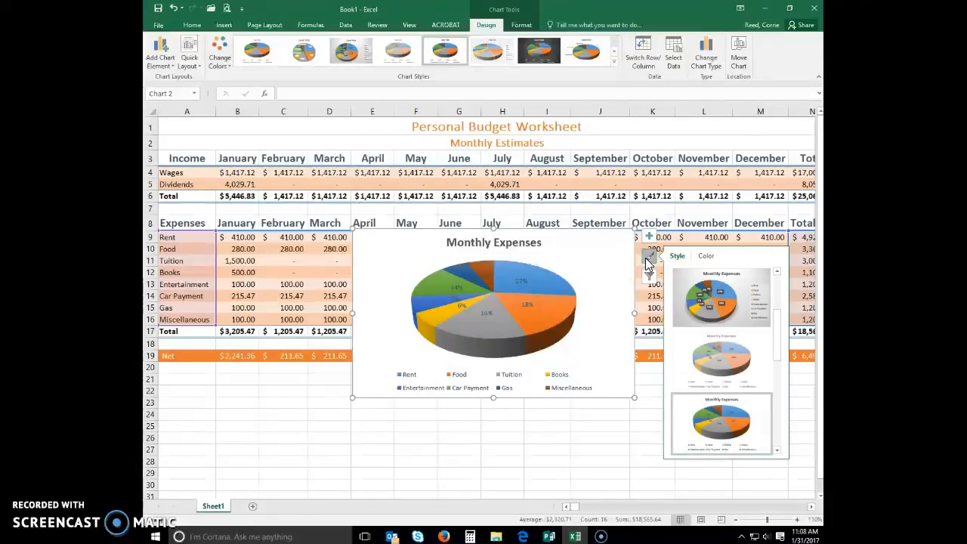
click(647, 264)
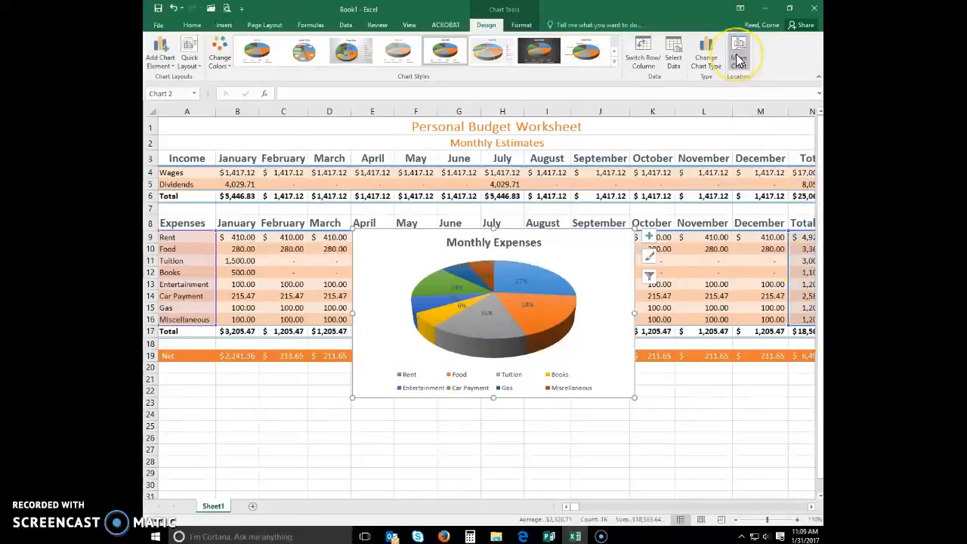
- Move the chart to a new sheet named 'Monthly Expense Chart' via Move Chart
click(738, 53)
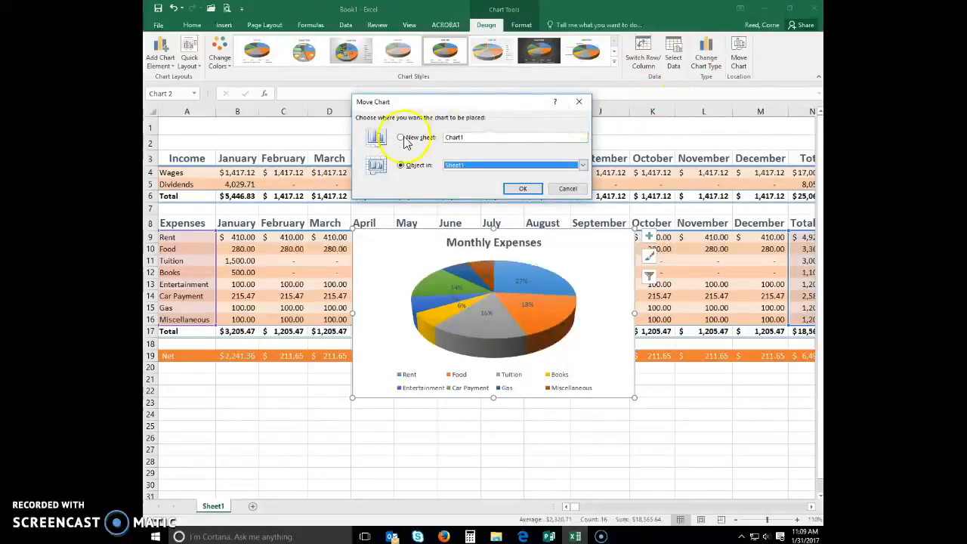
click(402, 136)
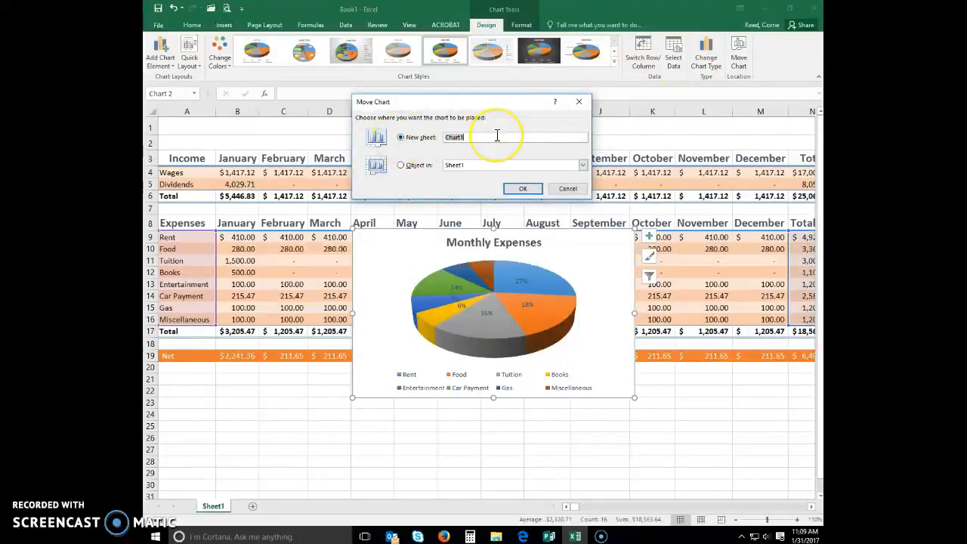
text(Monthly Ex)
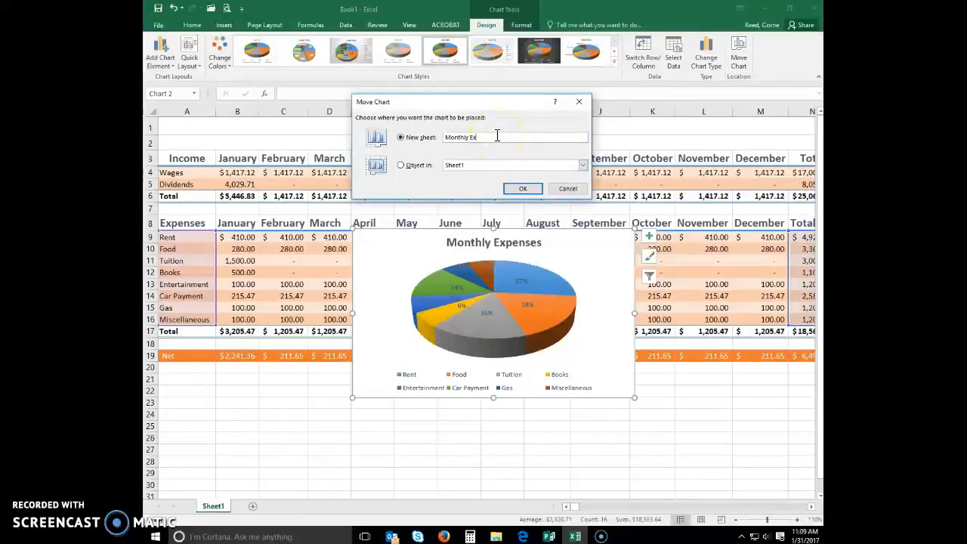
text(pense Chart)
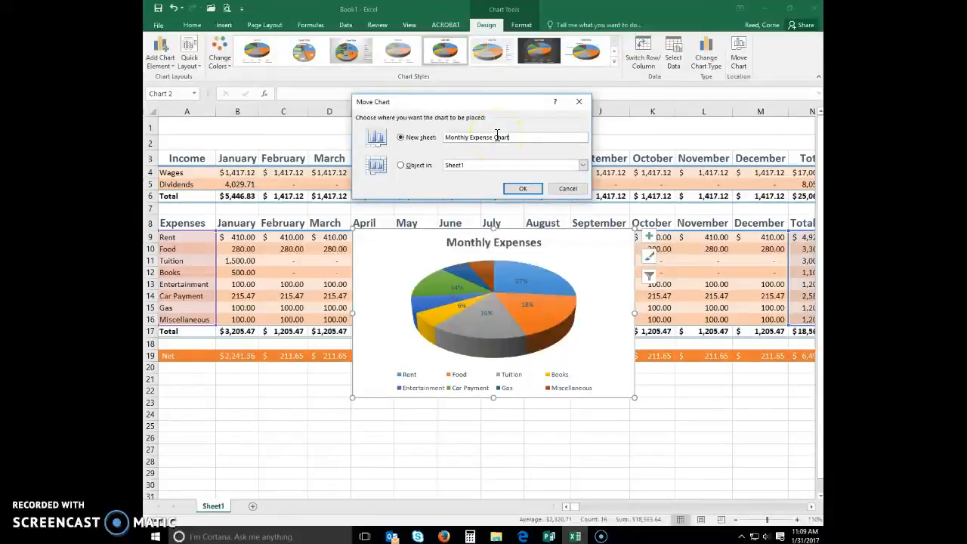
mouse_move(608, 124)
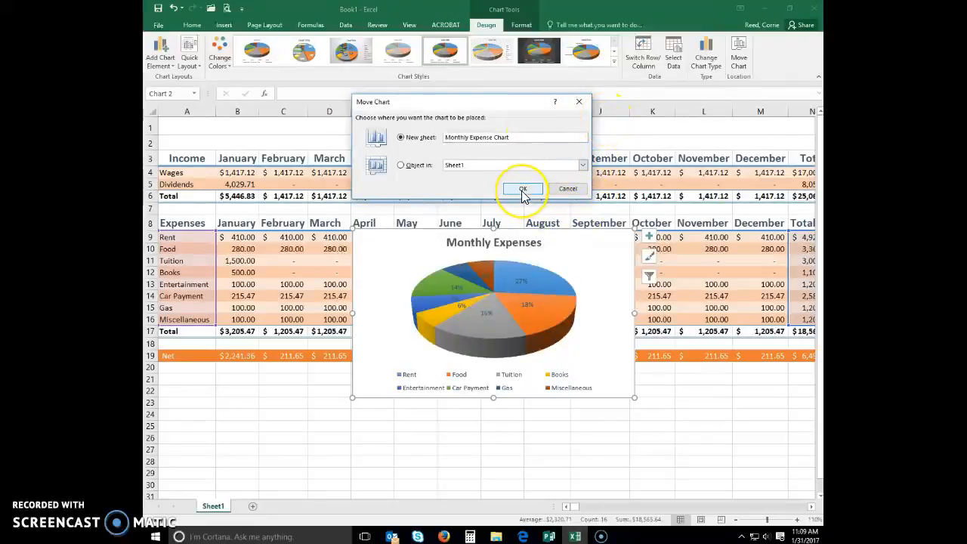
click(522, 187)
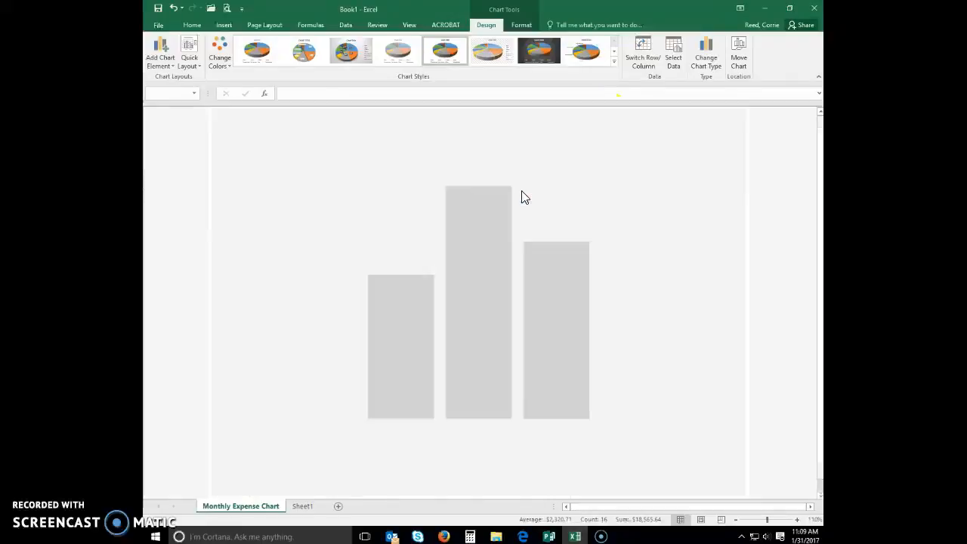
click(444, 52)
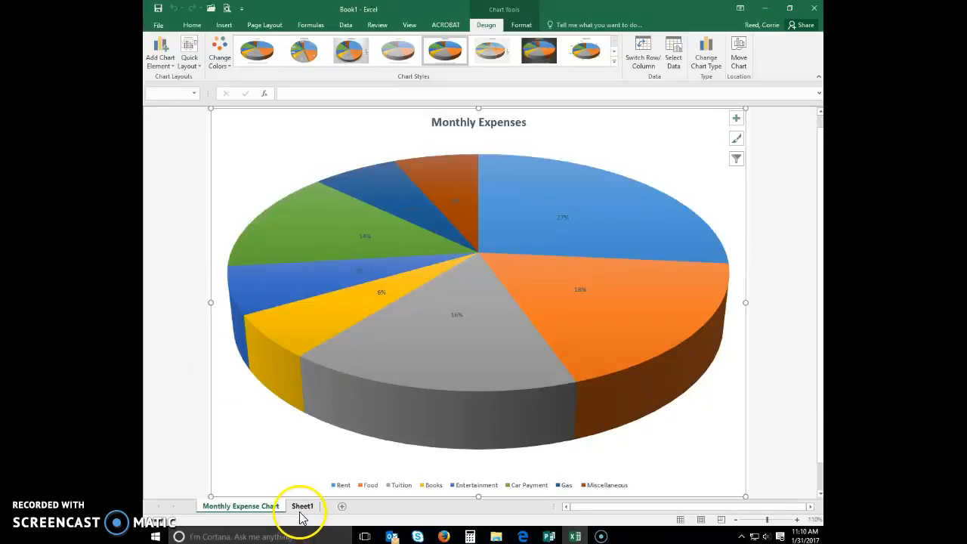
- Rename the Sheet1 tab to 'Monthly Finances'
click(302, 506)
text(Monthly)
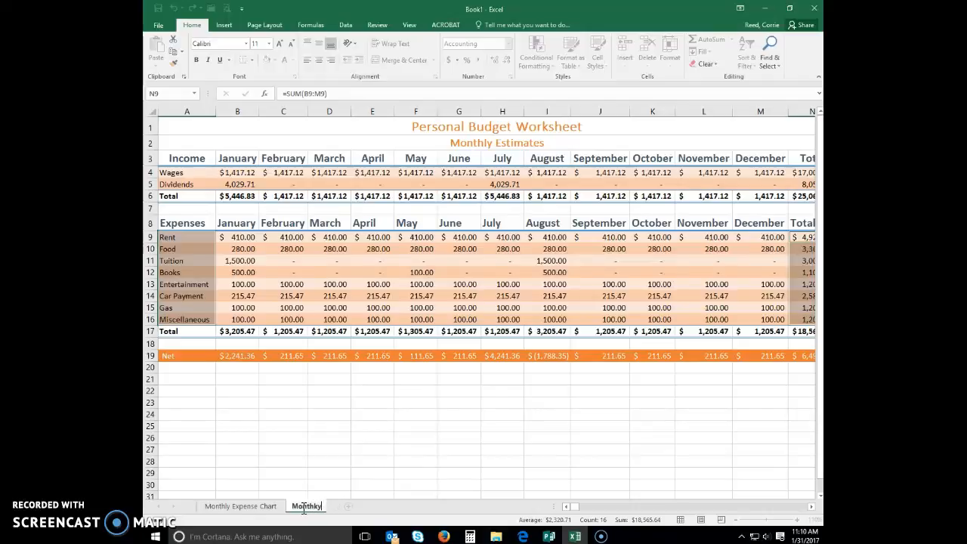
text(Finances)
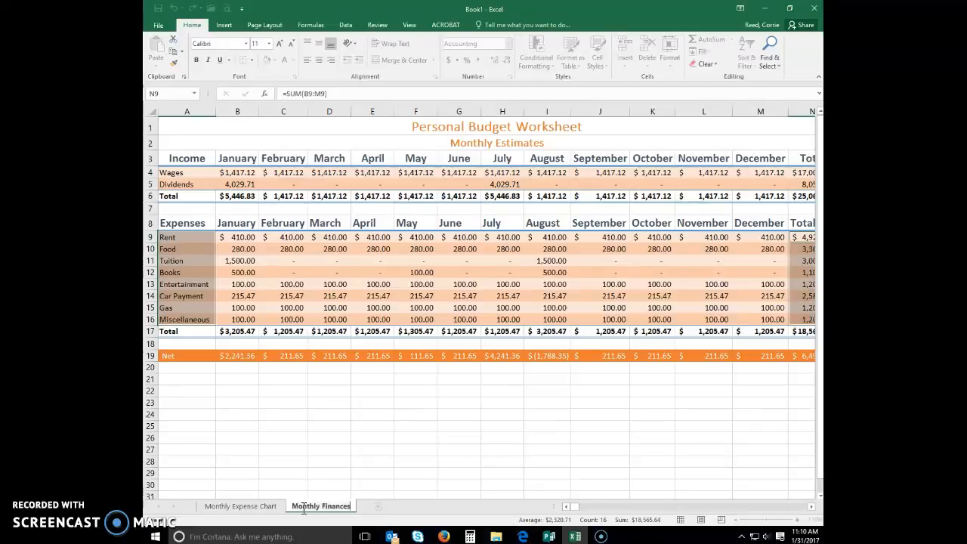
mouse_move(320, 506)
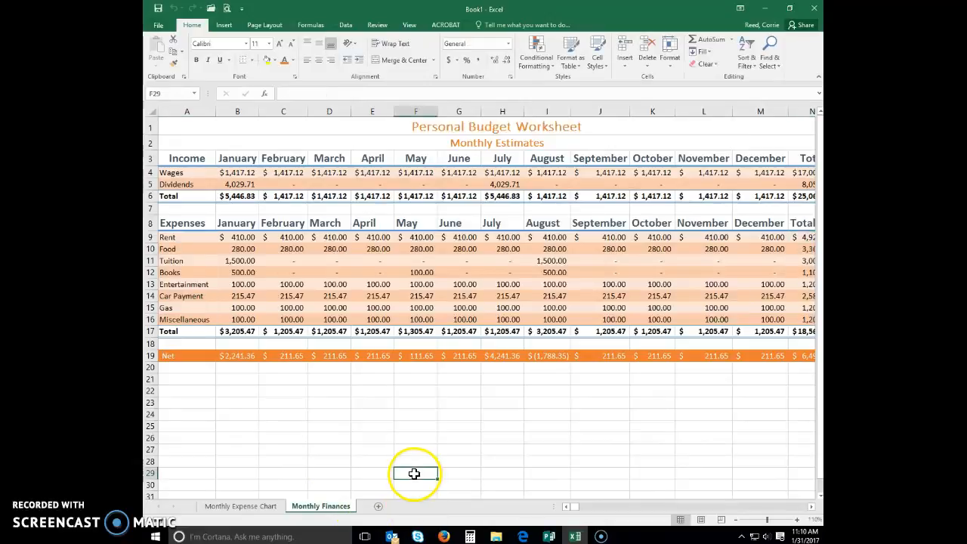
- Tint the Monthly Finances tab green, then check it from the Monthly Expense Chart sheet and return
right_click(320, 505)
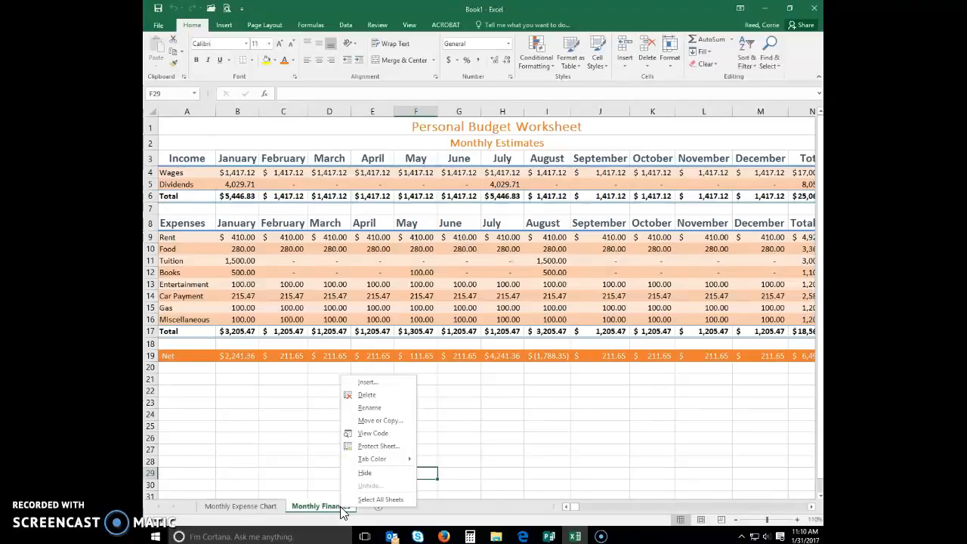
mouse_move(378, 459)
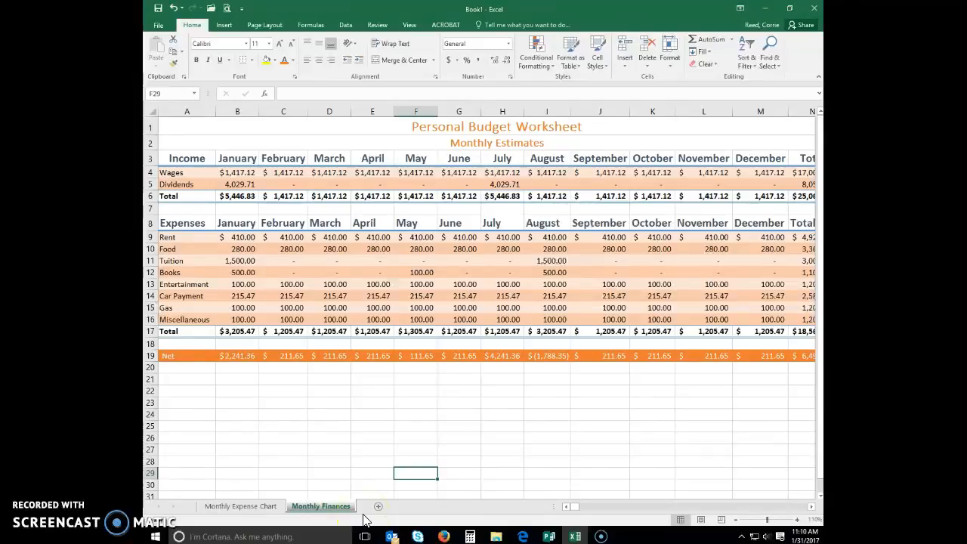
click(502, 450)
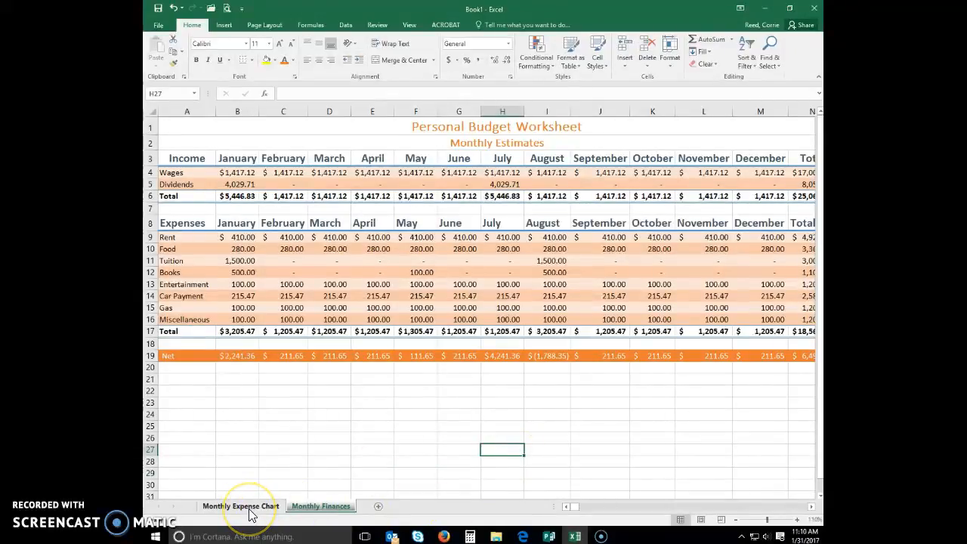
click(242, 506)
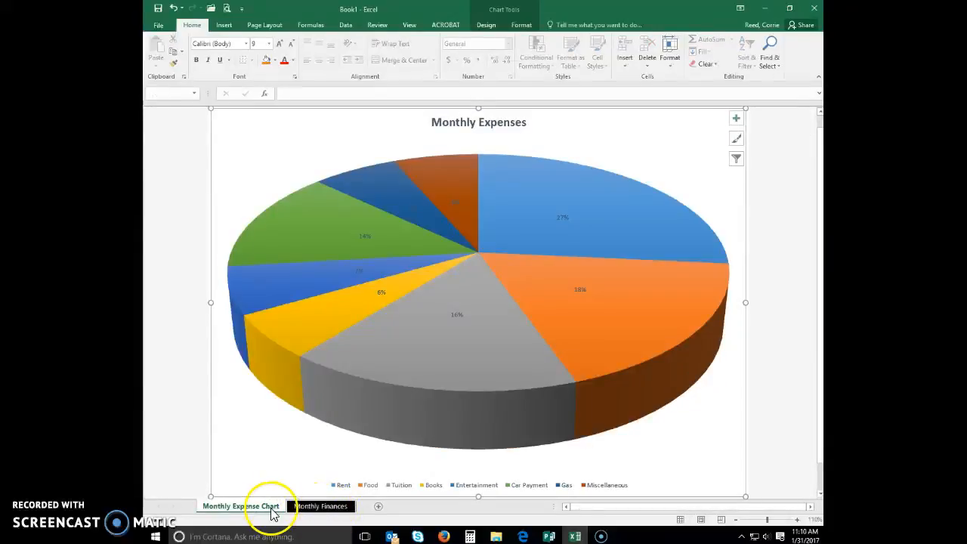
click(320, 506)
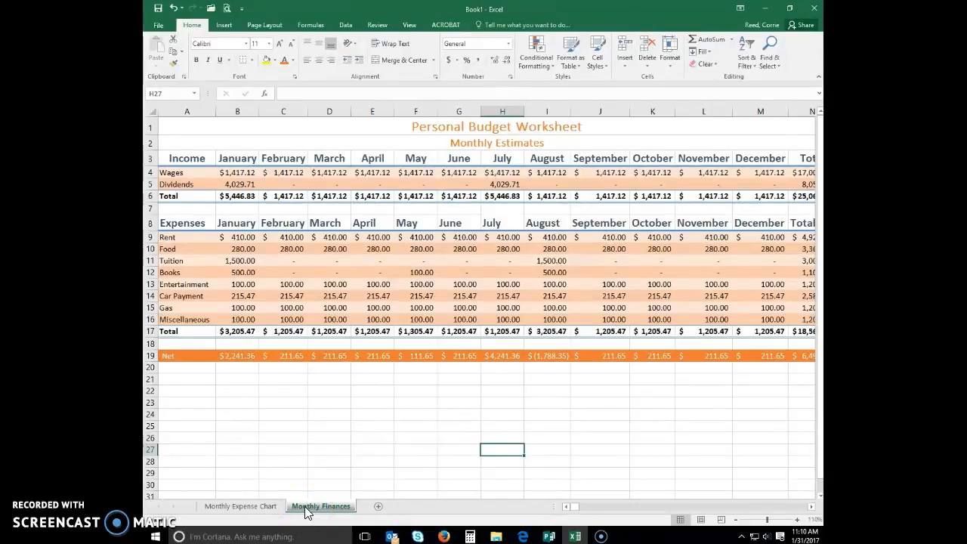
mouse_move(334, 441)
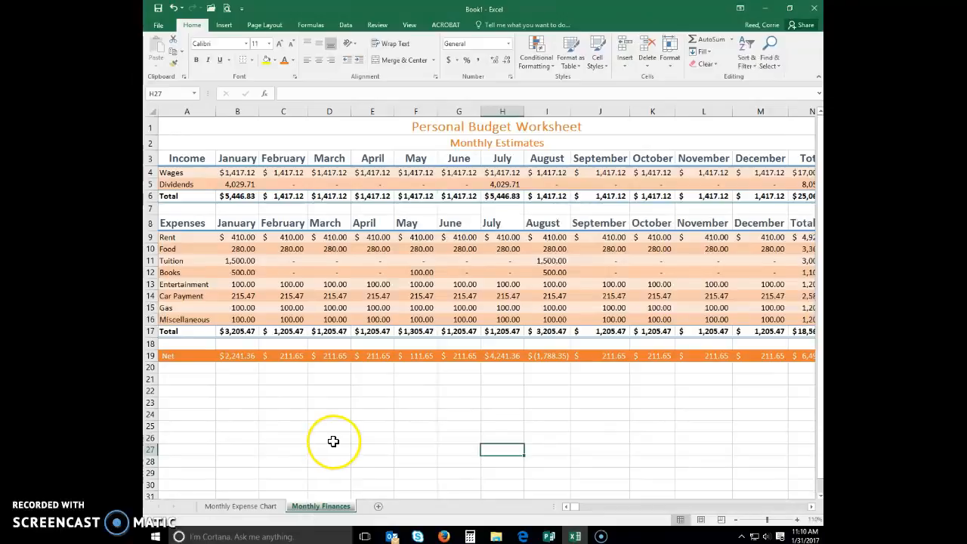
mouse_move(240, 506)
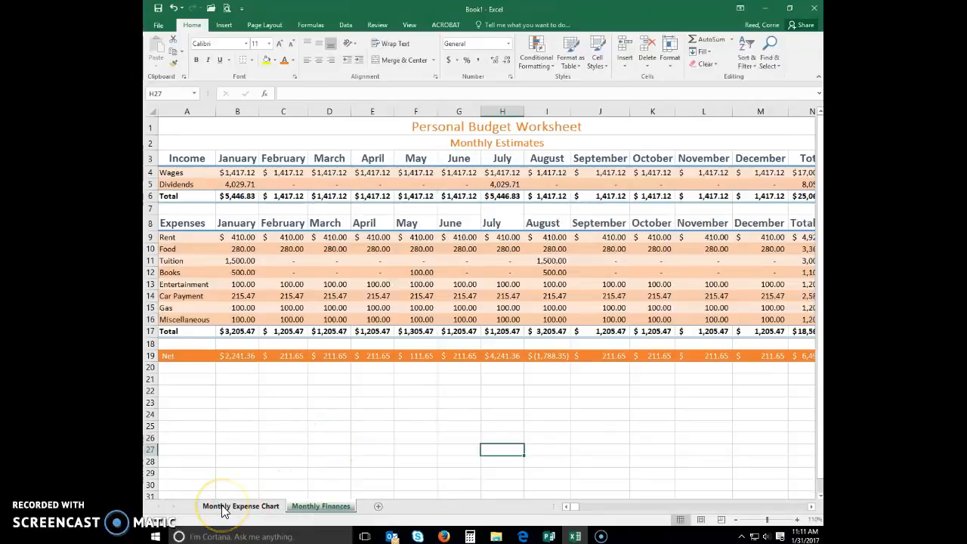
- Swap the sheet tabs so Monthly Finances sits before Monthly Expense Chart
click(240, 506)
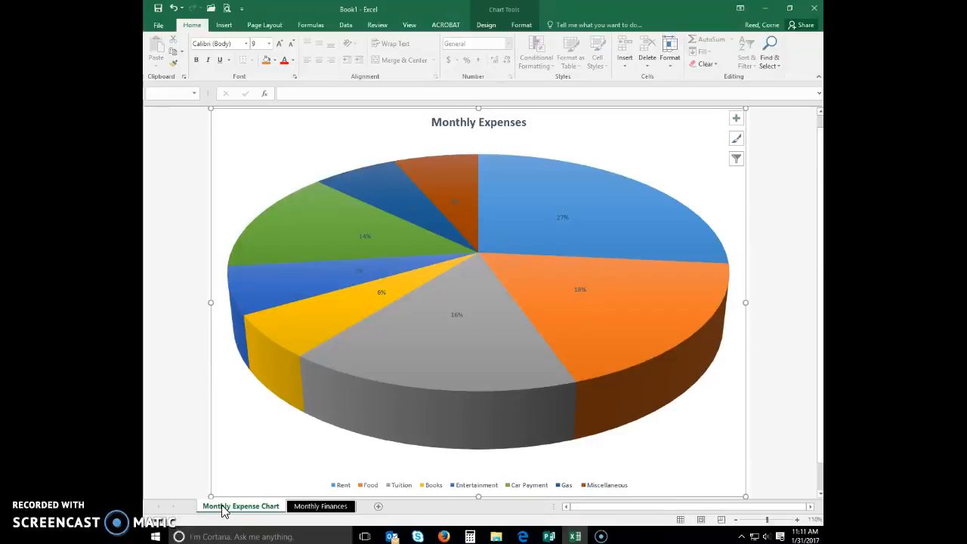
mouse_move(220, 504)
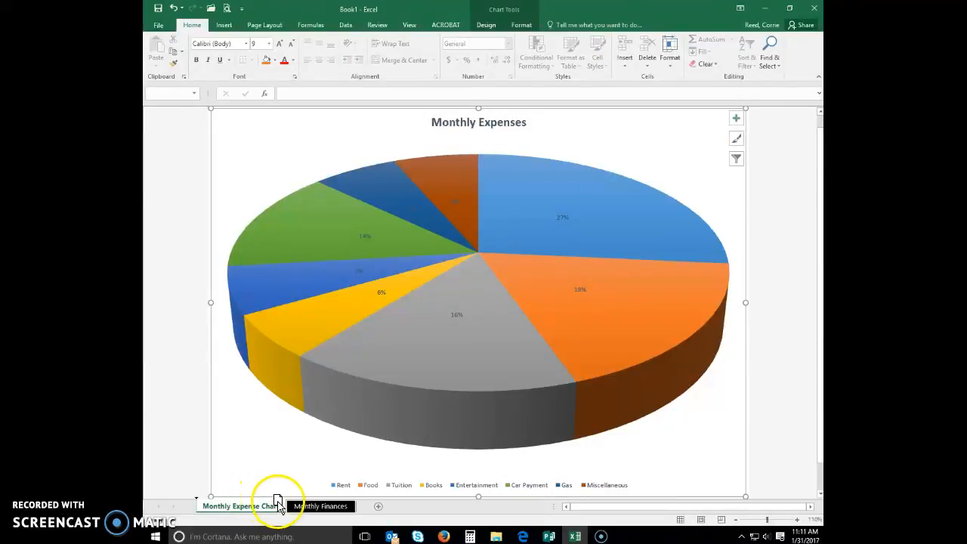
mouse_move(362, 504)
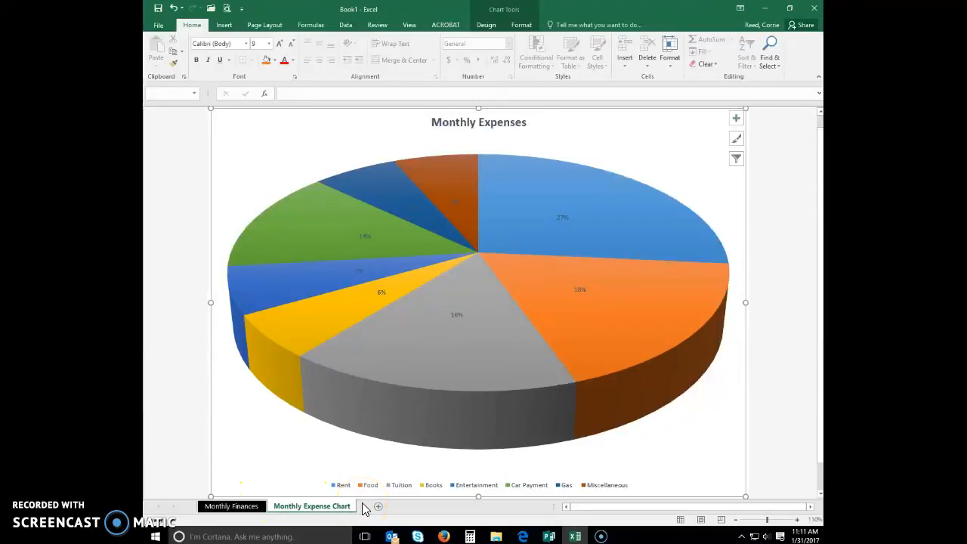
click(231, 505)
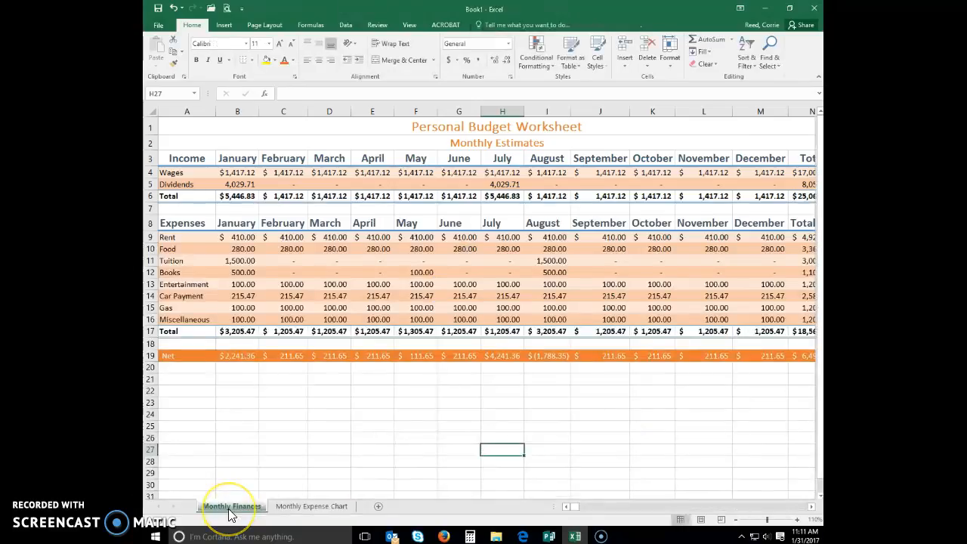
click(311, 506)
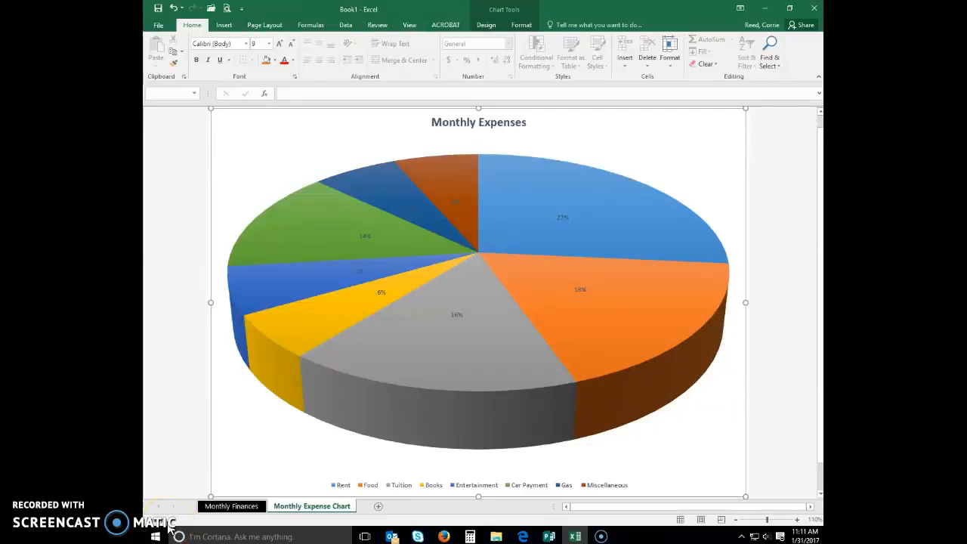
- On the Monthly Finances sheet, bring up the Page Layout orientation choices for landscape printing
click(232, 506)
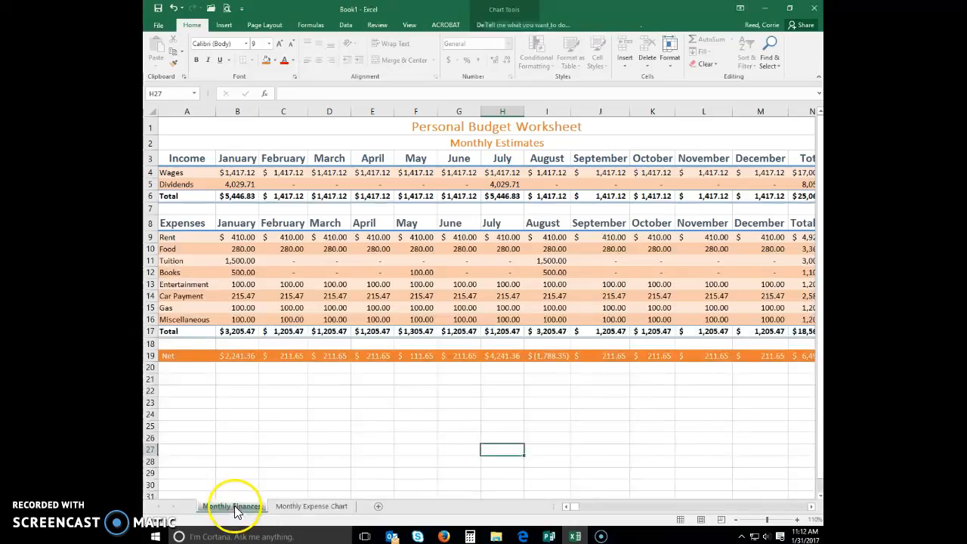
click(265, 24)
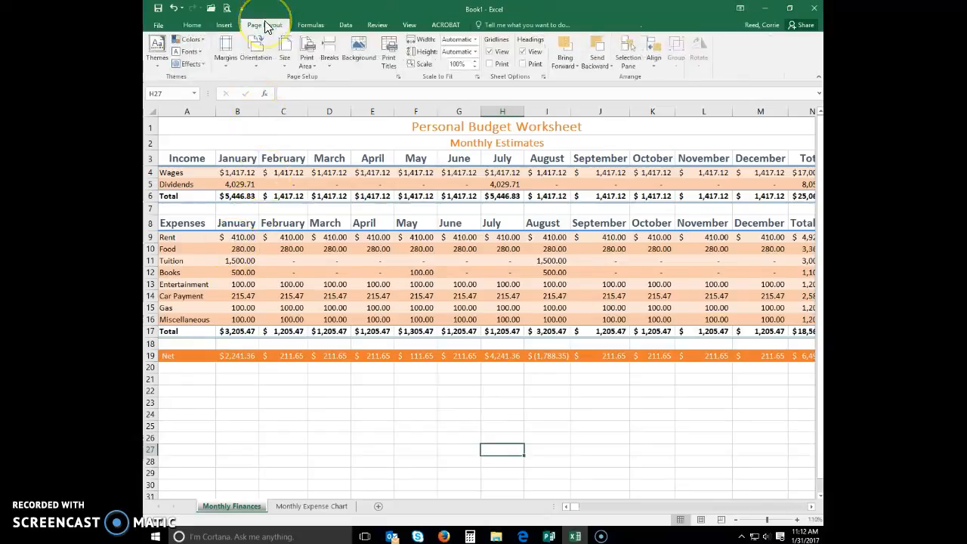
click(257, 53)
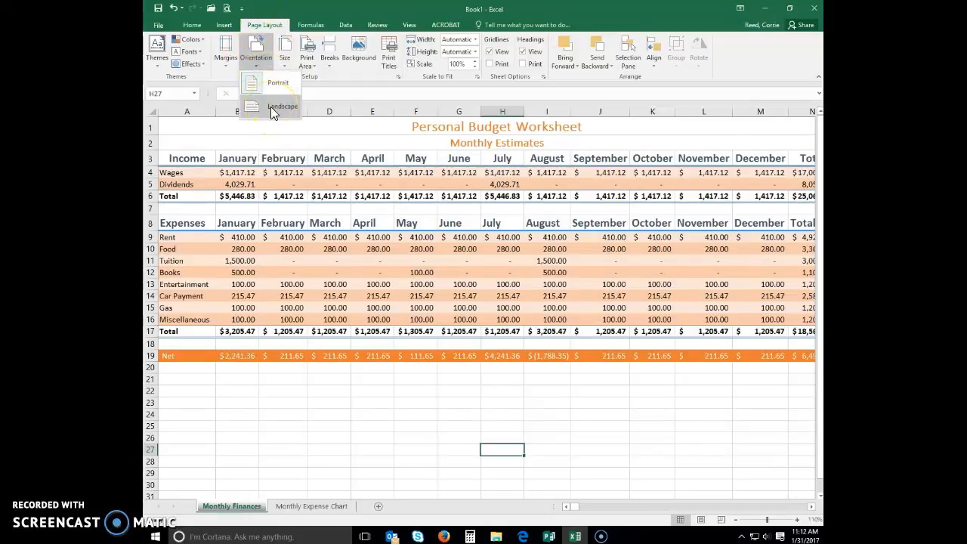
click(409, 25)
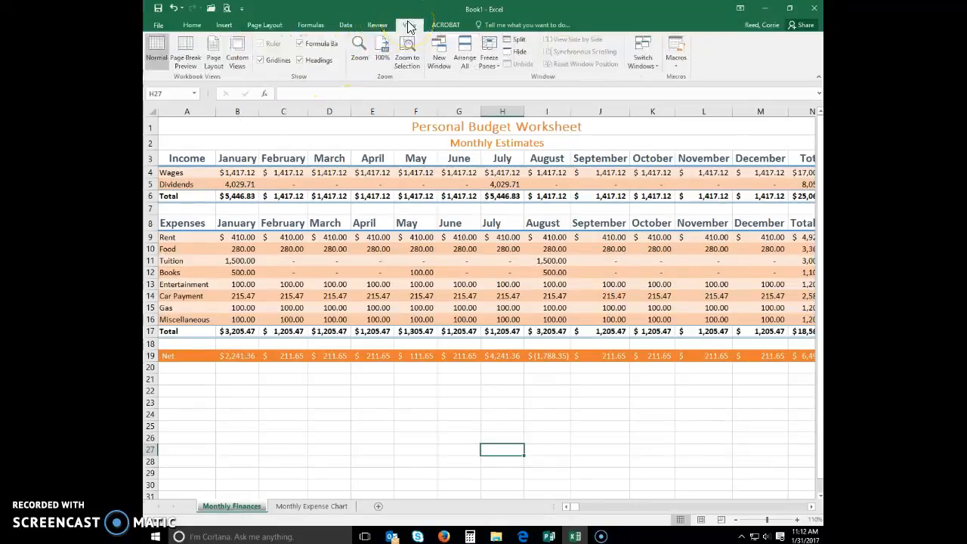
- View the page break preview showing the budget split across pages 1 and 2, then return to normal view
click(409, 25)
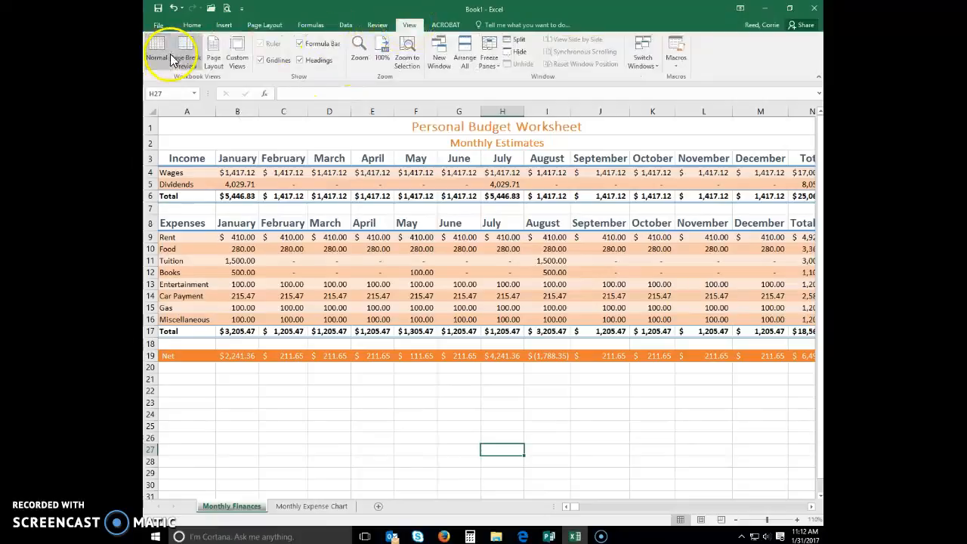
mouse_move(184, 51)
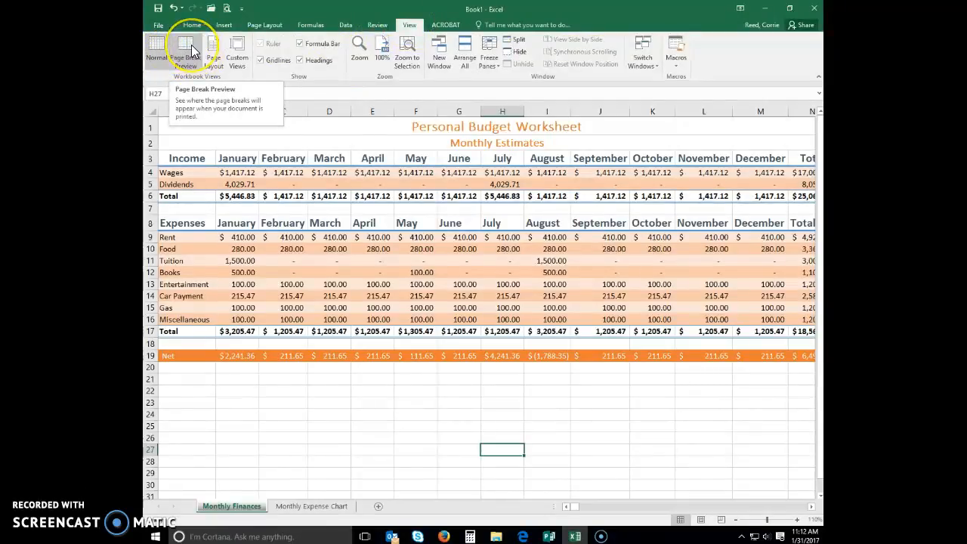
click(184, 48)
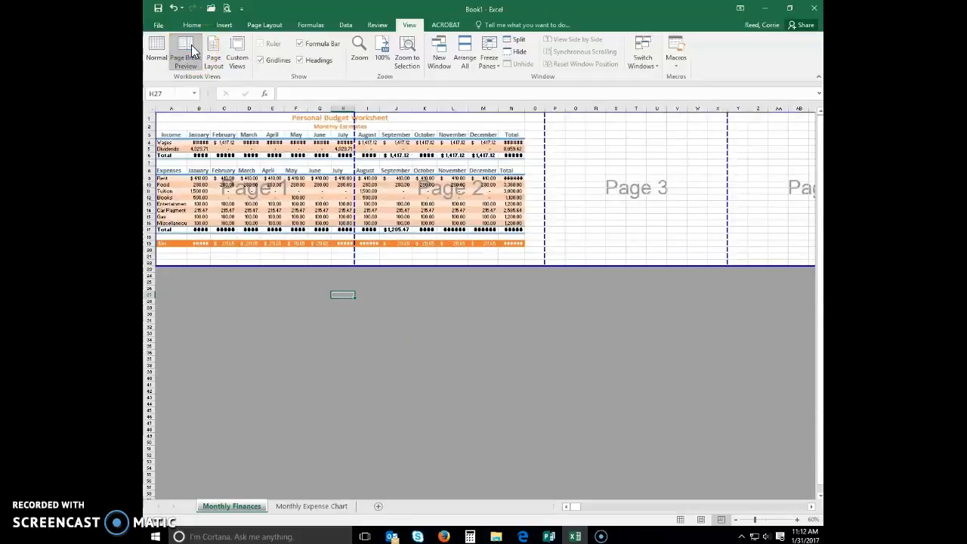
click(318, 217)
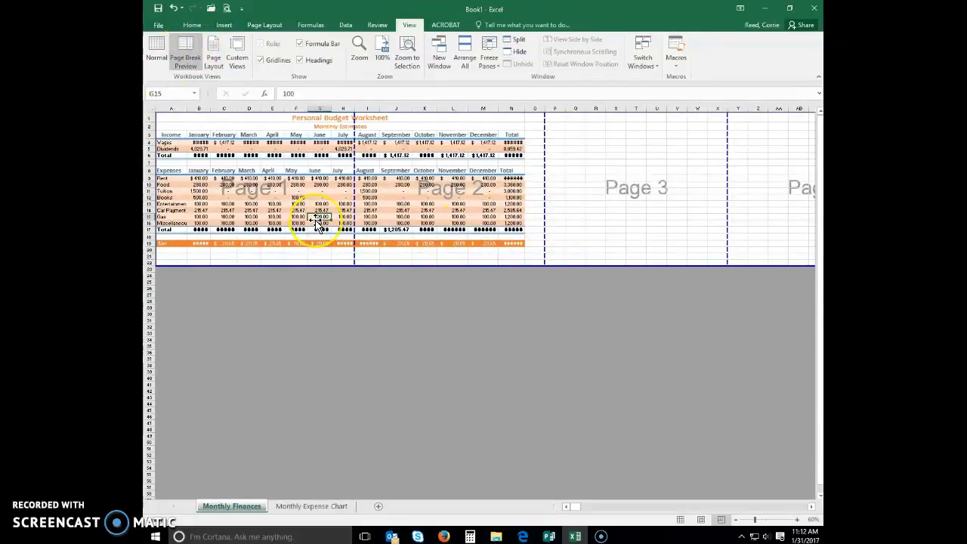
click(737, 217)
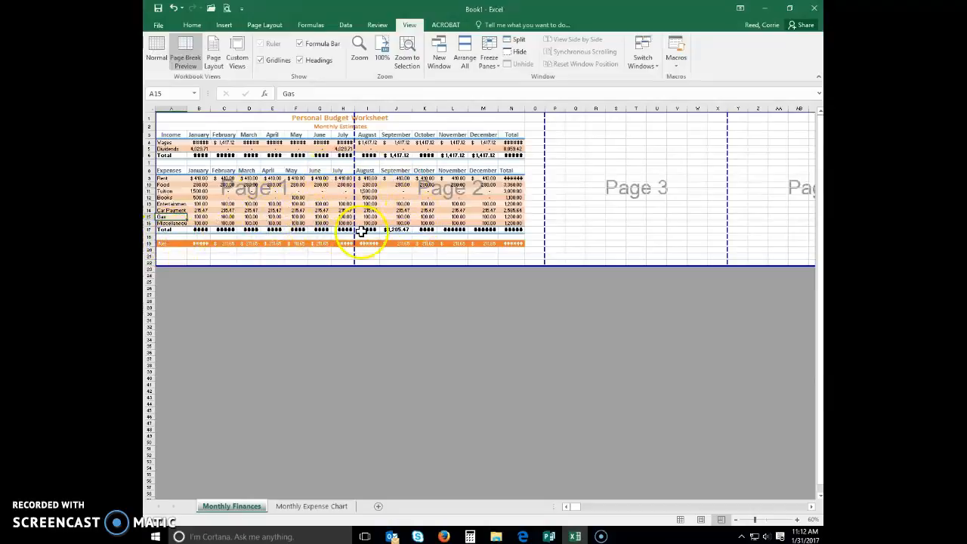
click(263, 24)
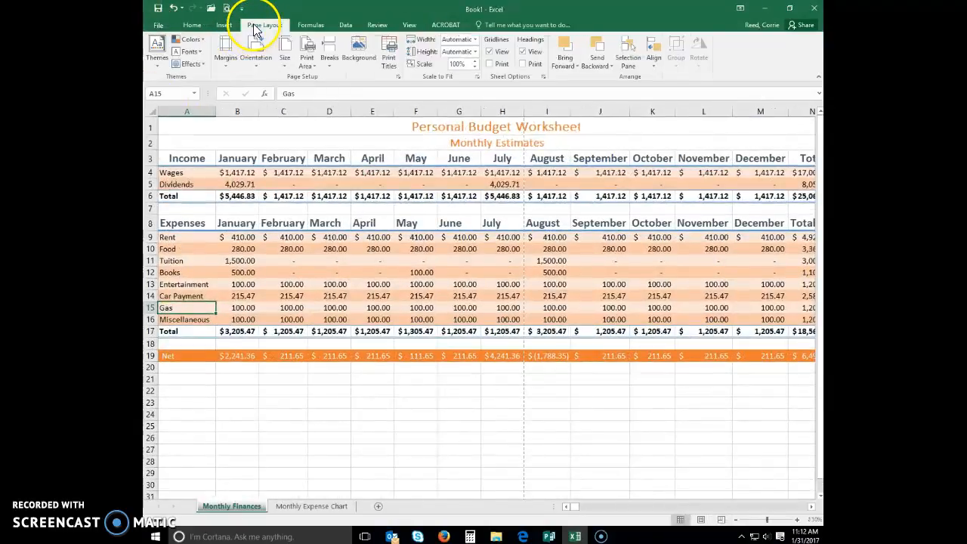
- Set the Monthly Finances sheet to landscape orientation and preview the resulting page breaks
click(255, 54)
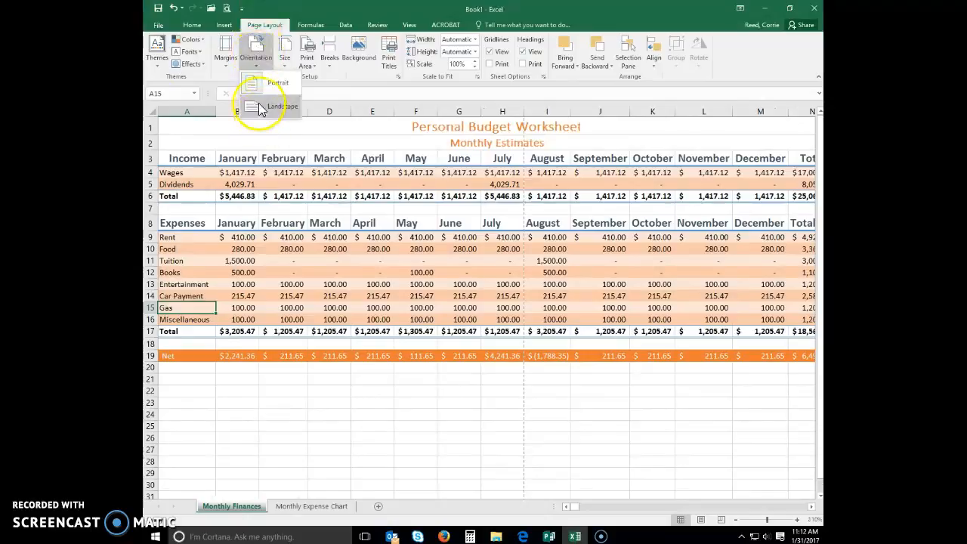
click(284, 106)
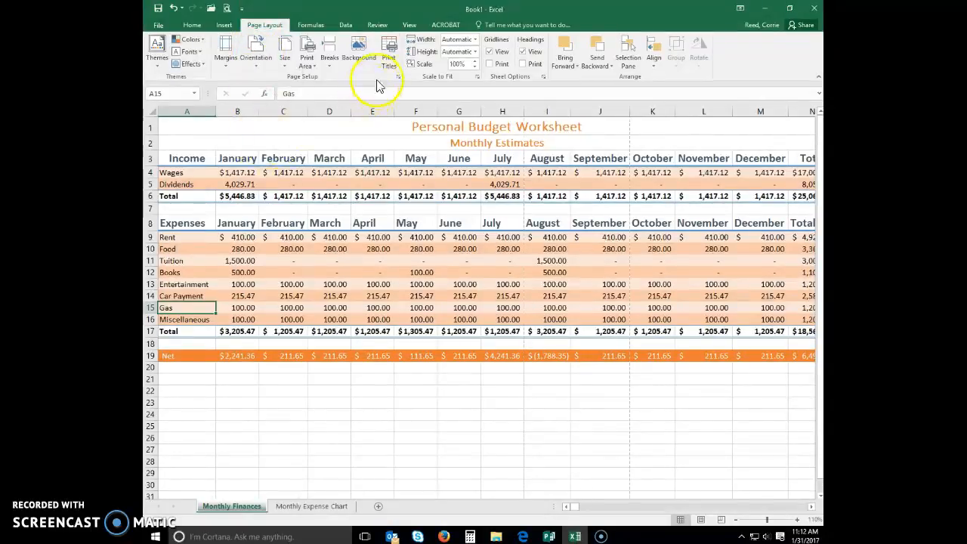
click(184, 48)
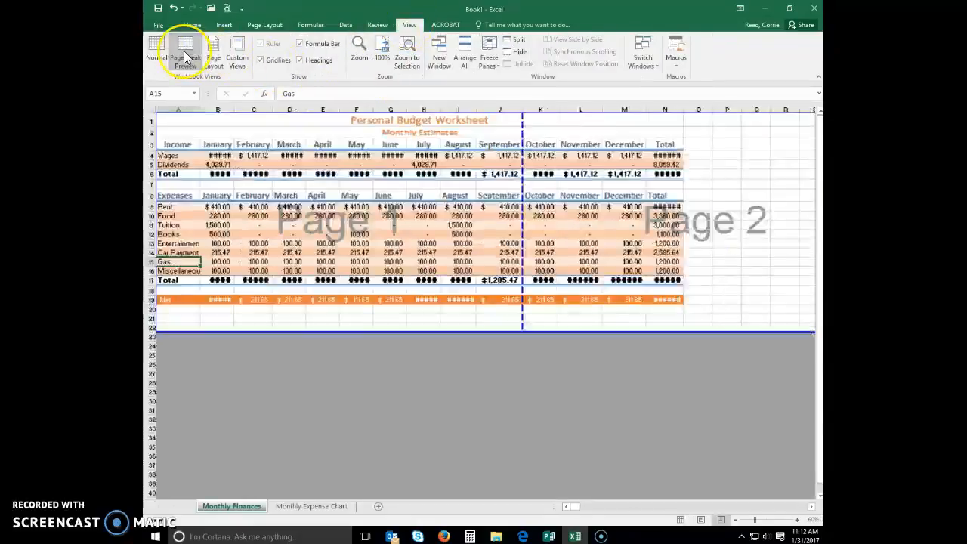
- Inspect the landscape page breaks, then go to the workbook's File Info screen
click(184, 53)
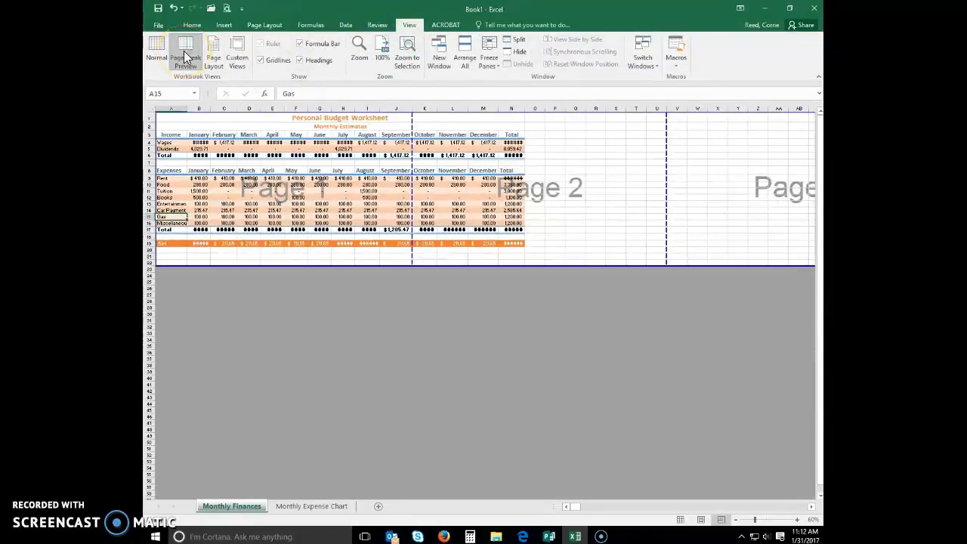
mouse_move(411, 255)
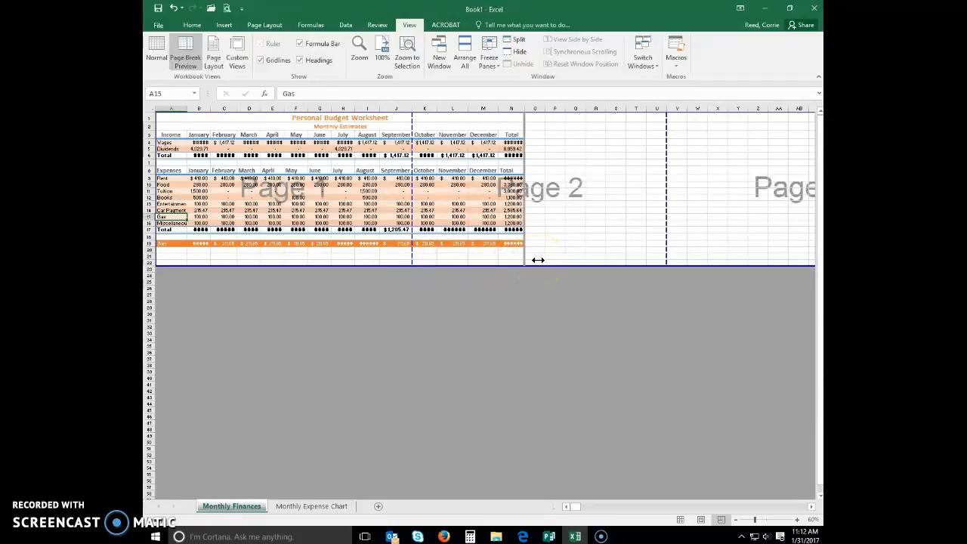
mouse_move(516, 260)
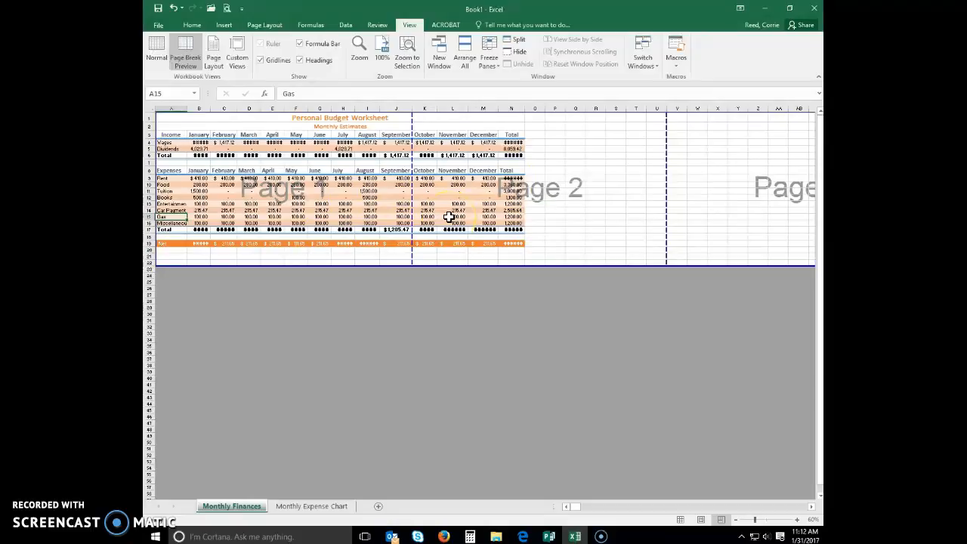
mouse_move(290, 299)
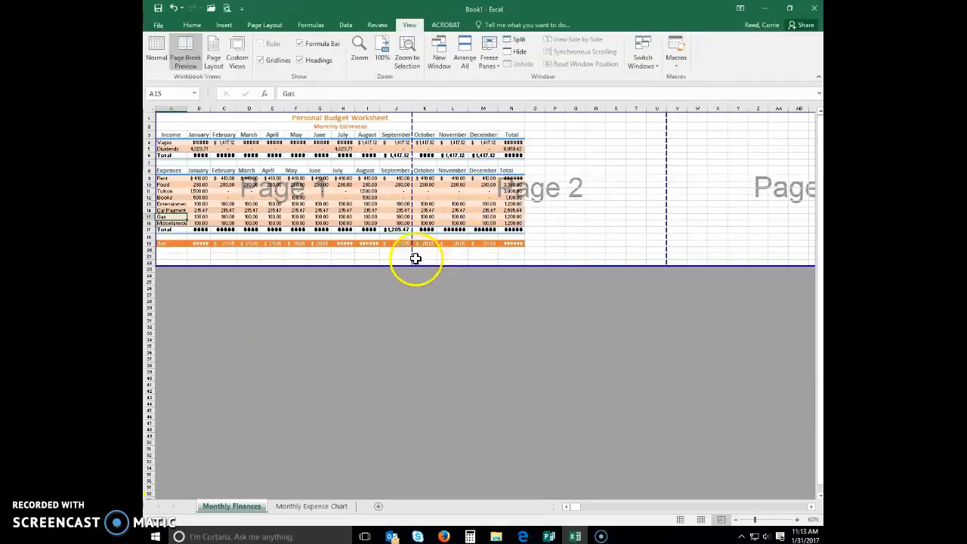
mouse_move(532, 254)
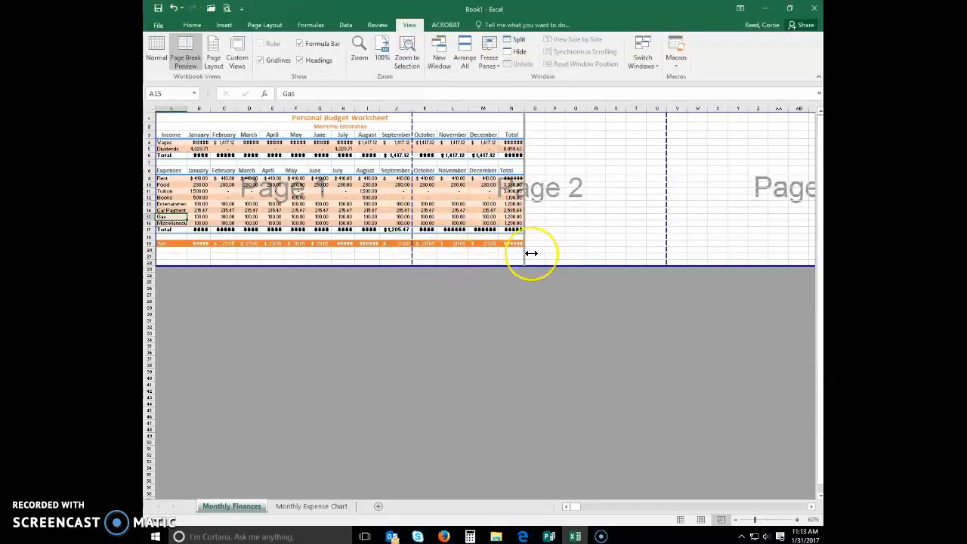
mouse_move(465, 257)
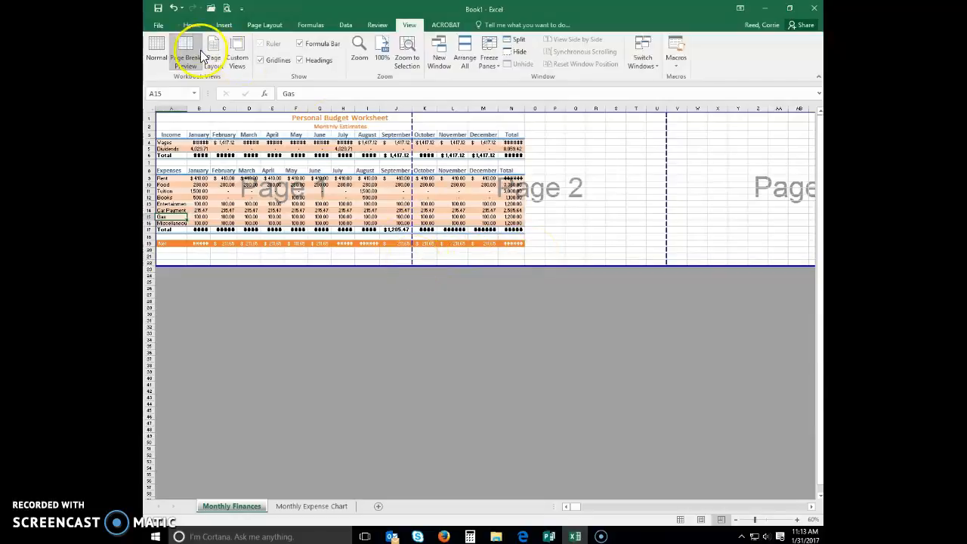
click(159, 24)
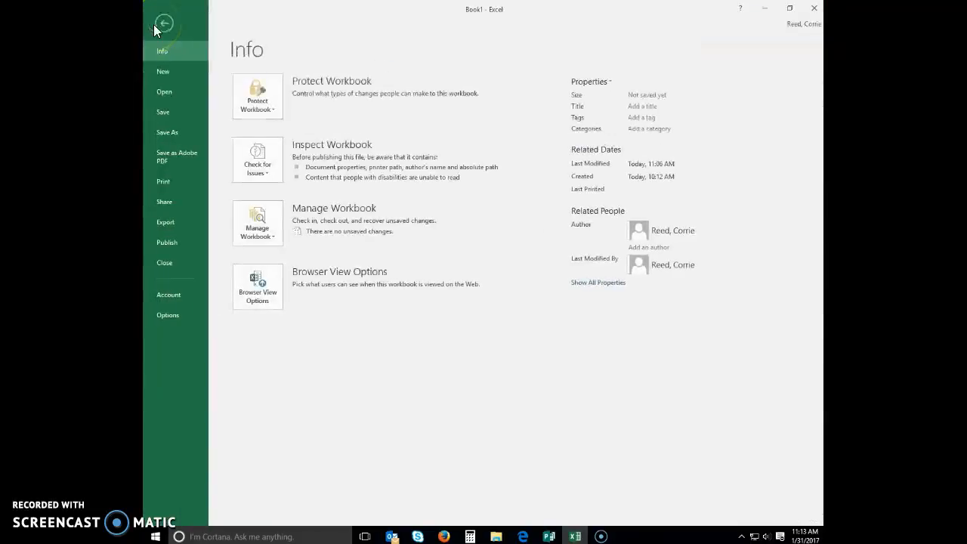
- Preview the landscape budget as page 1 of 3 and flip between its pages
click(163, 181)
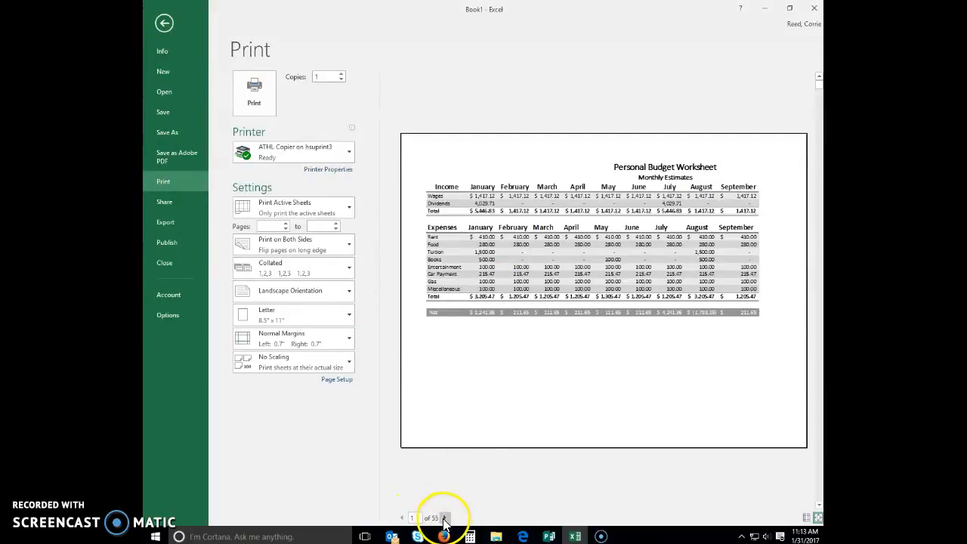
click(444, 516)
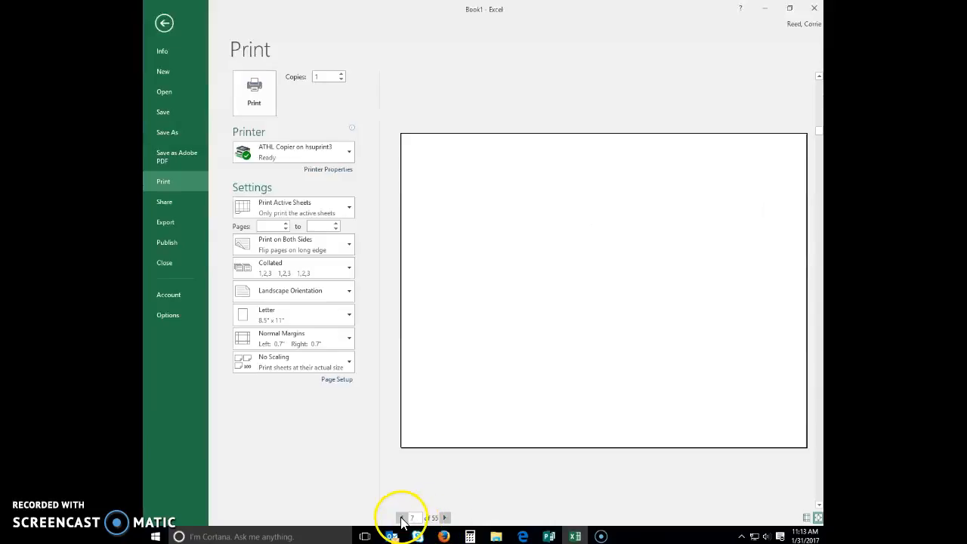
click(401, 516)
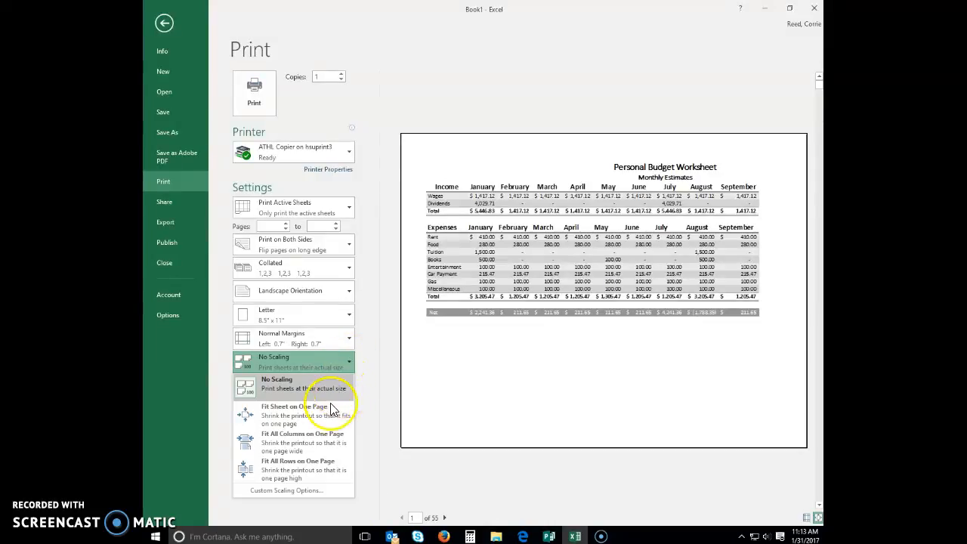
mouse_move(317, 414)
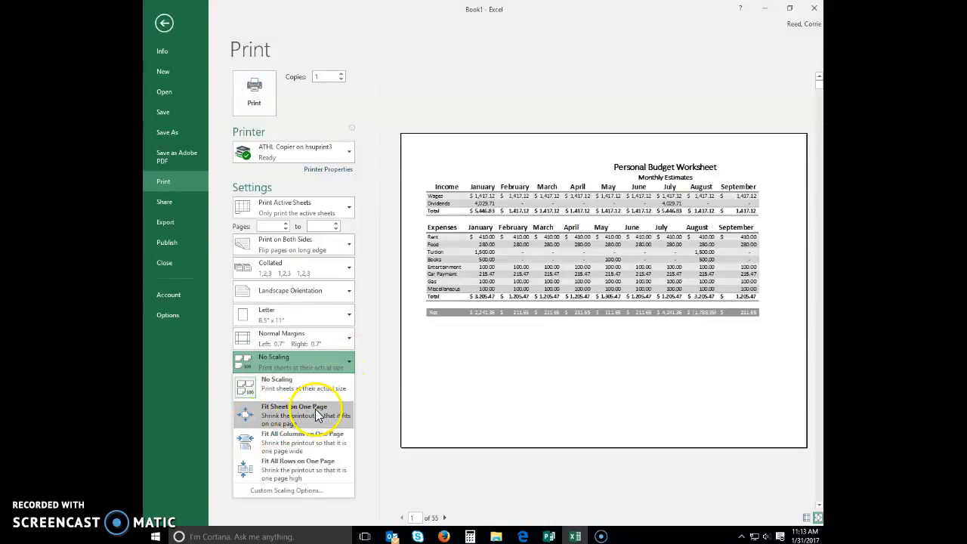
- Choose Fit Sheet on One Page scaling and page through the preview to check
click(293, 414)
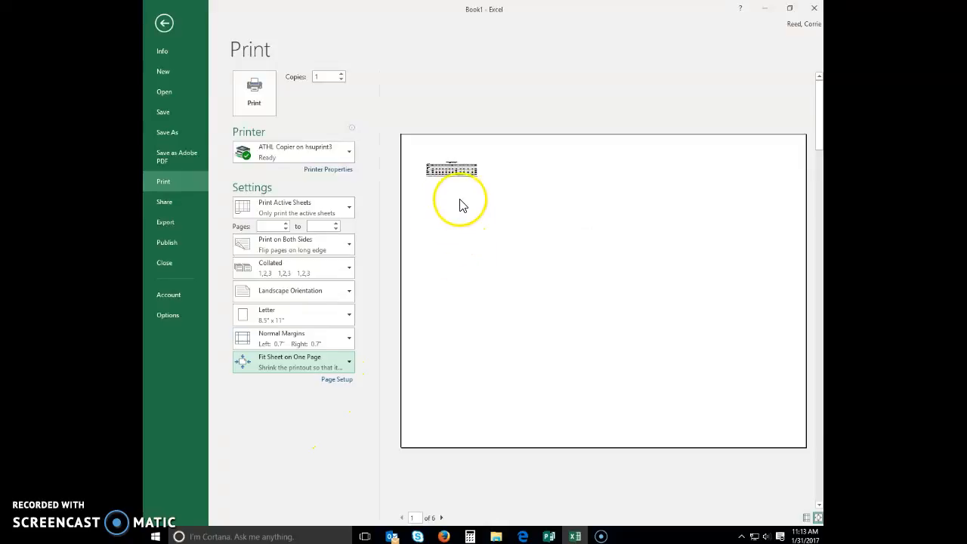
mouse_move(483, 204)
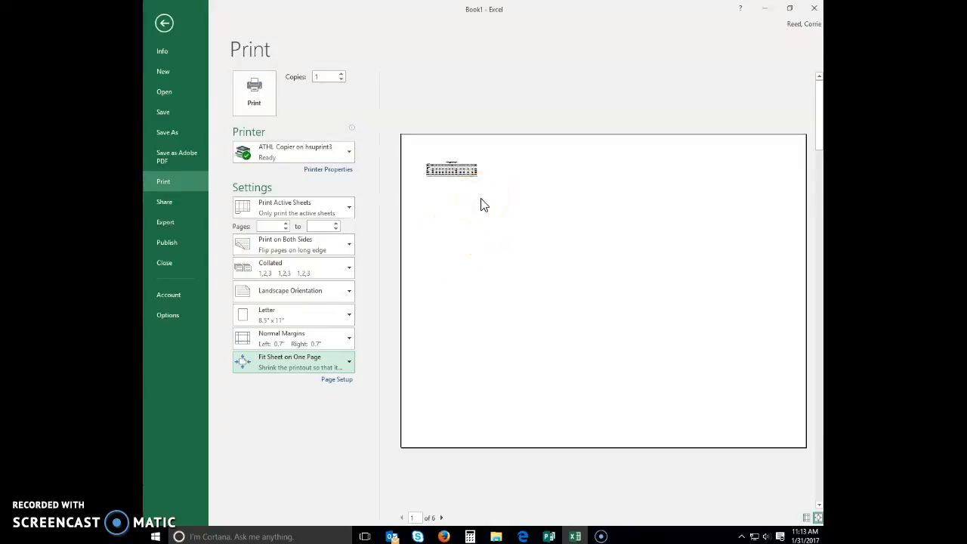
mouse_move(456, 396)
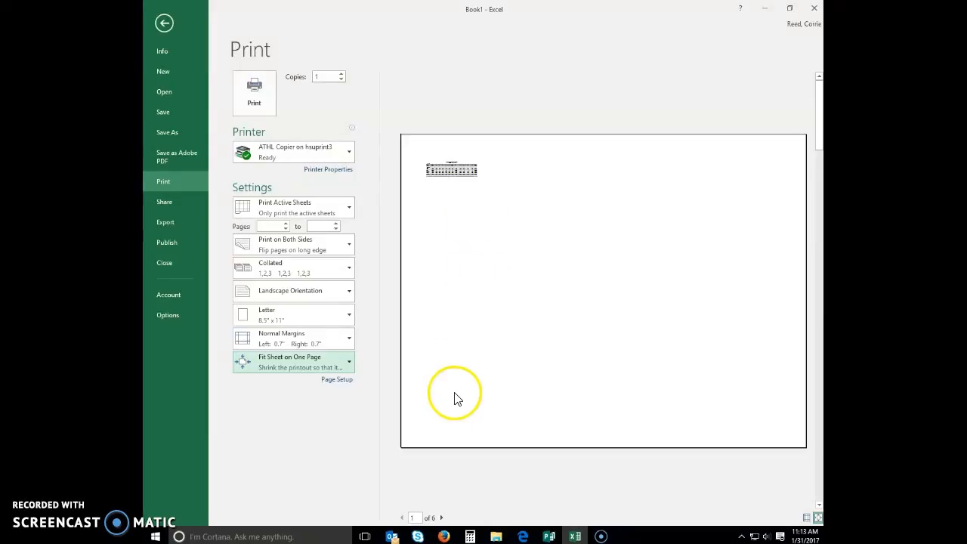
click(441, 517)
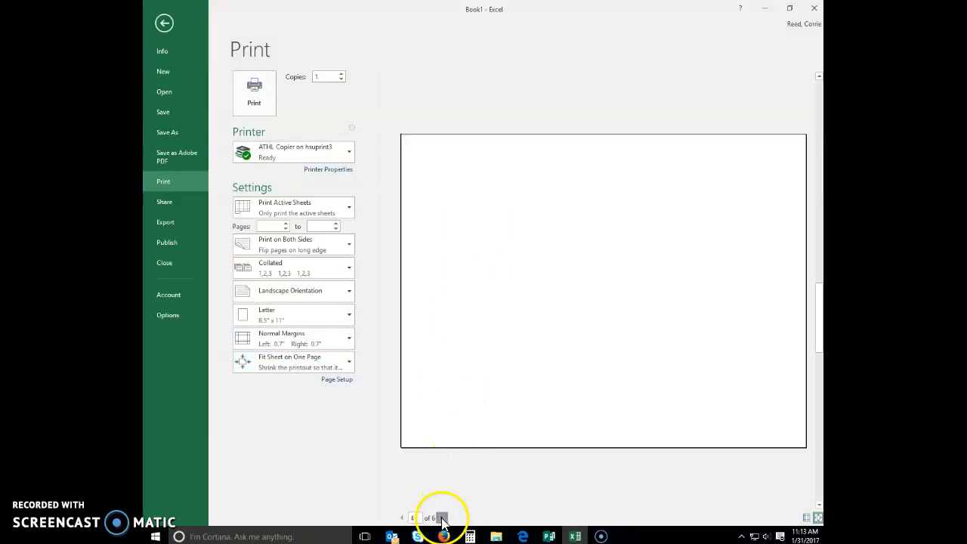
click(441, 518)
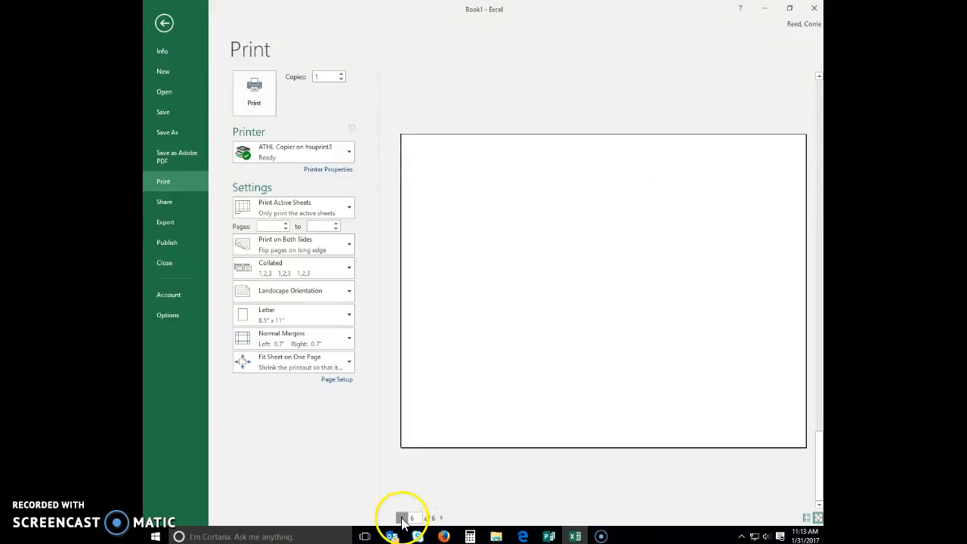
click(402, 516)
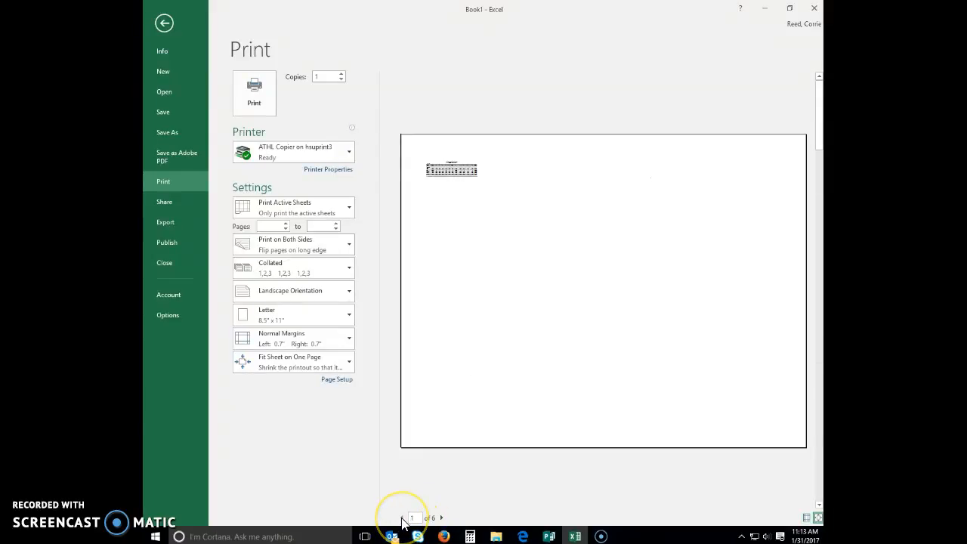
mouse_move(514, 359)
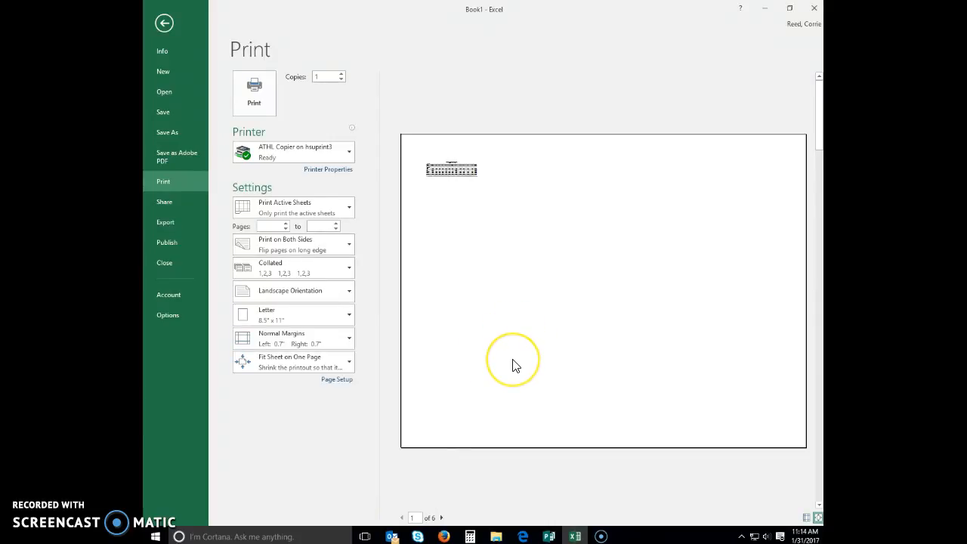
mouse_move(517, 366)
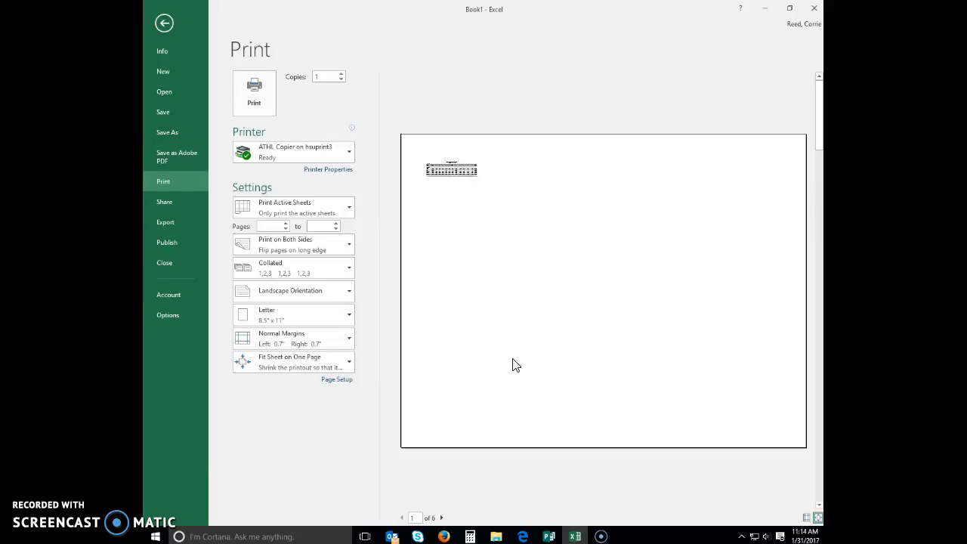
mouse_move(399, 274)
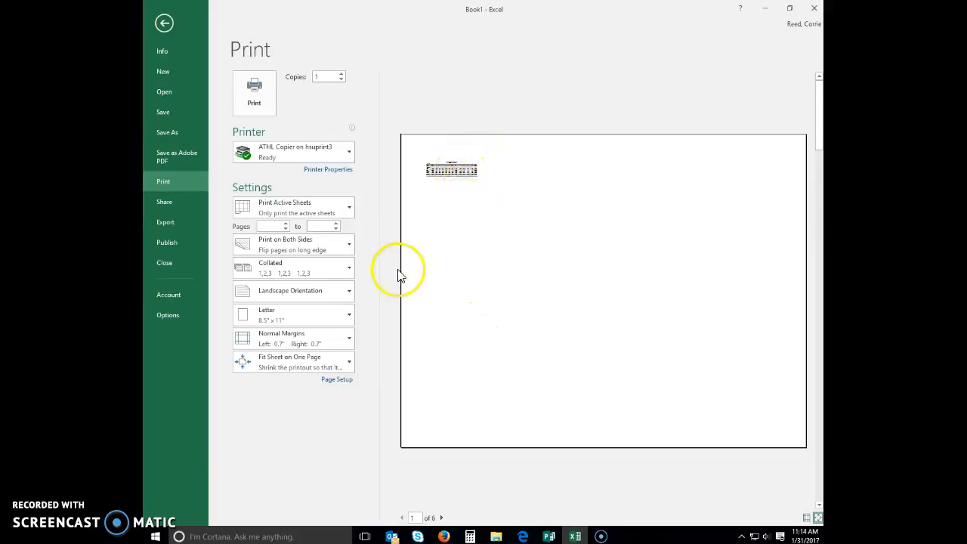
mouse_move(414, 516)
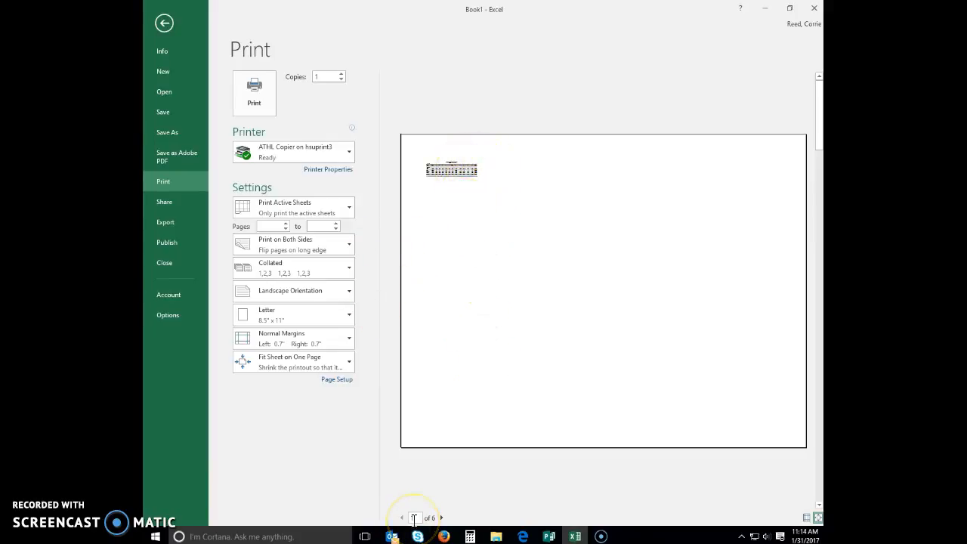
mouse_move(413, 517)
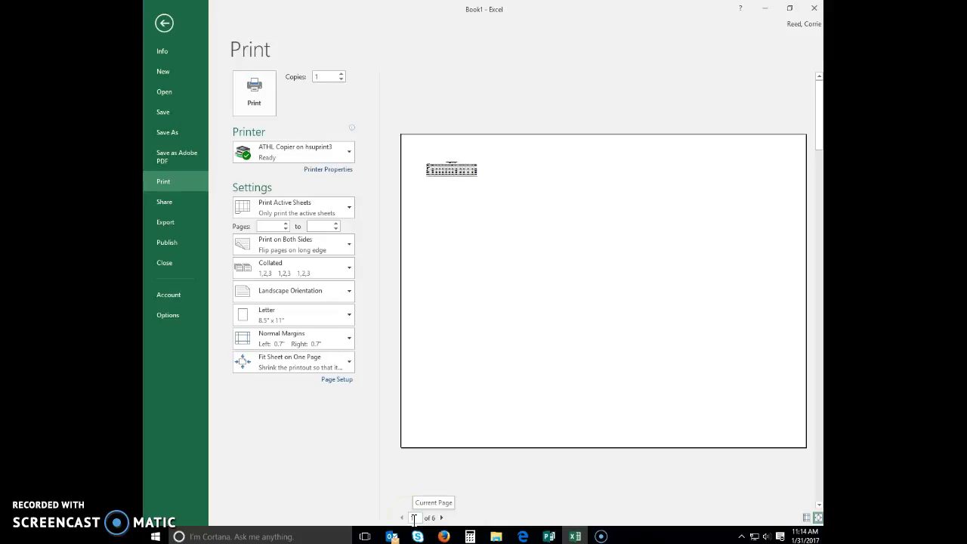